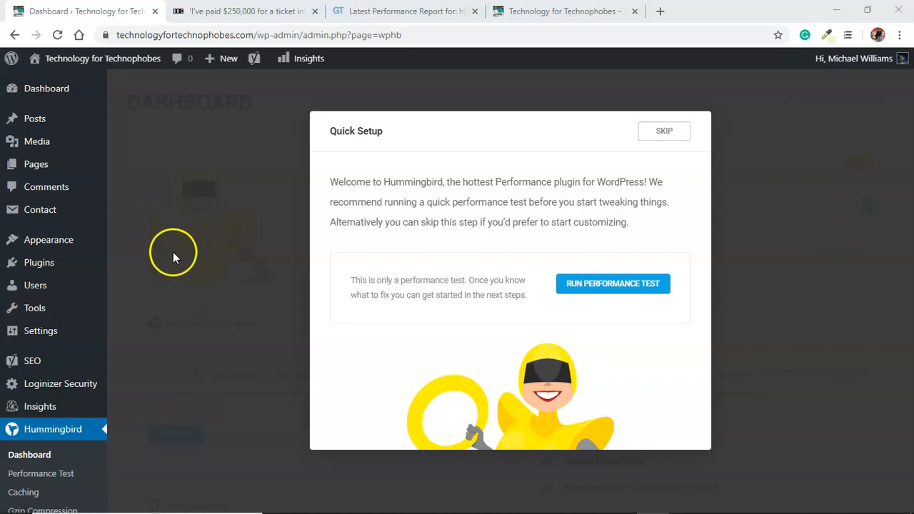
mouse_move(53, 428)
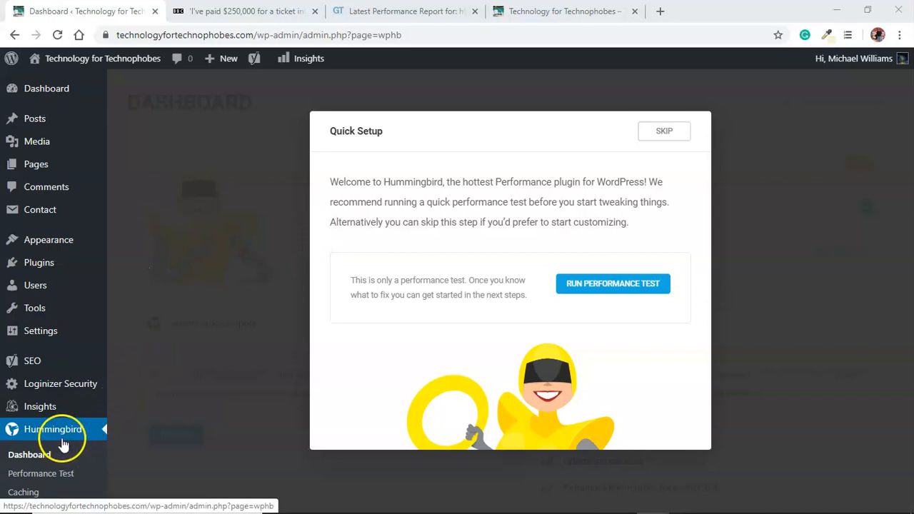
mouse_move(403, 307)
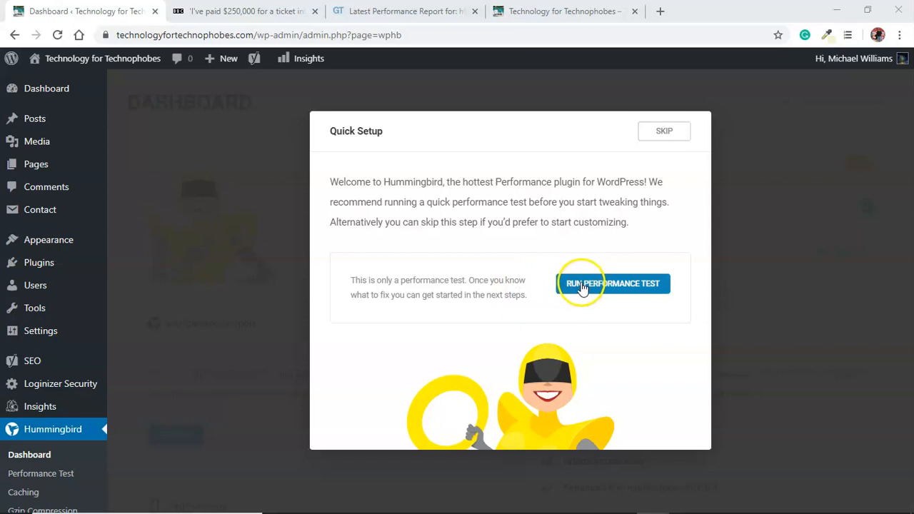
mouse_move(607, 239)
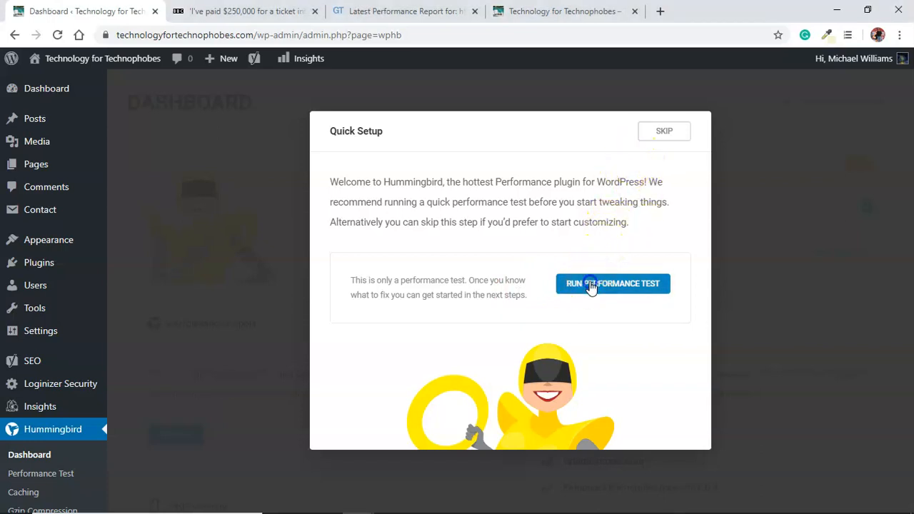
Run the performance test and review the 97/100 score, 18 passed audits and active GZIP compression
click(612, 283)
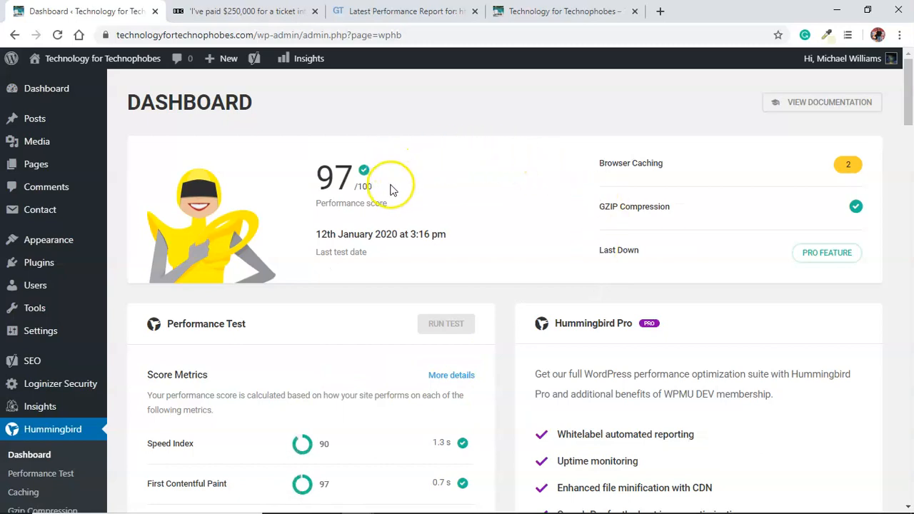
mouse_move(614, 159)
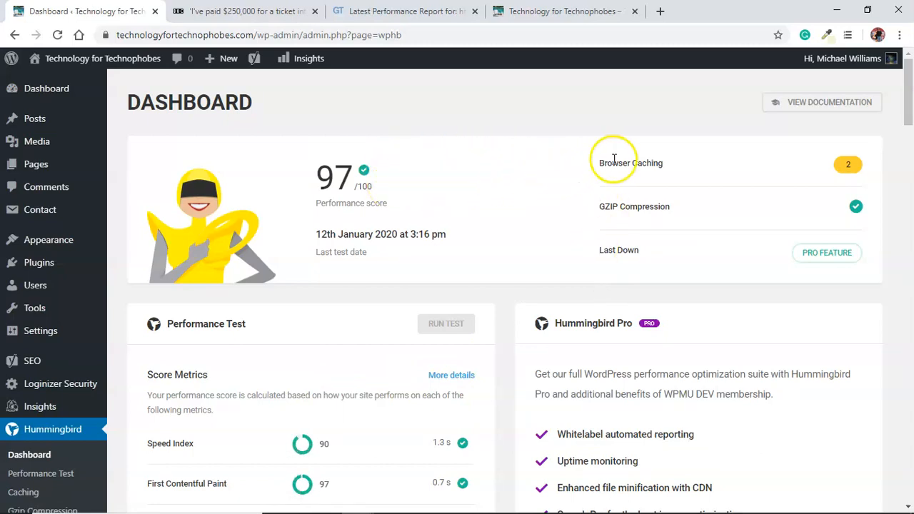
mouse_move(905, 107)
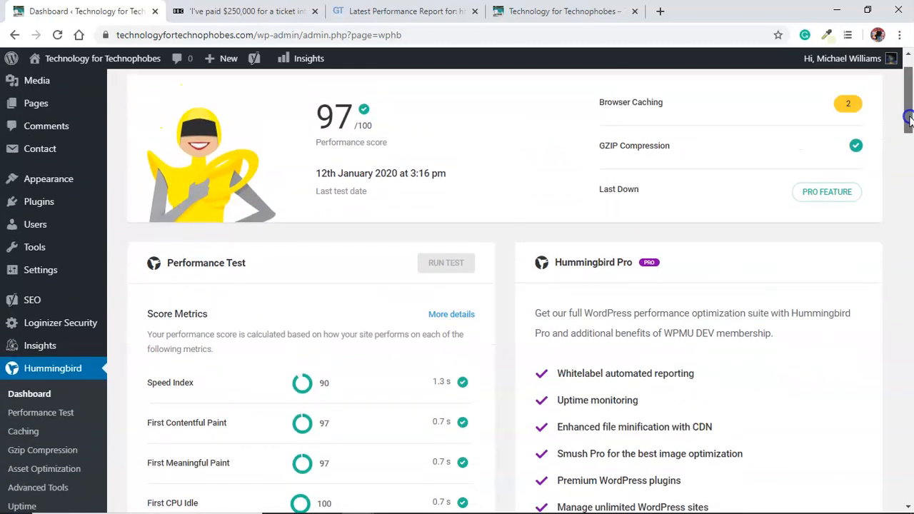
scroll(down, 3)
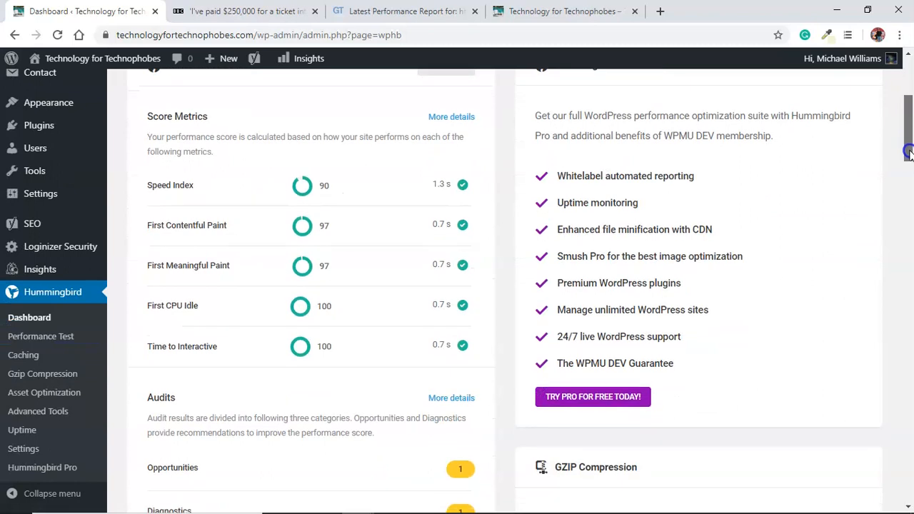
scroll(down, 3)
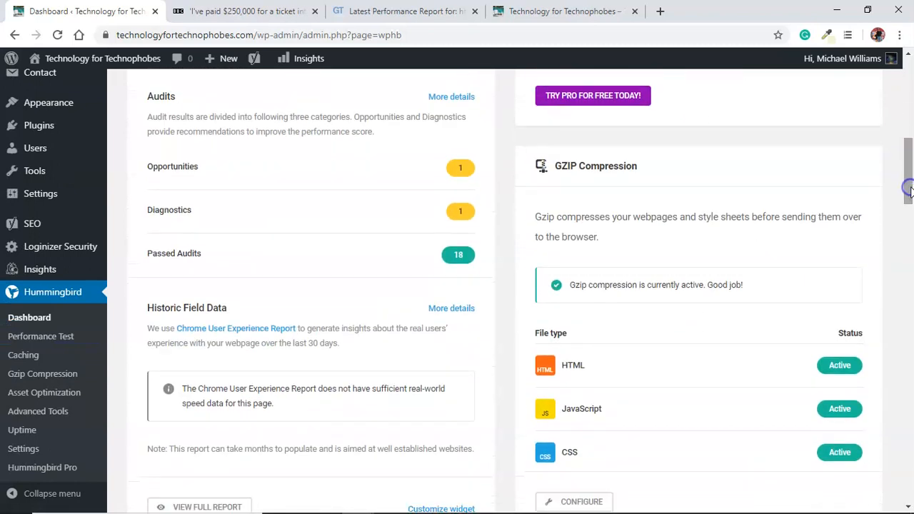
mouse_move(370, 178)
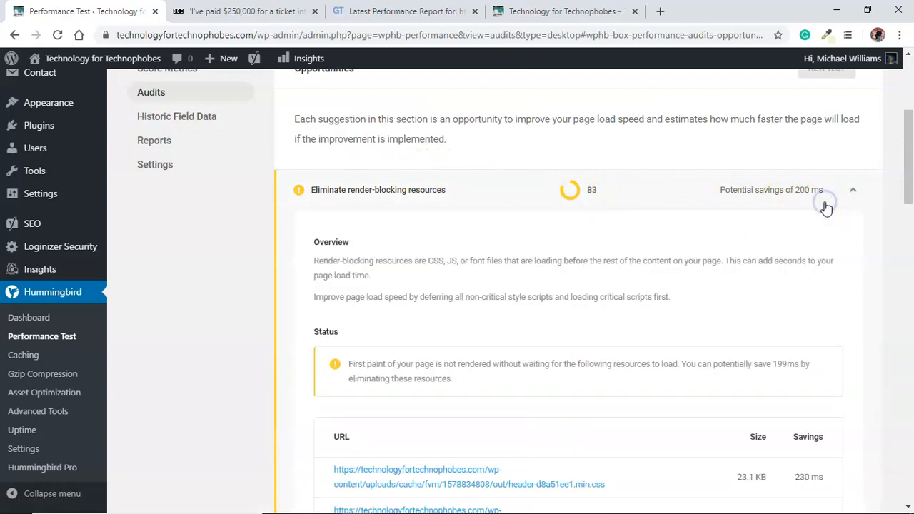
mouse_move(735, 294)
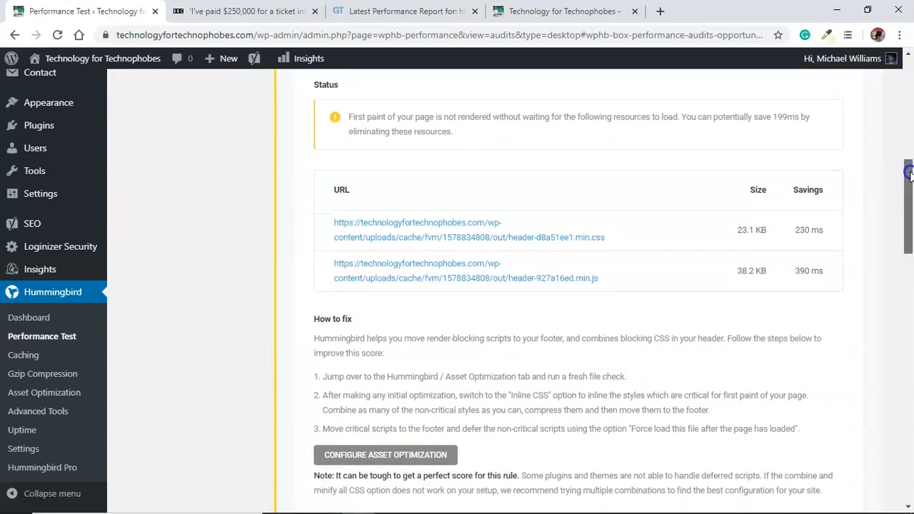
Review the render-blocking resources advice (two files, ~200 ms savings) and head to Configure Asset Optimization
scroll(down, 3)
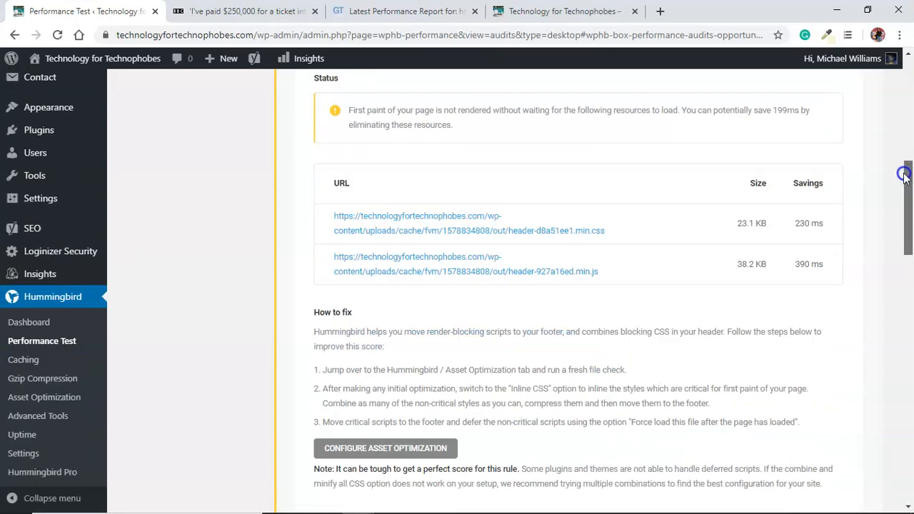
scroll(down, 3)
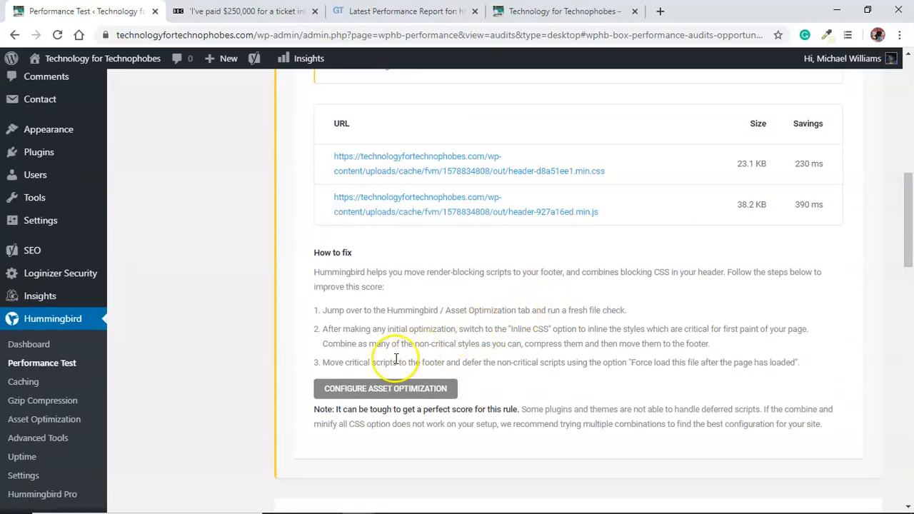
click(385, 388)
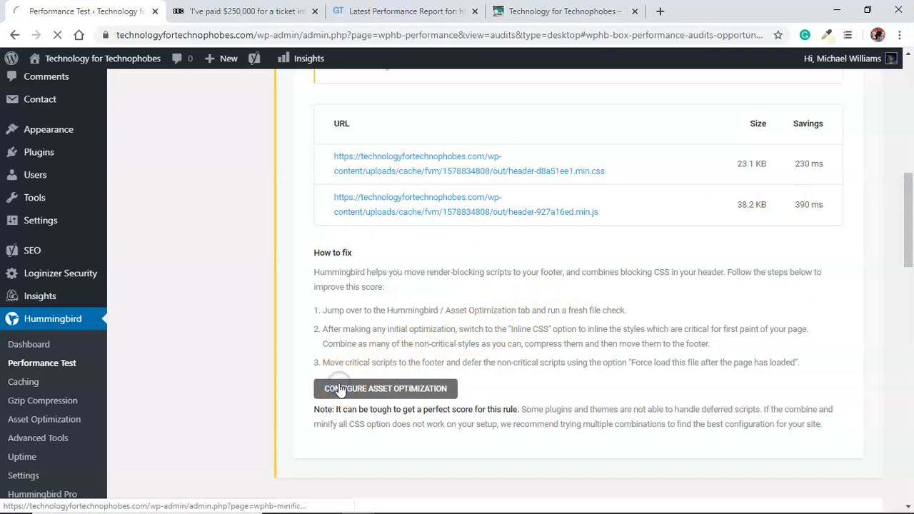
Activate Asset Optimization and acknowledge the 34 assets found notice
click(385, 388)
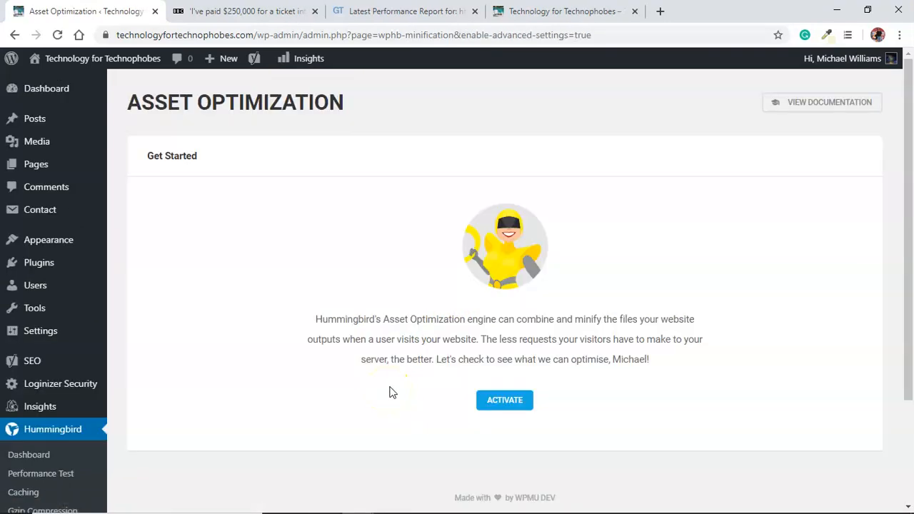
click(504, 400)
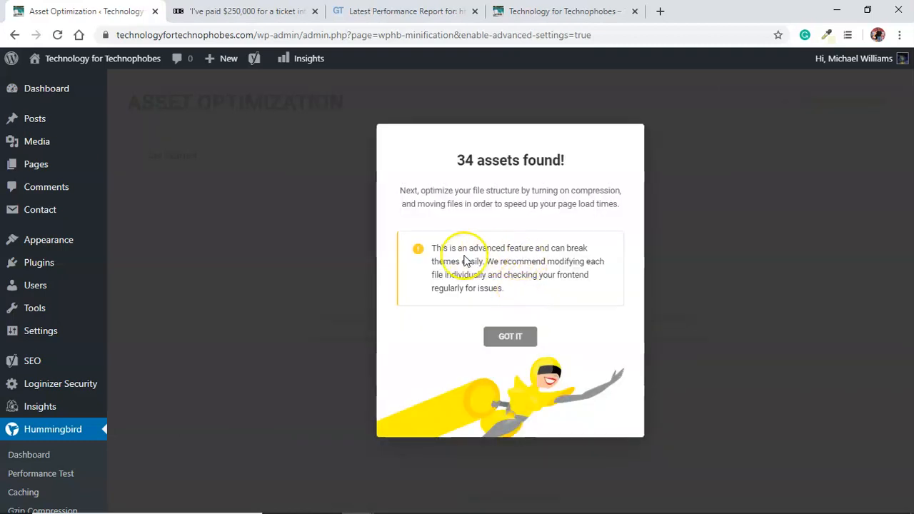
mouse_move(568, 251)
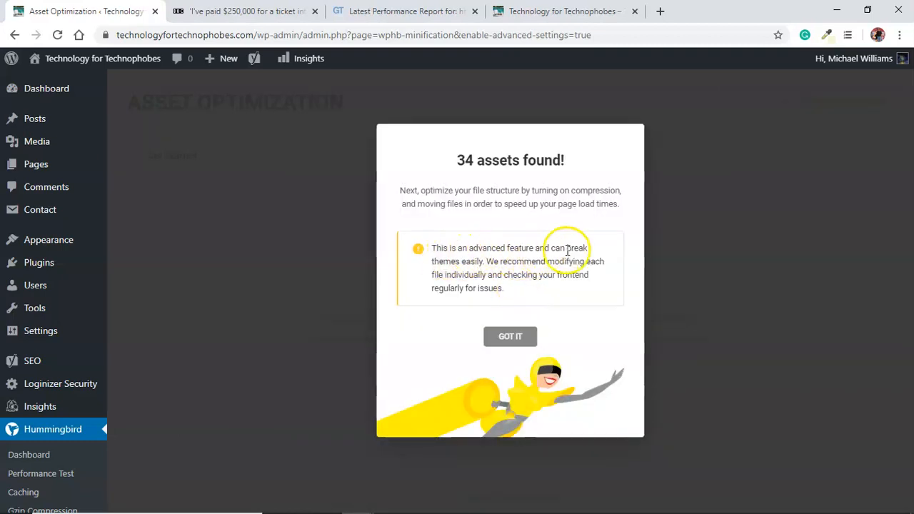
mouse_move(562, 263)
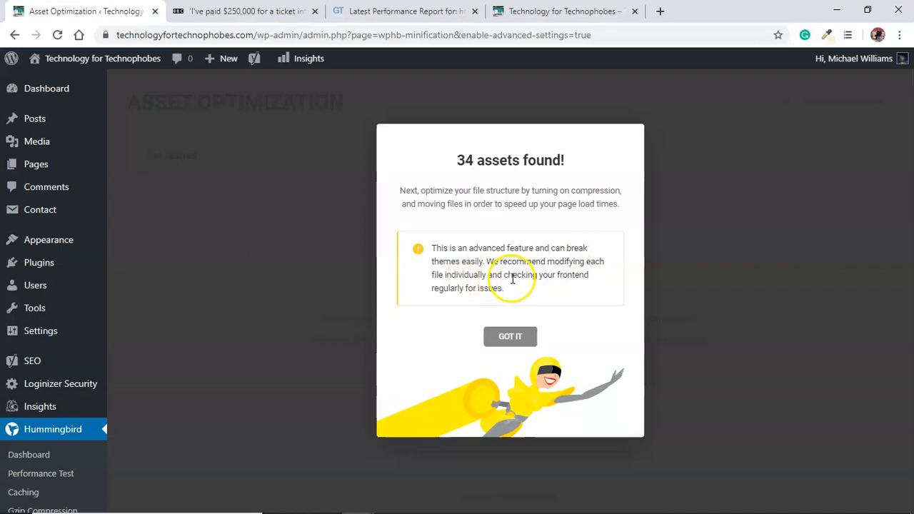
mouse_move(442, 293)
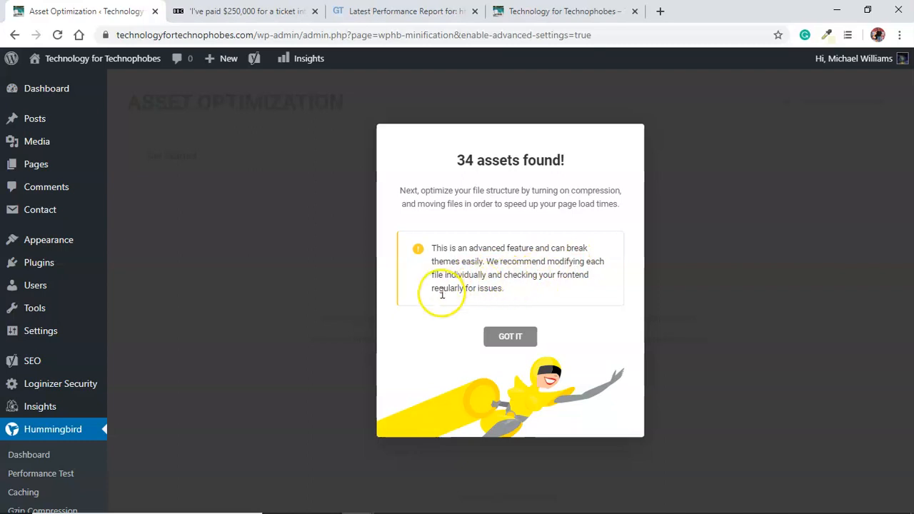
click(509, 337)
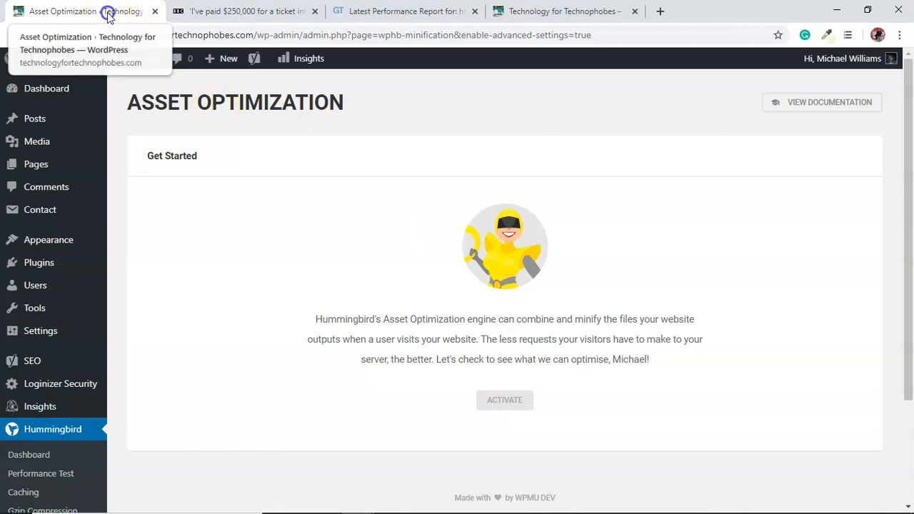
Take the Asset Optimization quick tour through to Got It, Thanks, revealing the 34-file list
click(85, 11)
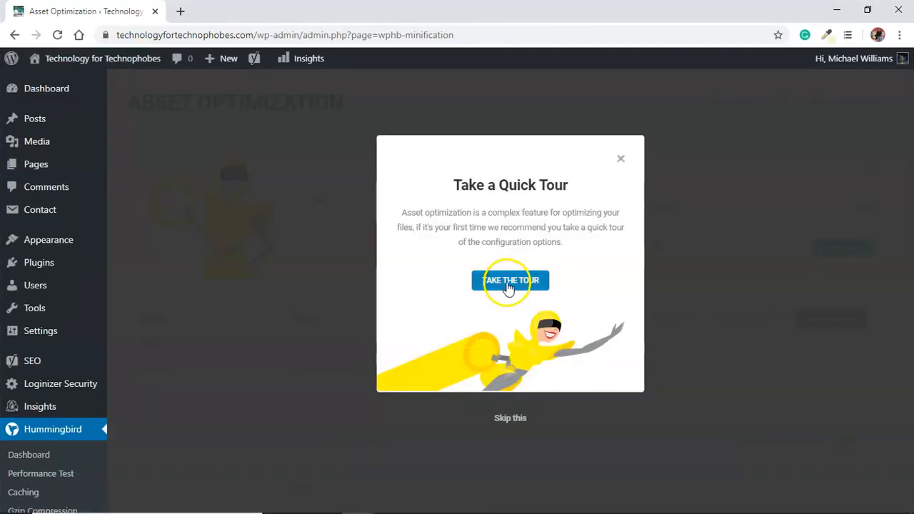
click(509, 280)
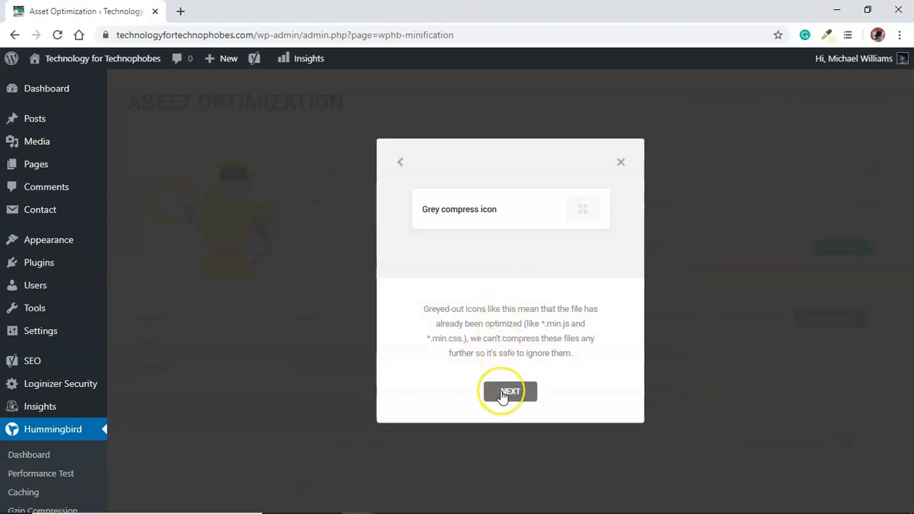
click(510, 391)
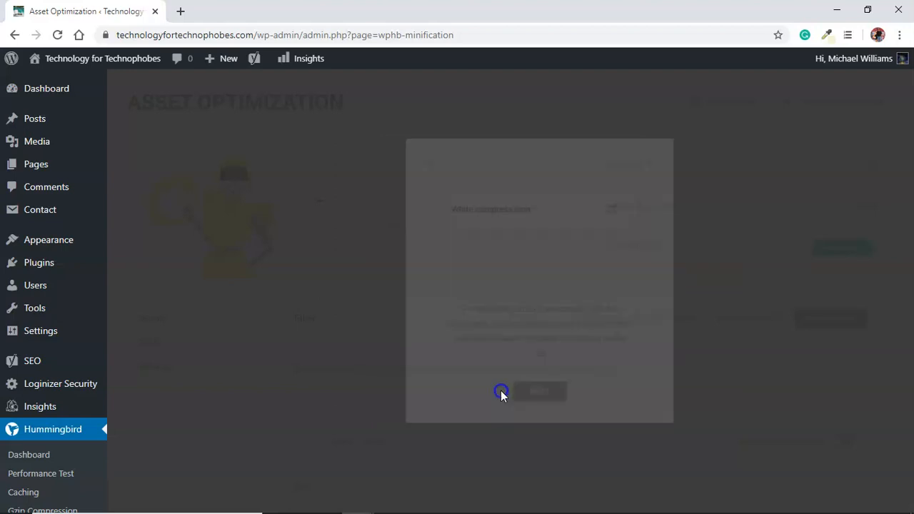
click(510, 391)
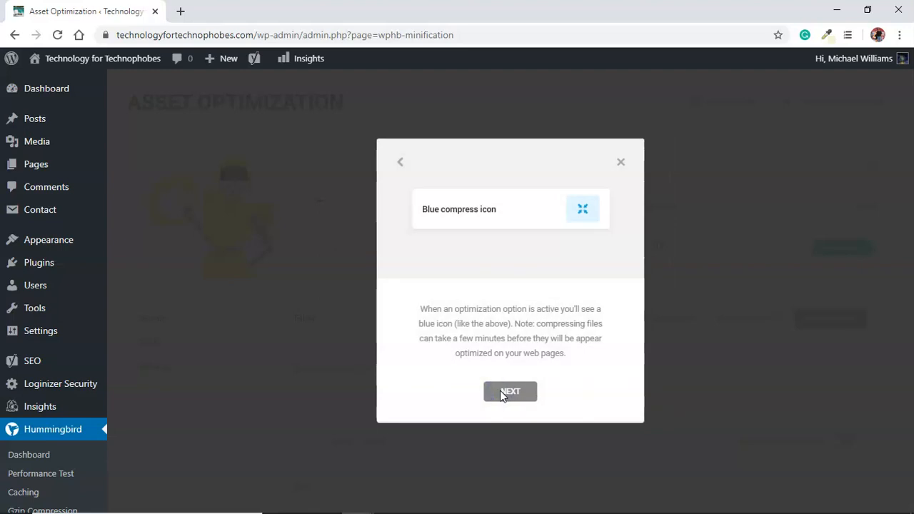
click(509, 391)
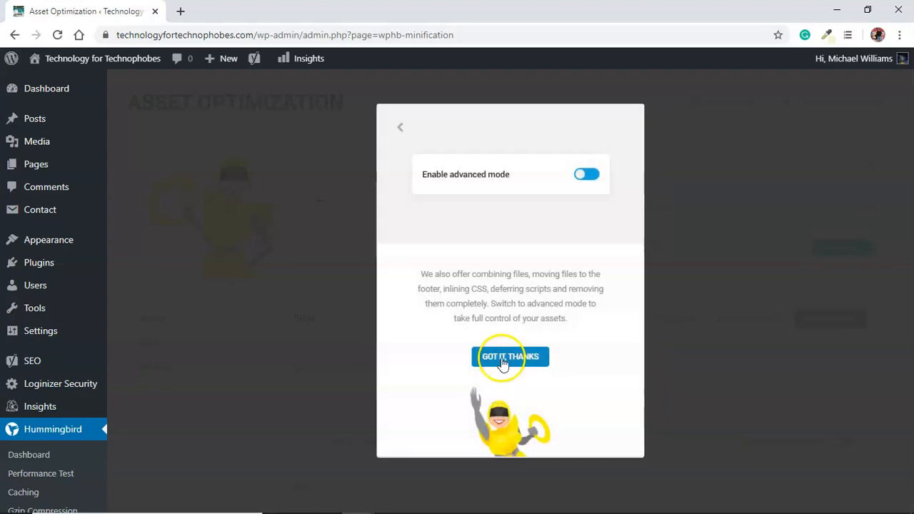
click(510, 357)
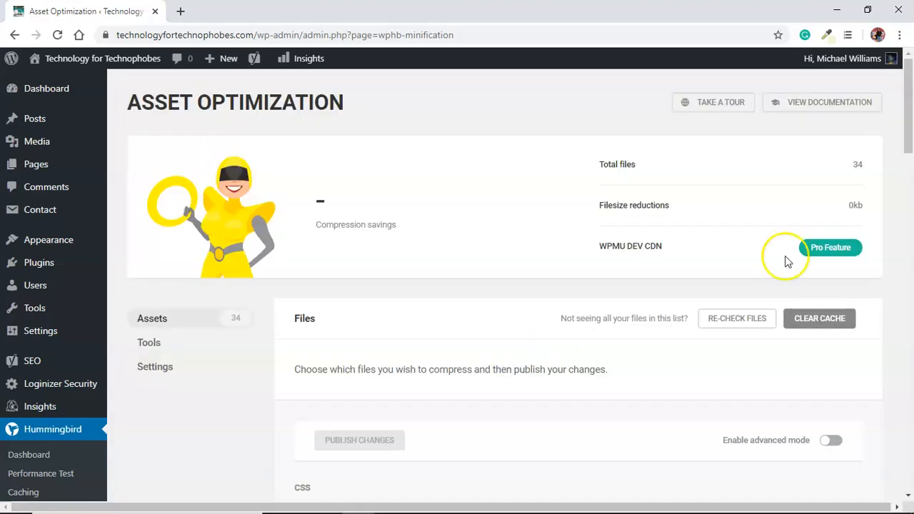
scroll(down, 3)
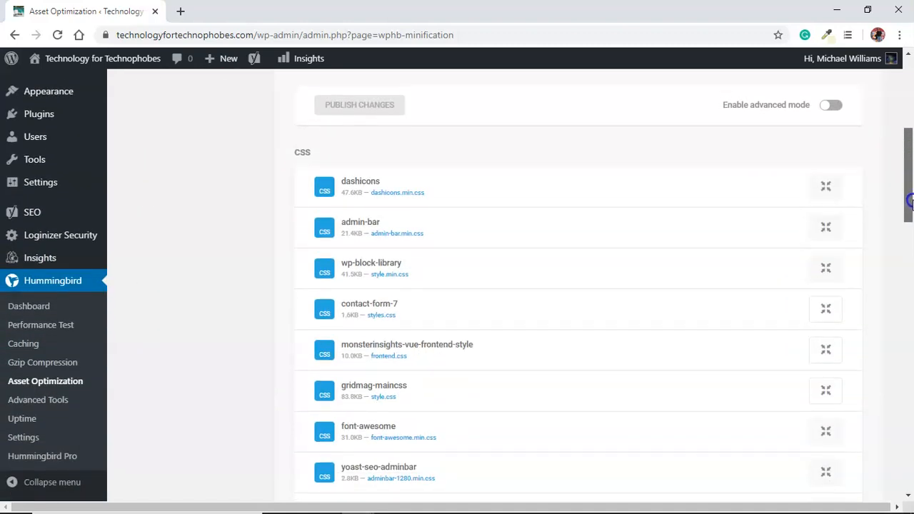
scroll(up, 3)
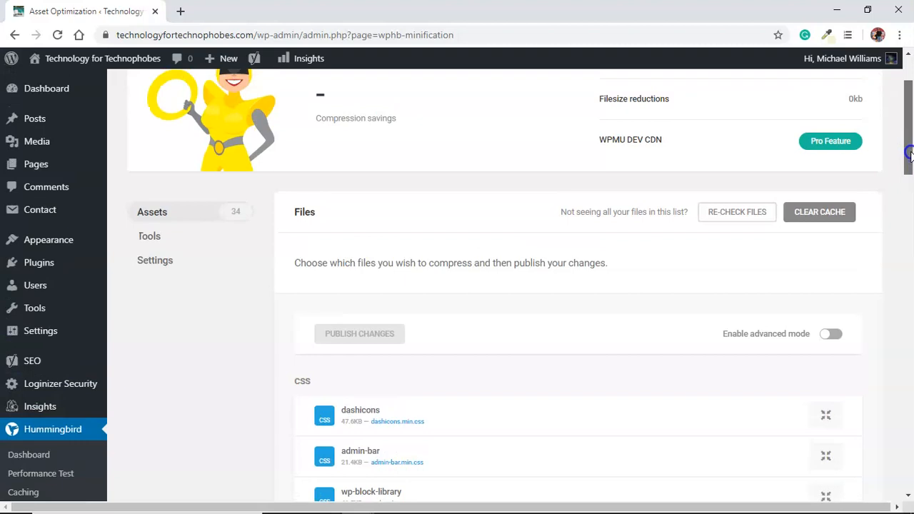
scroll(down, 3)
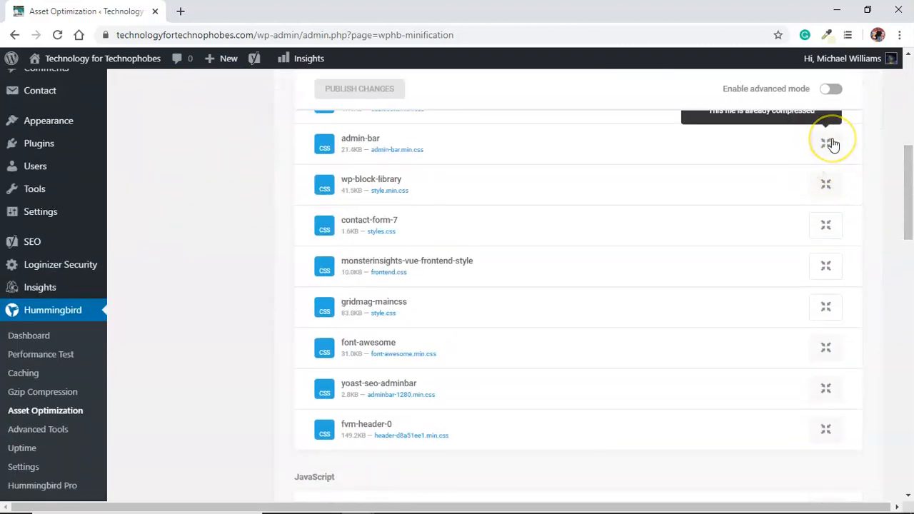
scroll(up, 3)
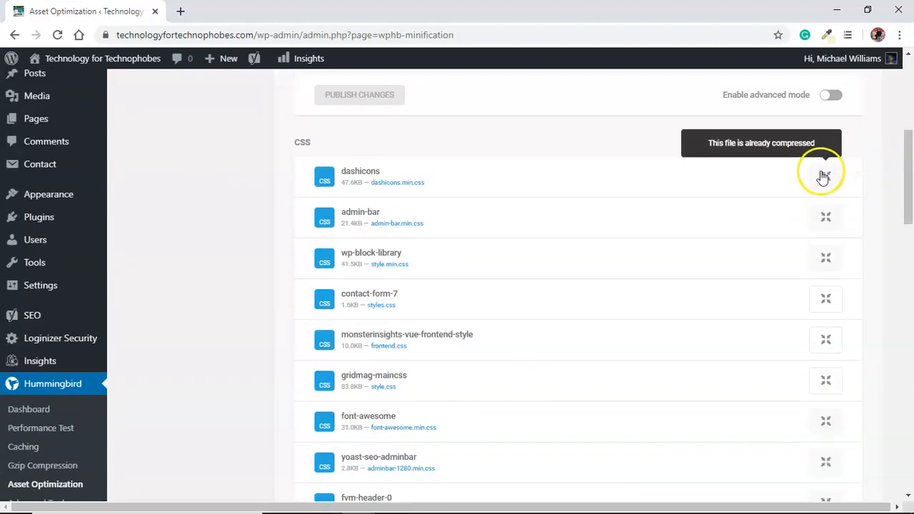
mouse_move(825, 217)
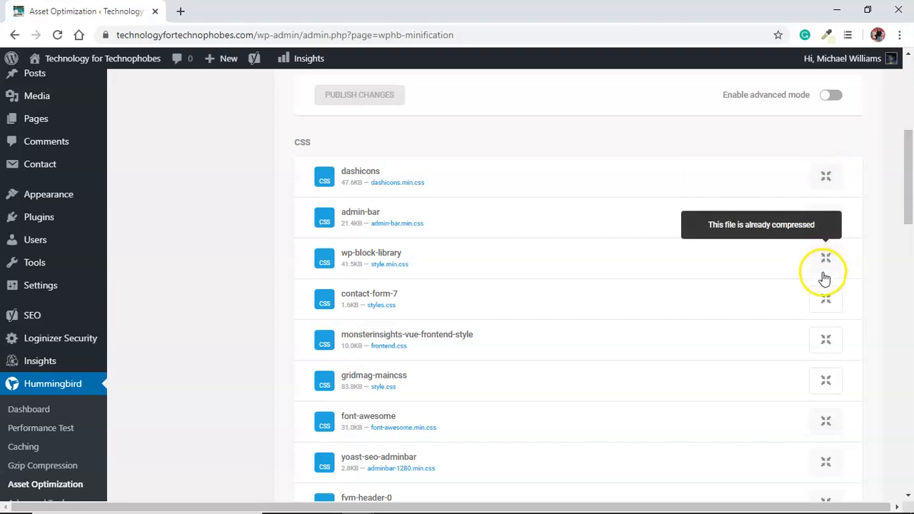
mouse_move(825, 298)
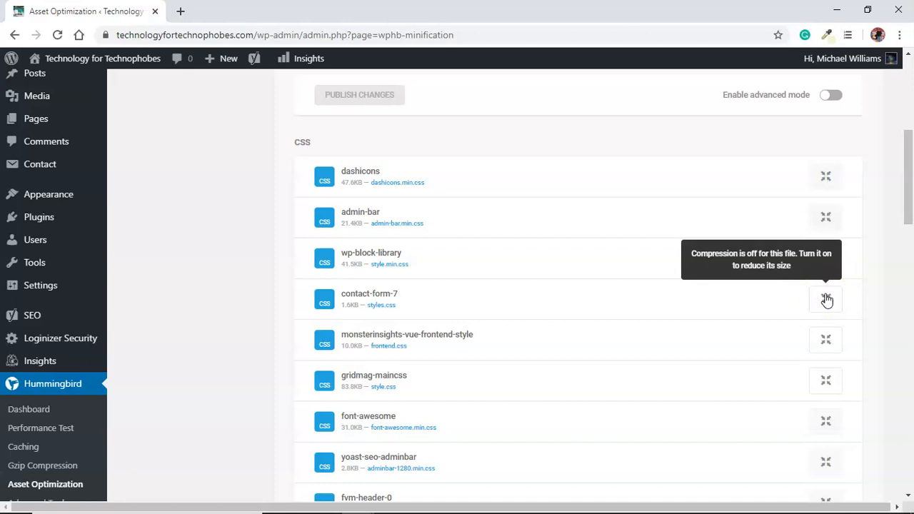
mouse_move(127, 81)
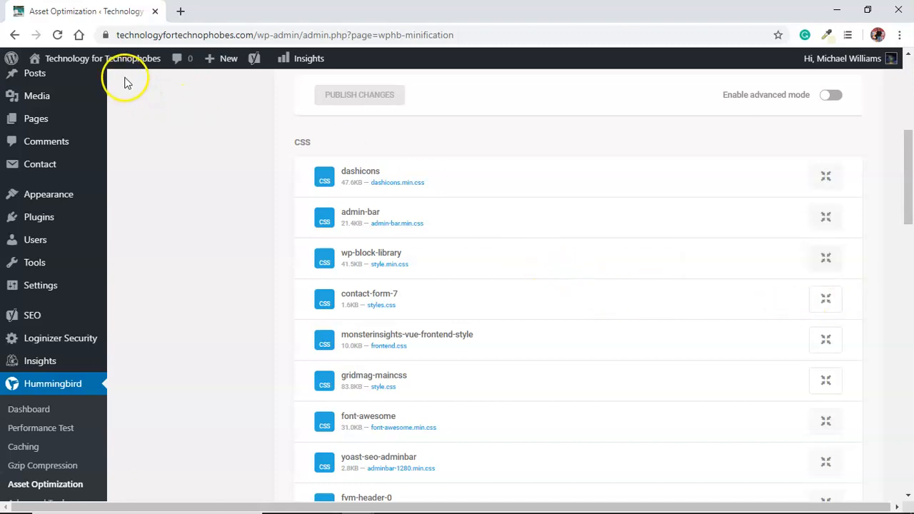
Visit the Technology for Technophobes homepage in a new tab, then return to the CSS list
click(103, 57)
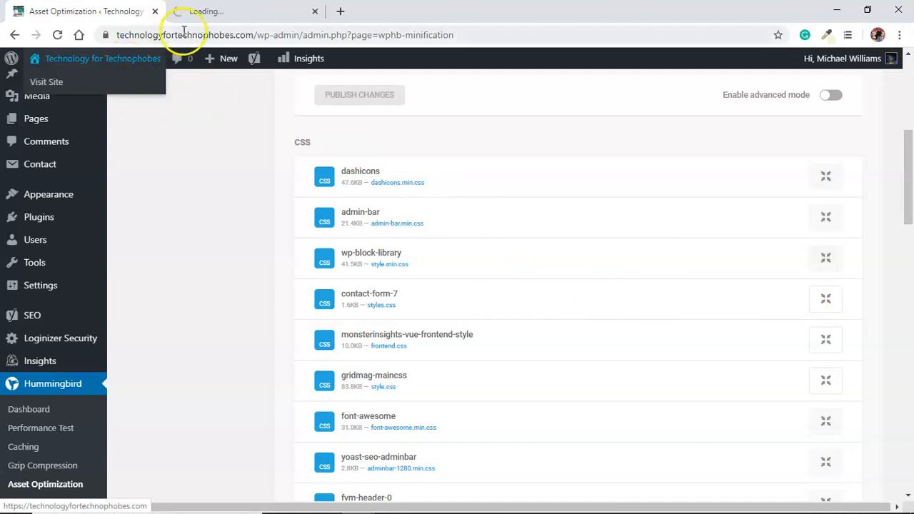
click(46, 81)
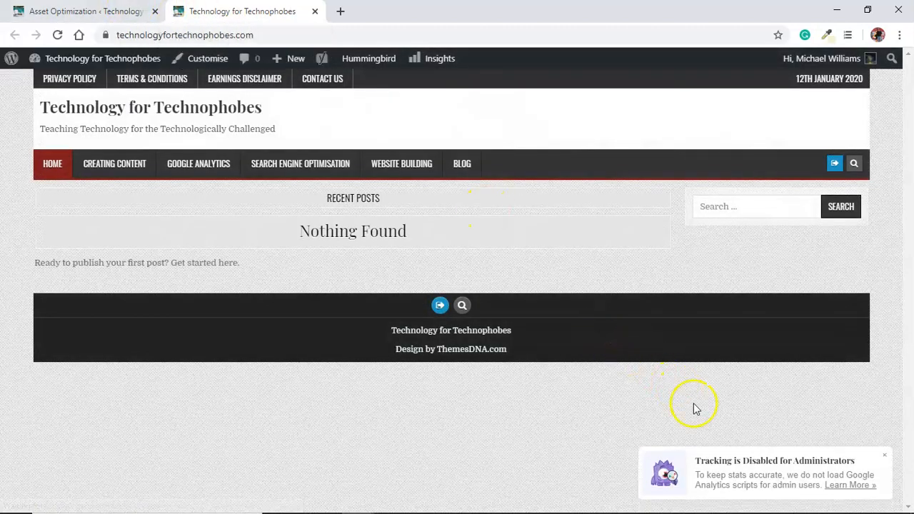
mouse_move(728, 470)
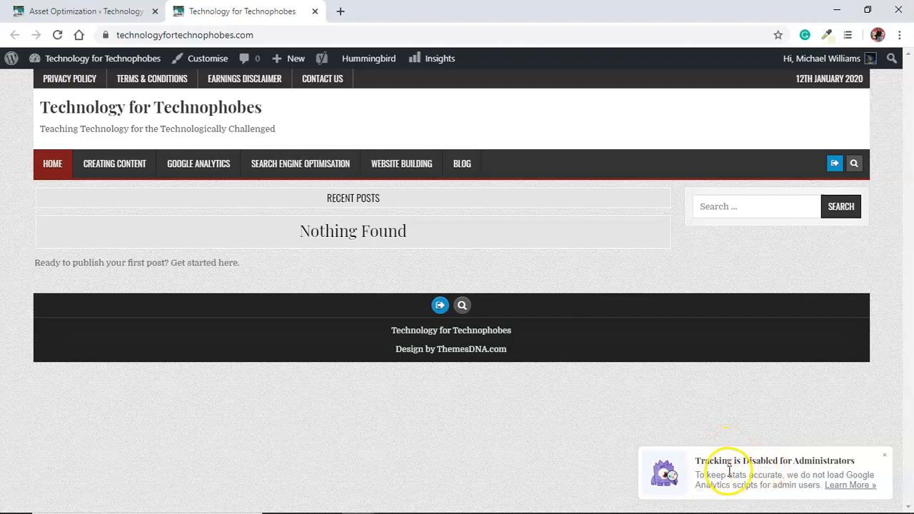
mouse_move(598, 391)
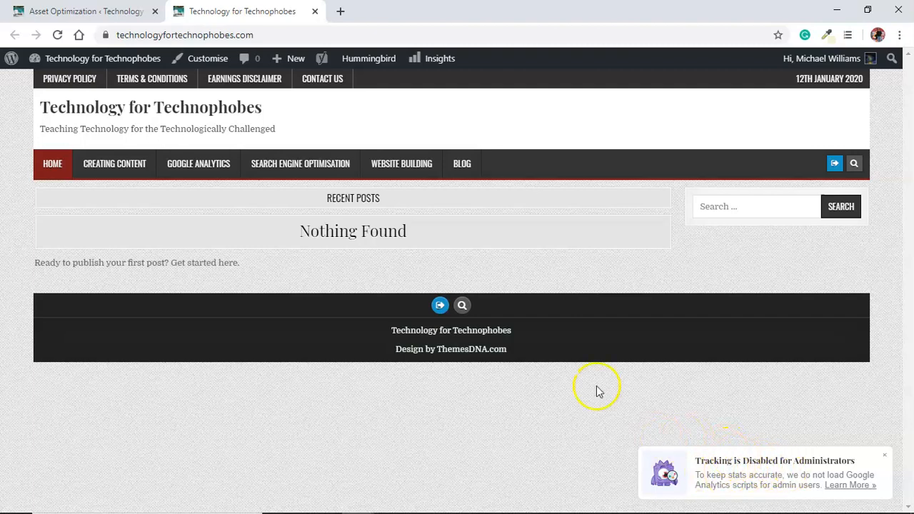
click(83, 11)
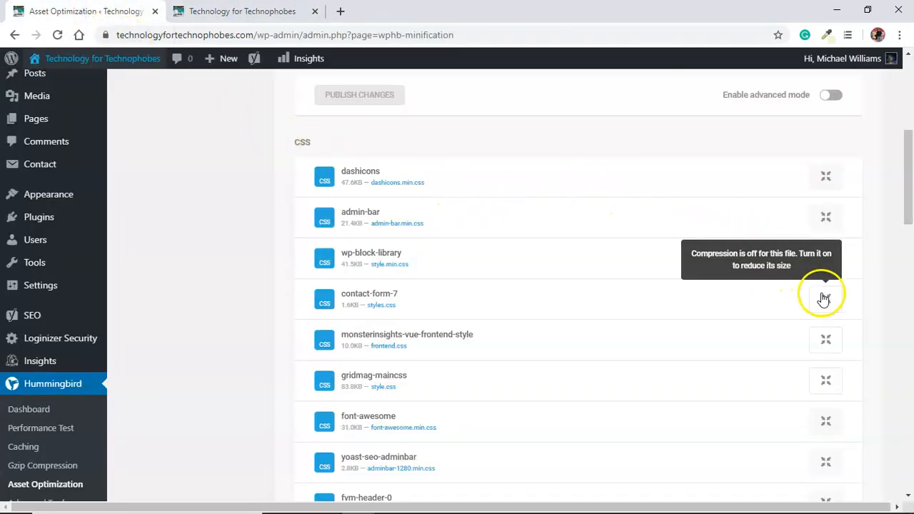
Enable compression for the contact-form-7 stylesheet and publish the changes
click(825, 298)
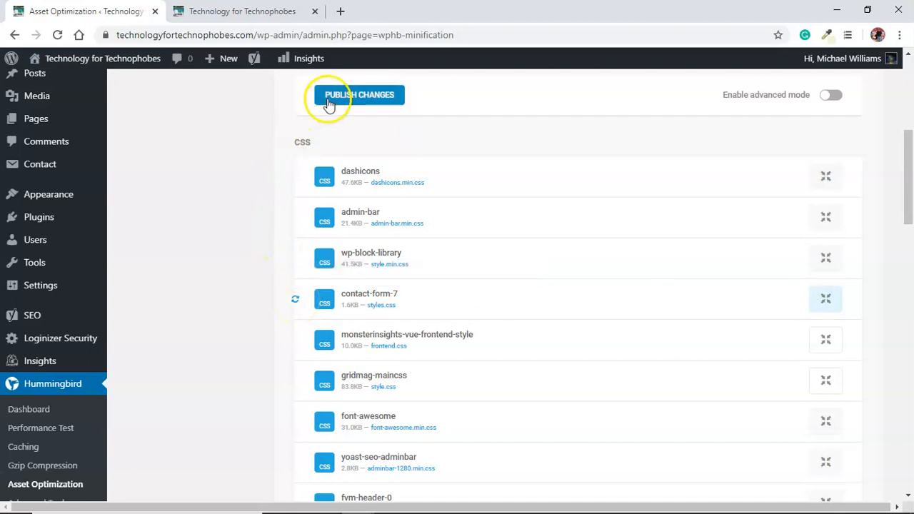
click(360, 94)
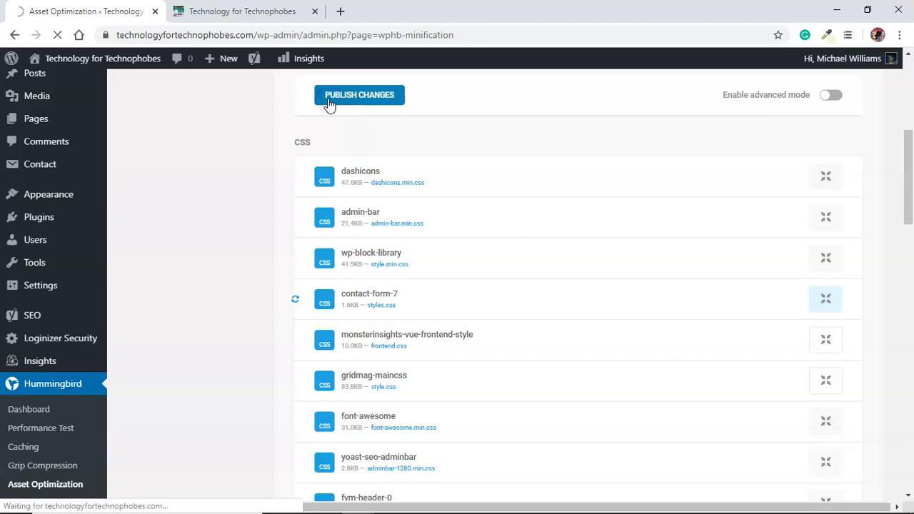
click(360, 94)
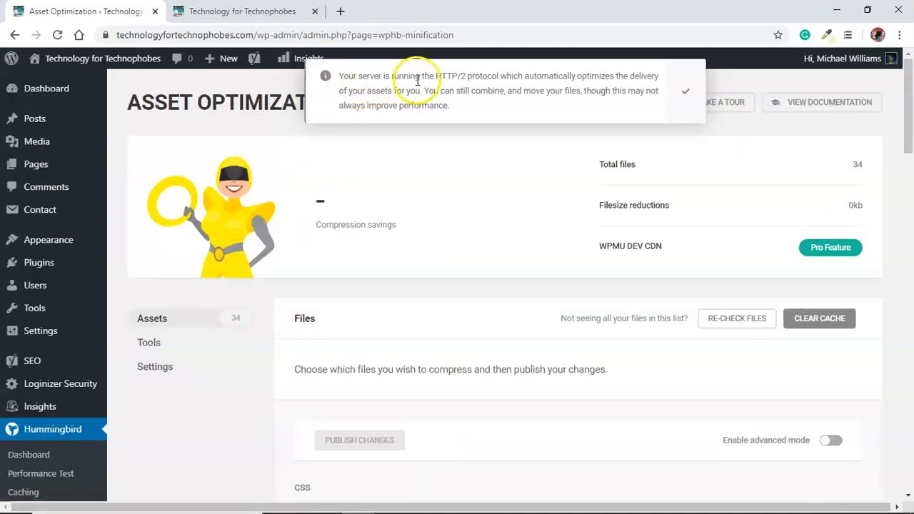
mouse_move(482, 105)
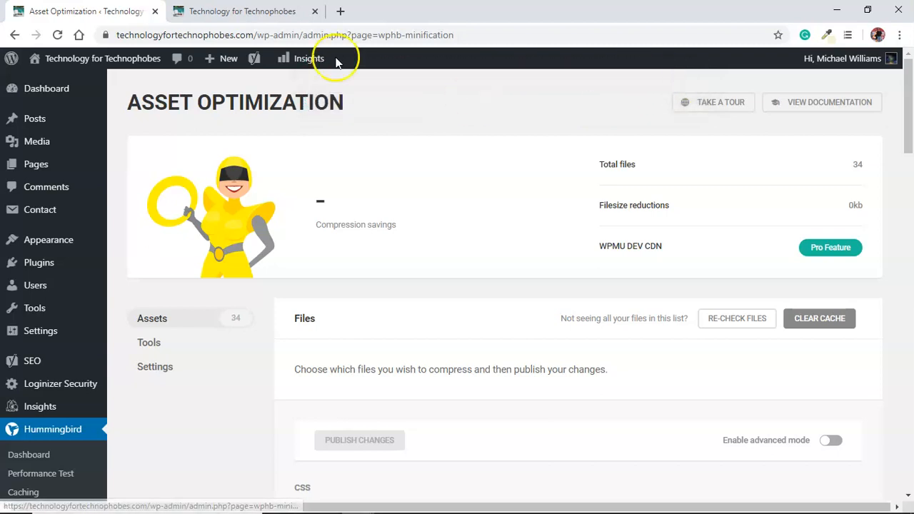
Reload the live site, return, and toggle contact-form-7 compression on then back off
click(241, 11)
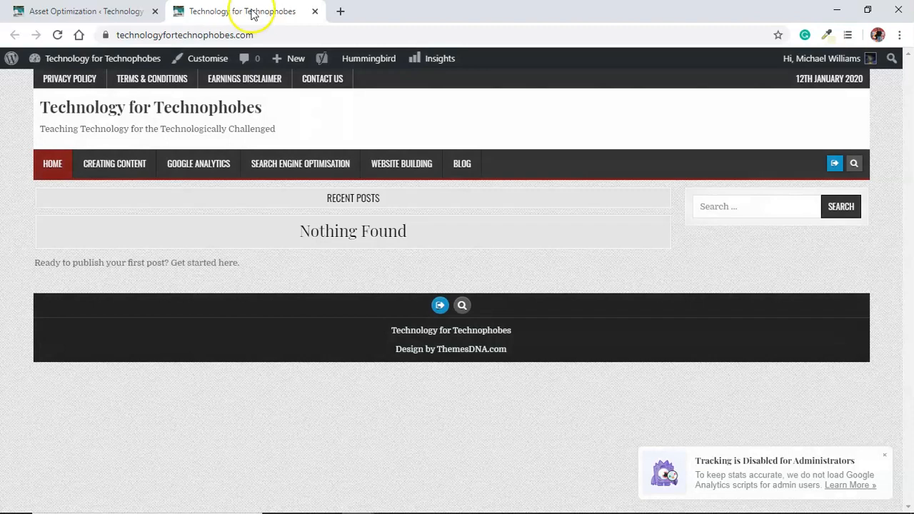
click(79, 11)
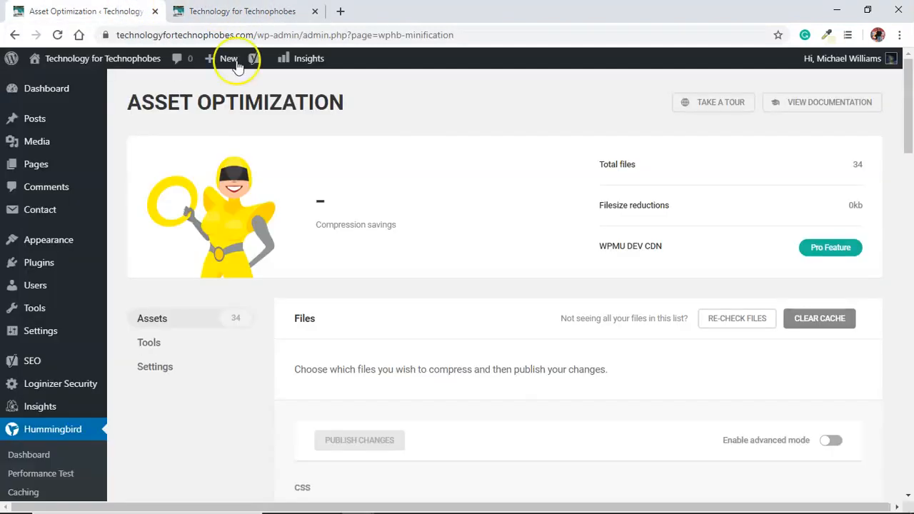
scroll(down, 3)
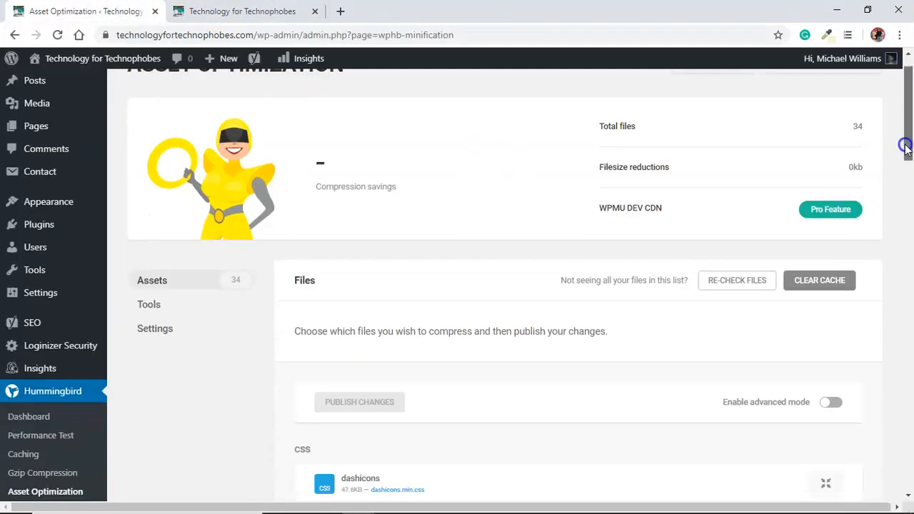
scroll(down, 3)
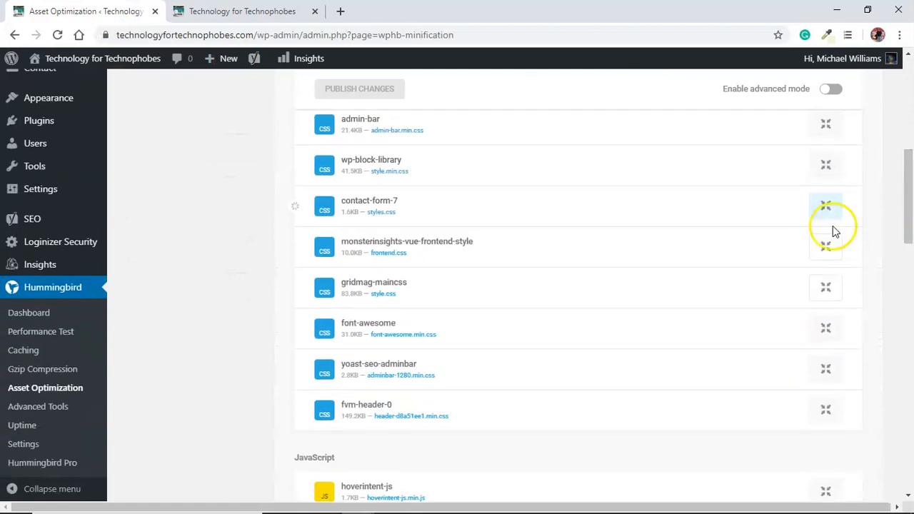
click(825, 206)
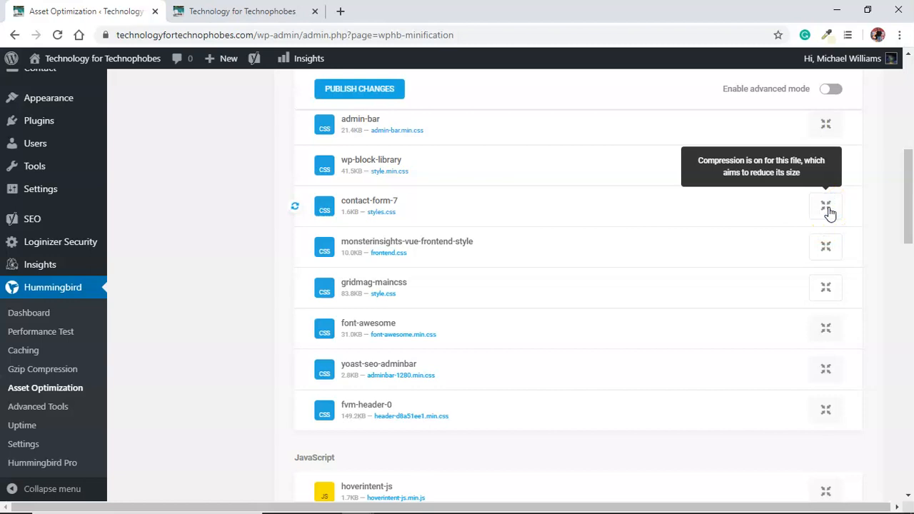
click(825, 206)
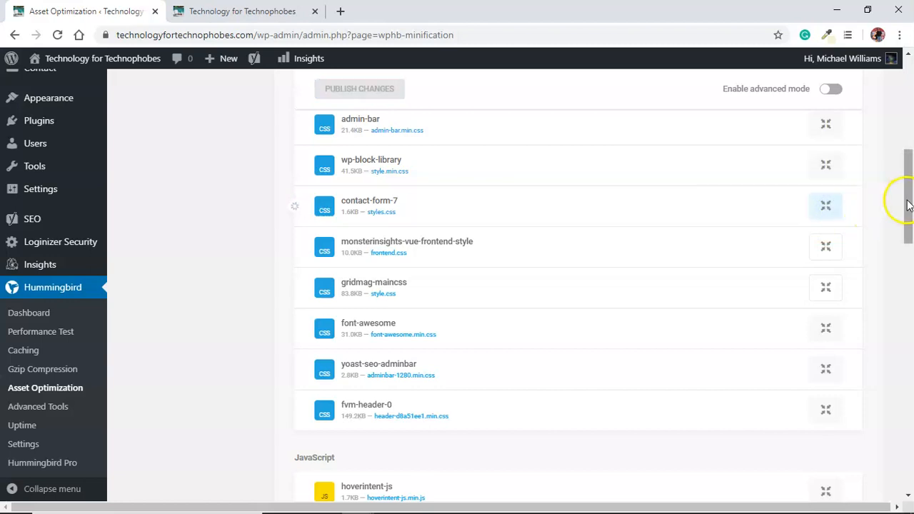
Enable compression for monsterinsights-vue-frontend-style and publish the changes
scroll(down, 3)
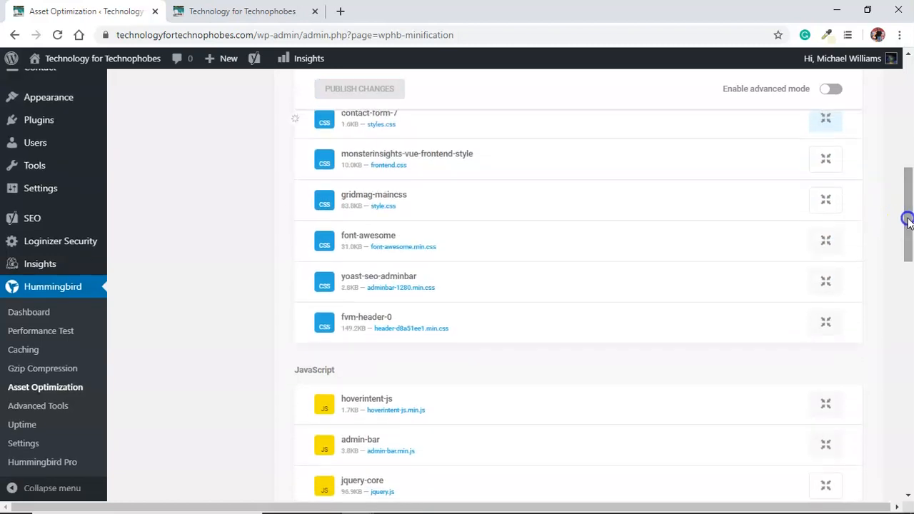
click(825, 159)
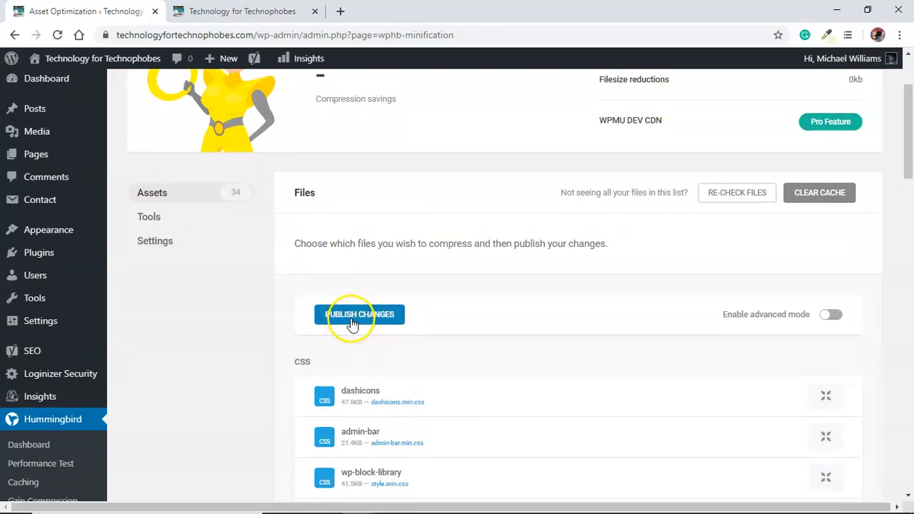
click(360, 314)
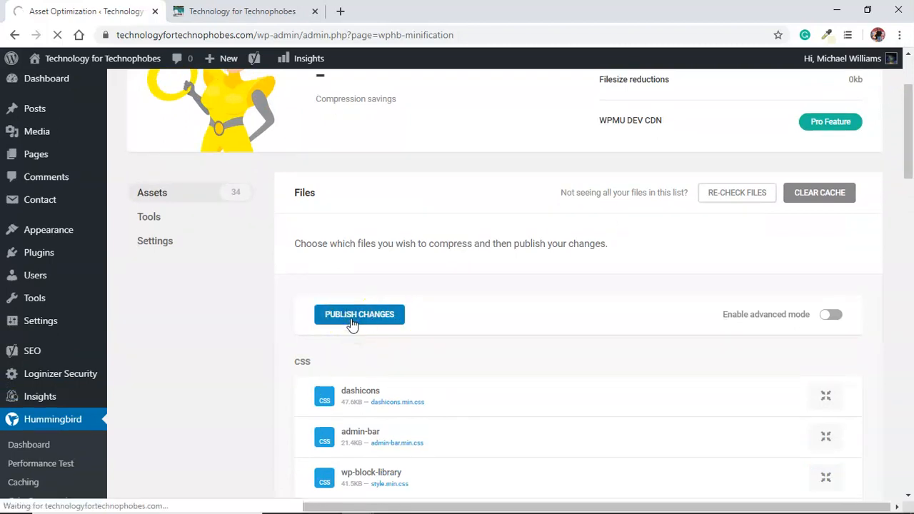
click(360, 314)
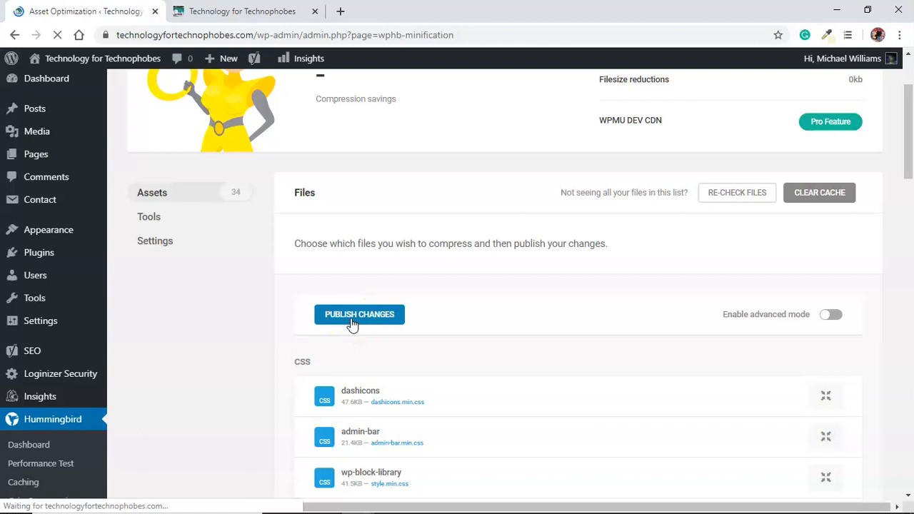
click(360, 315)
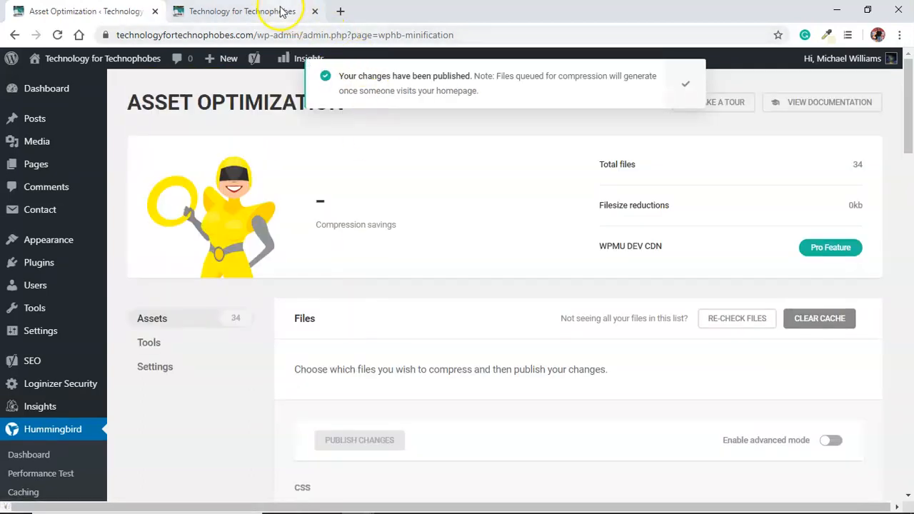
Visit the homepage to trigger compression, then return and confirm 1 KB of filesize reductions
click(243, 11)
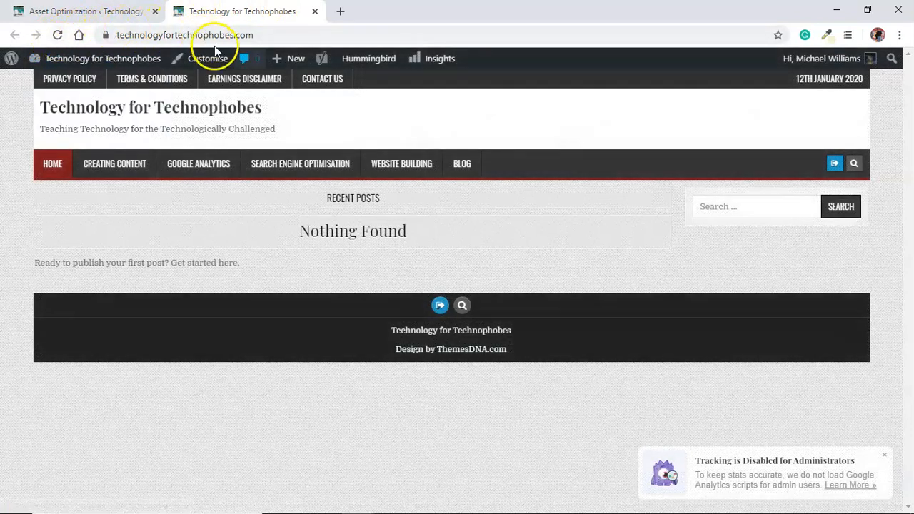
click(78, 12)
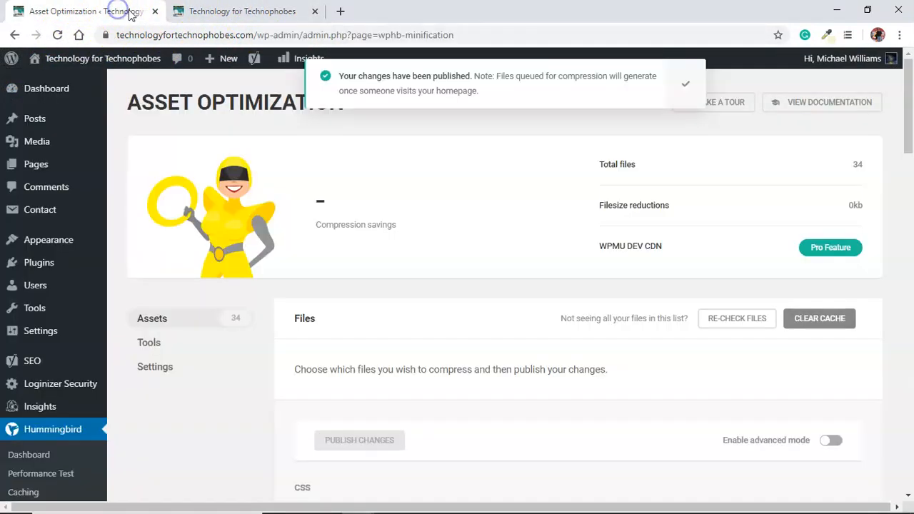
mouse_move(902, 131)
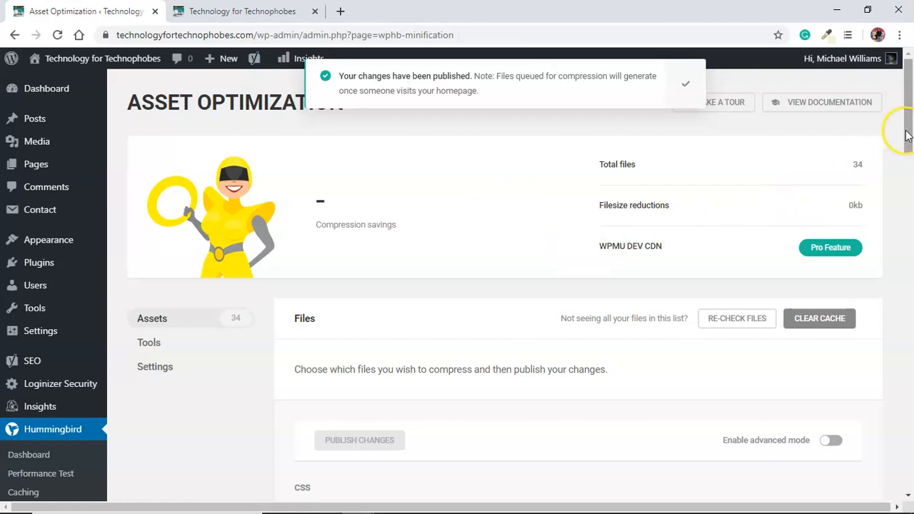
scroll(down, 3)
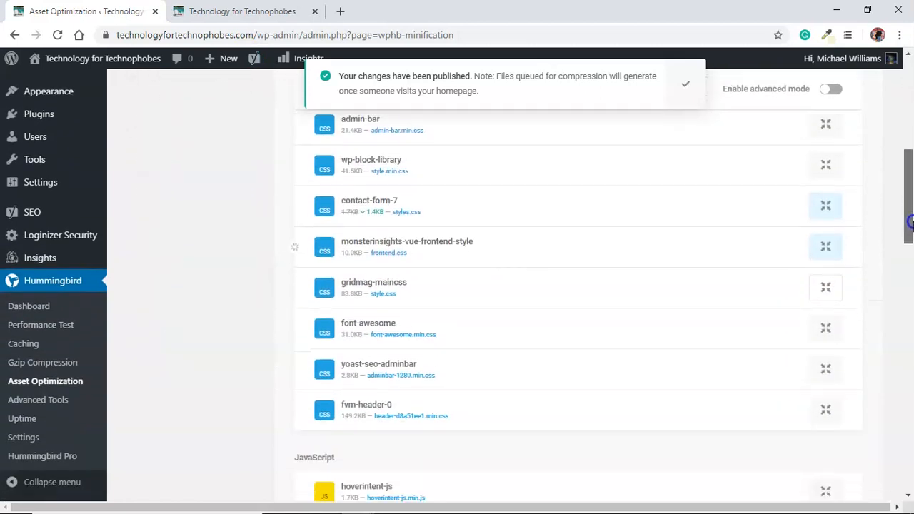
mouse_move(825, 289)
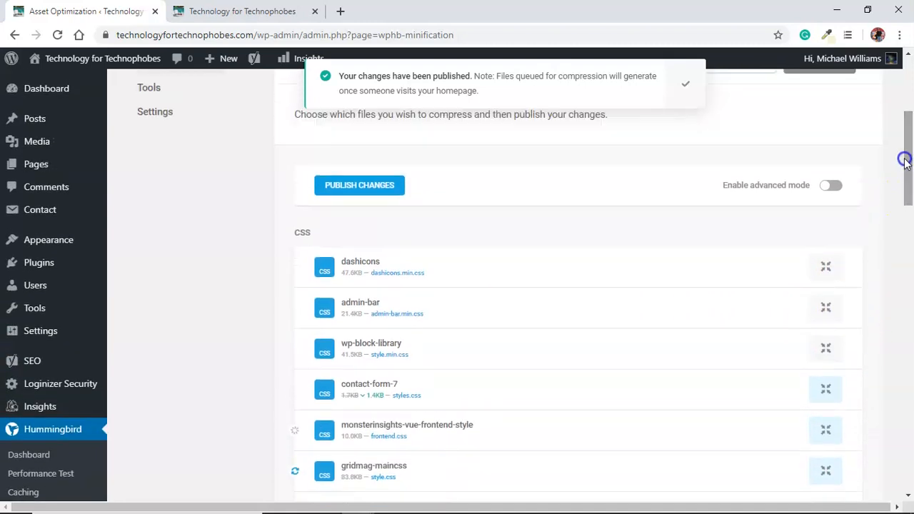
click(360, 185)
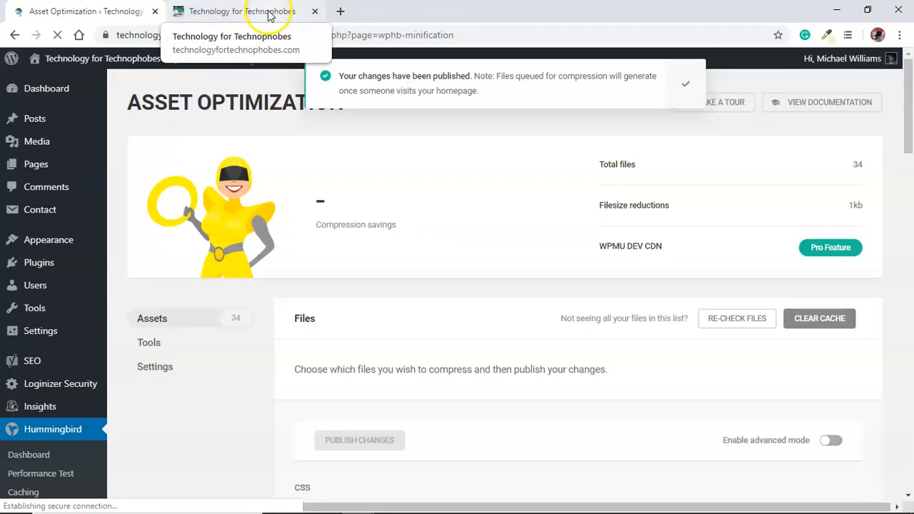
Load the homepage again, return and scroll to the JavaScript list showing hoverintent-js compressed
click(241, 11)
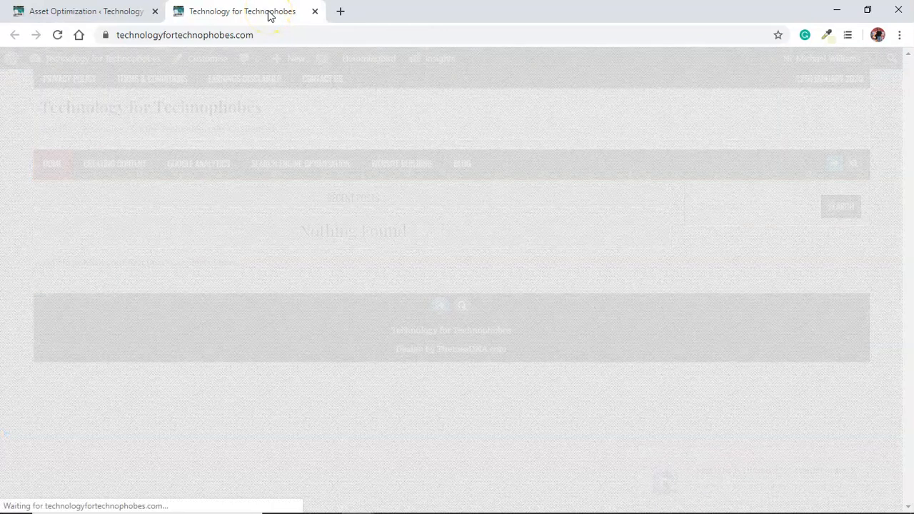
click(79, 11)
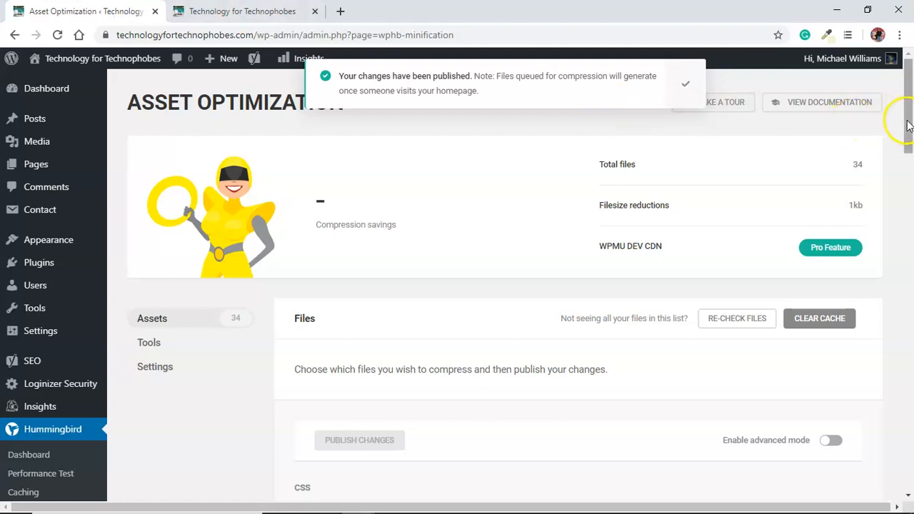
scroll(down, 3)
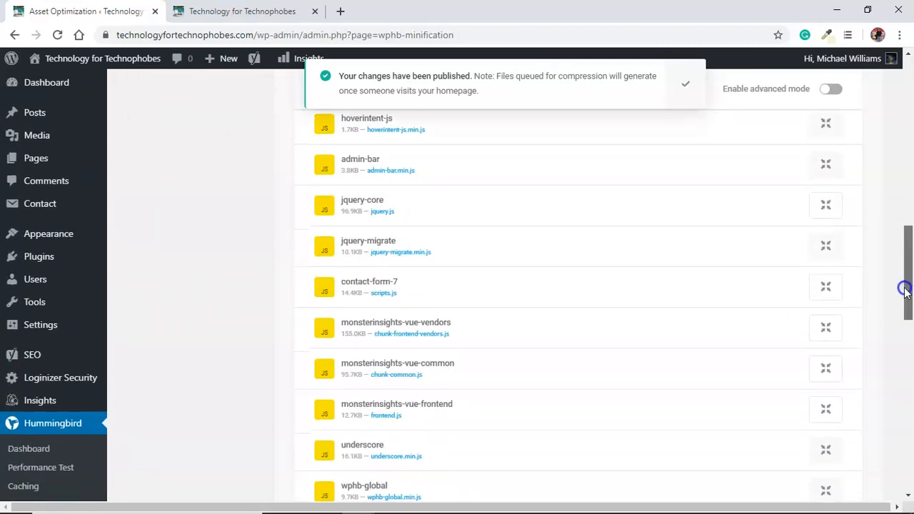
scroll(down, 3)
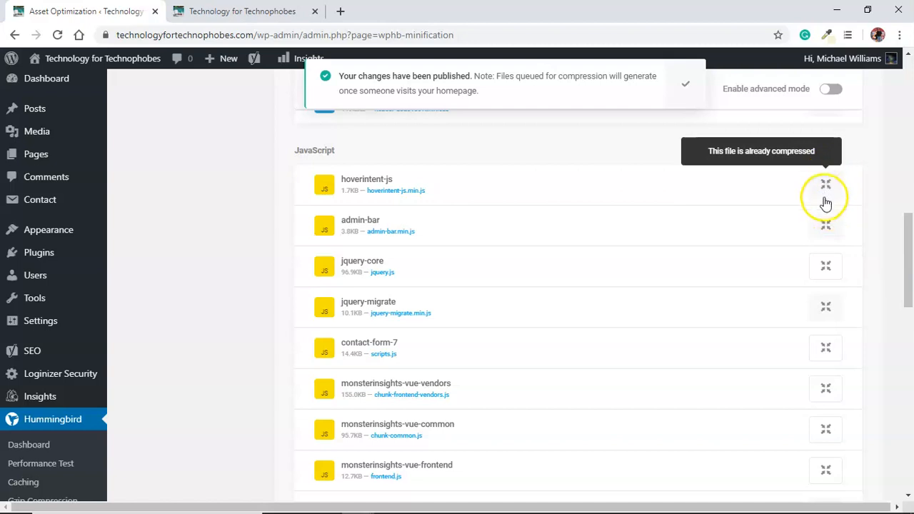
mouse_move(825, 271)
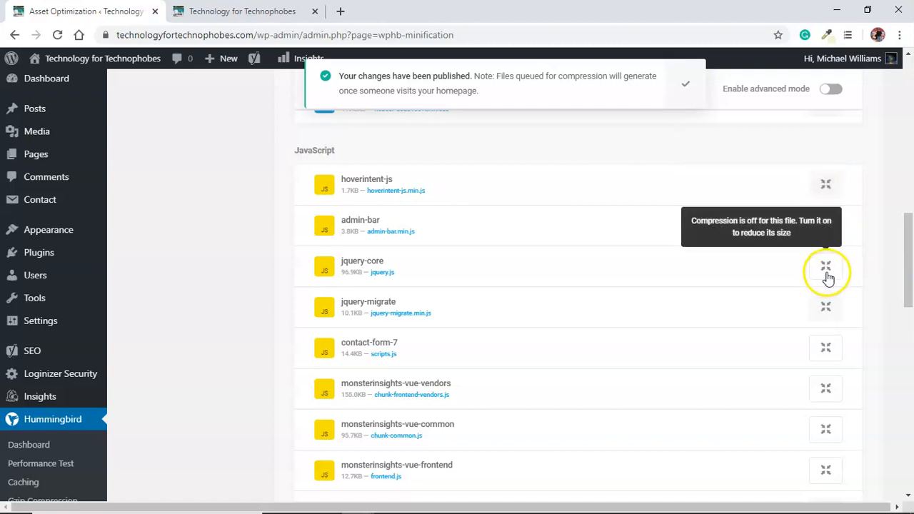
Enable compression for jquery-core and publish the change
click(826, 267)
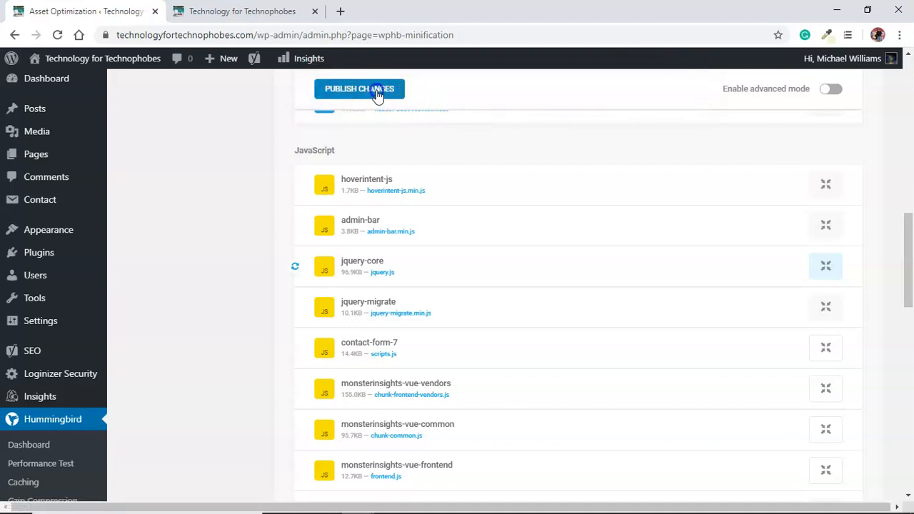
click(359, 89)
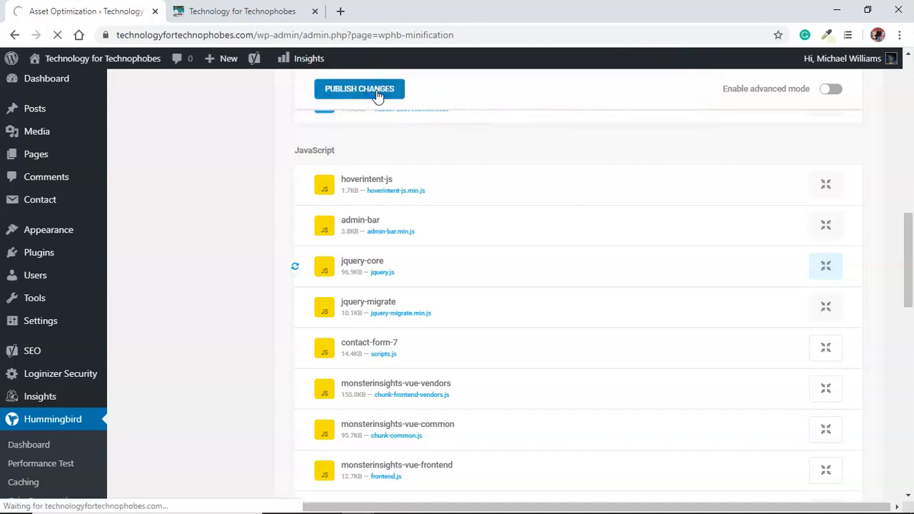
click(360, 88)
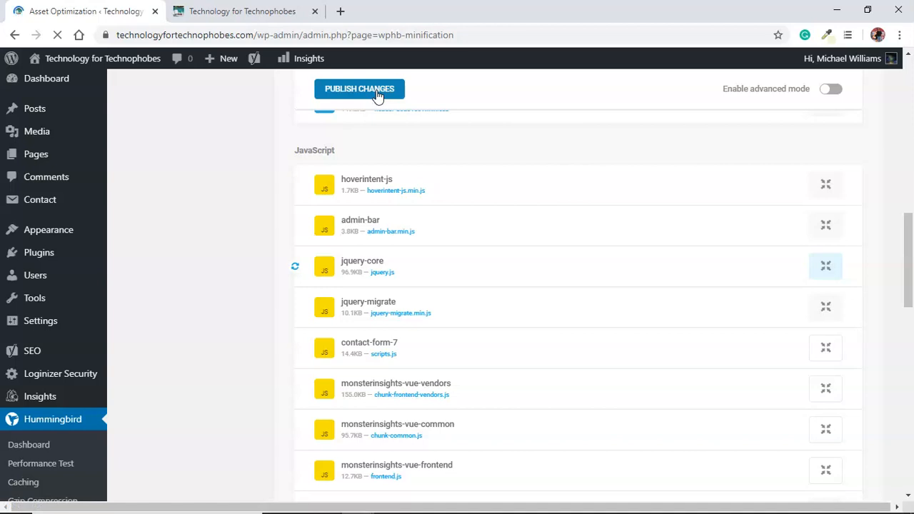
click(359, 89)
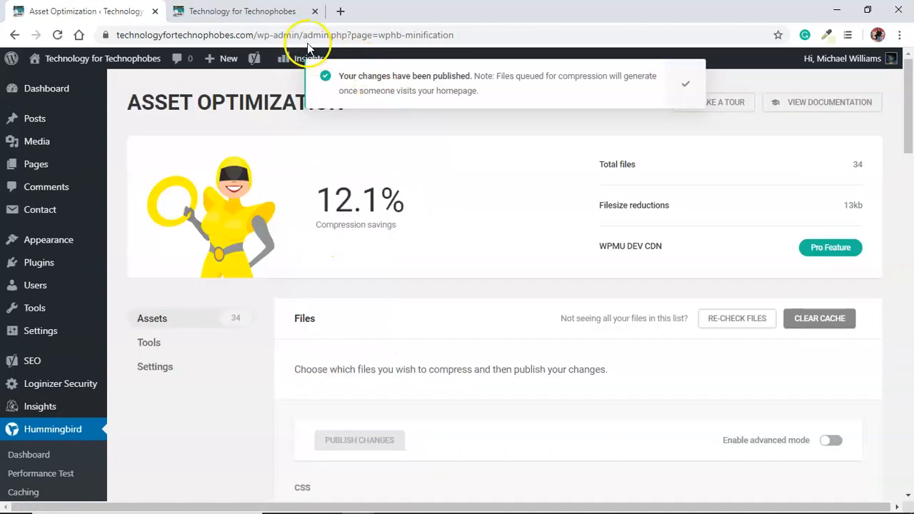
Reload the homepage and return to see 12.1% compression savings and 13 KB reductions
click(243, 12)
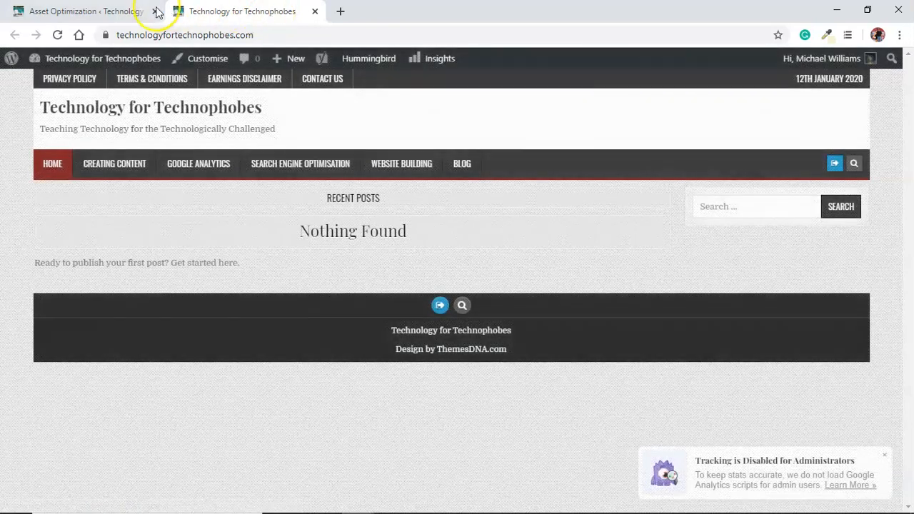
click(86, 11)
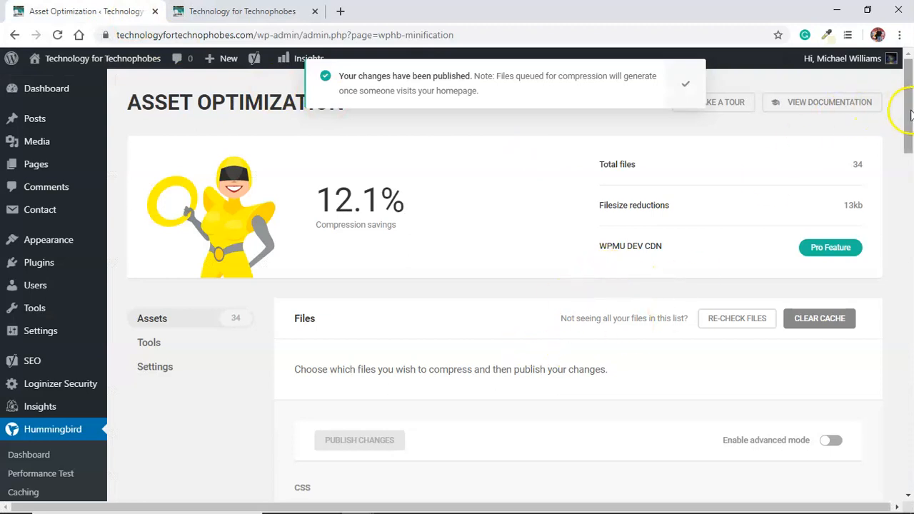
scroll(down, 3)
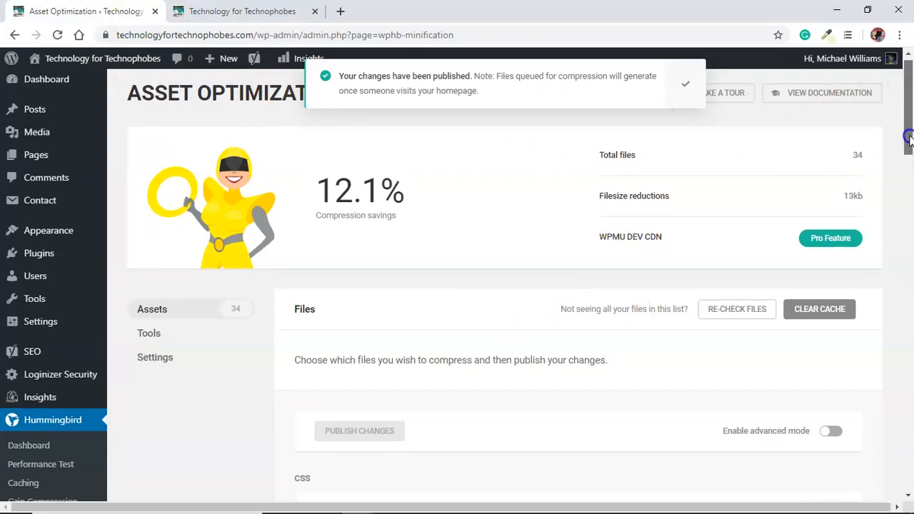
scroll(down, 3)
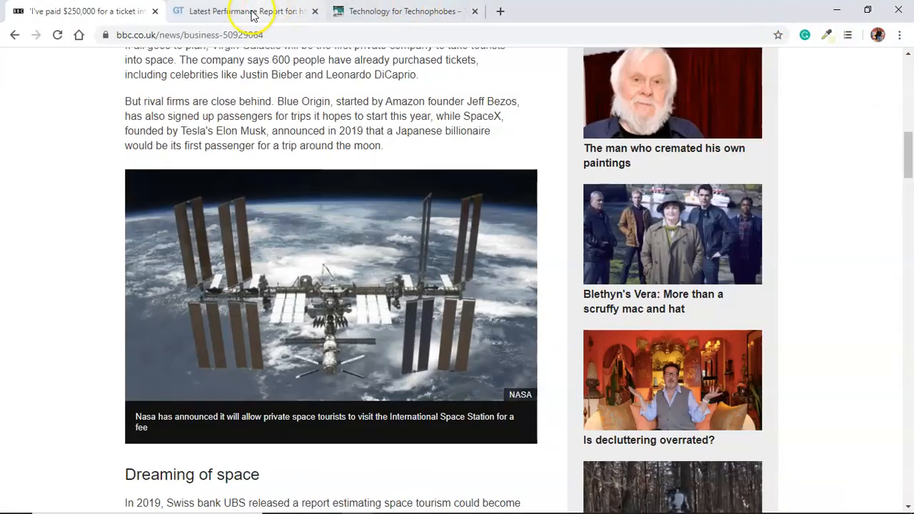
Re-test the site in GTmetrix for a fresh report: 96% PageSpeed, 96% YSlow, 1.7s load
click(245, 12)
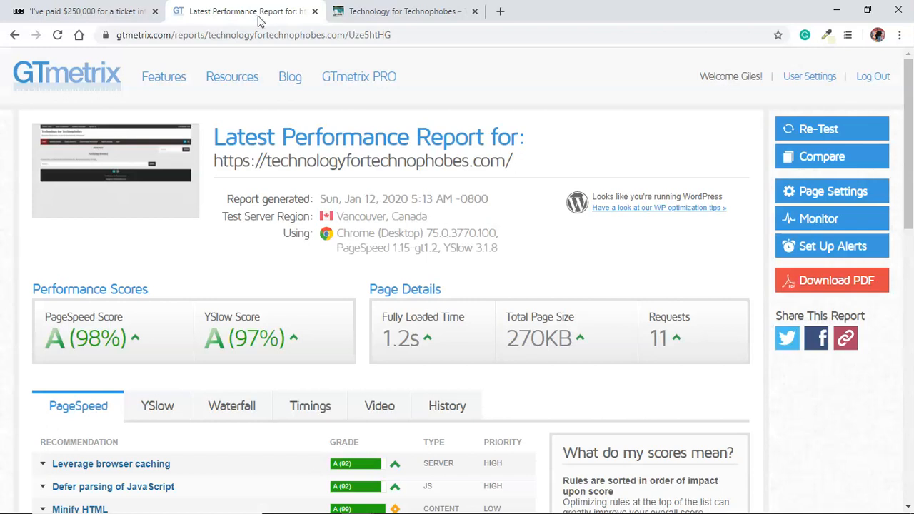
mouse_move(313, 280)
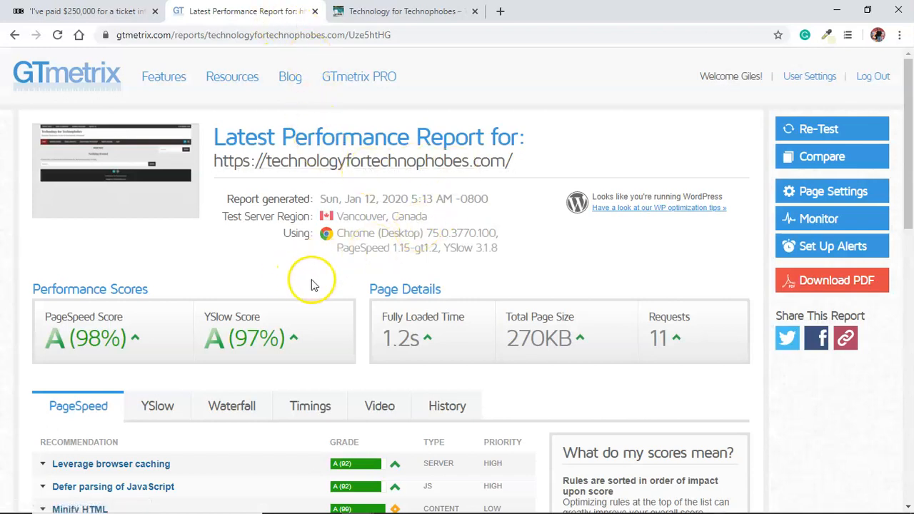
mouse_move(819, 128)
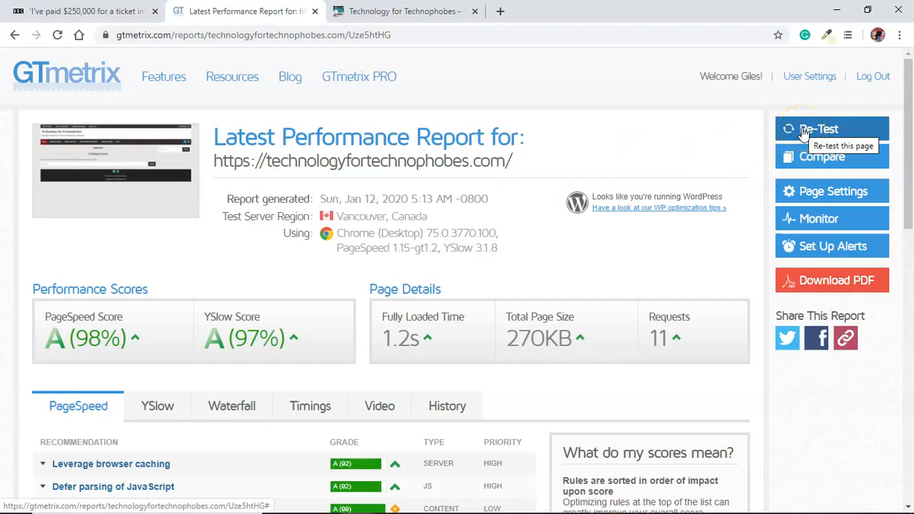
click(86, 11)
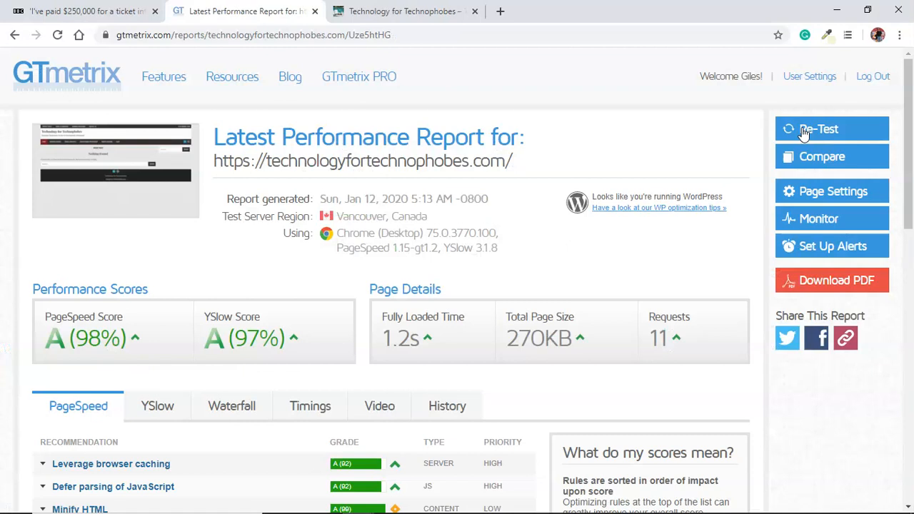
click(818, 129)
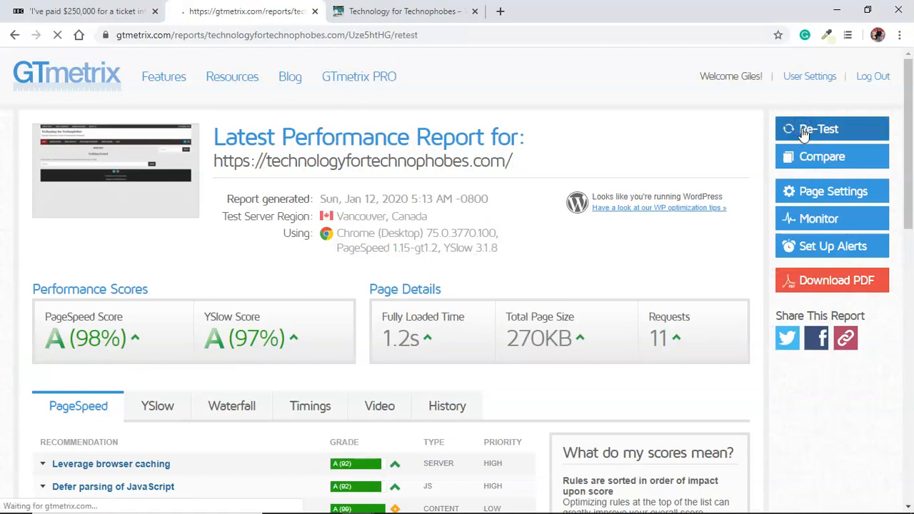
click(818, 128)
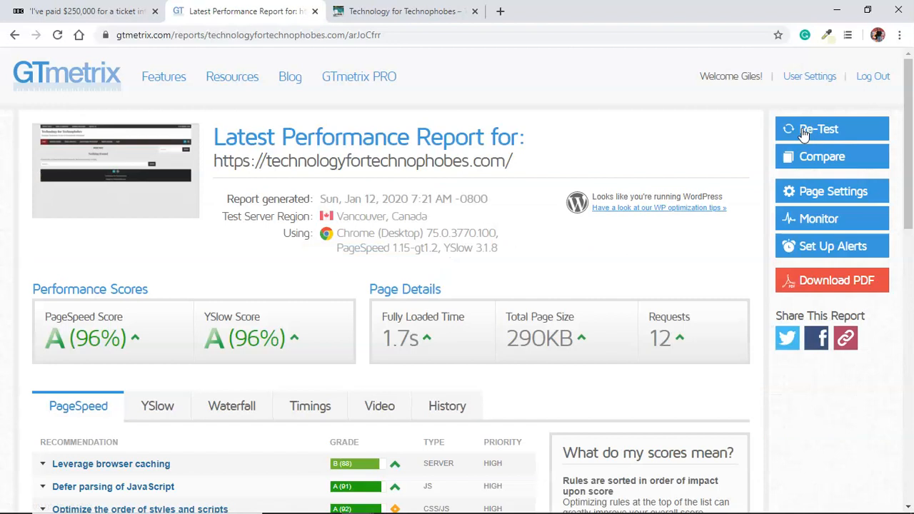
mouse_move(226, 340)
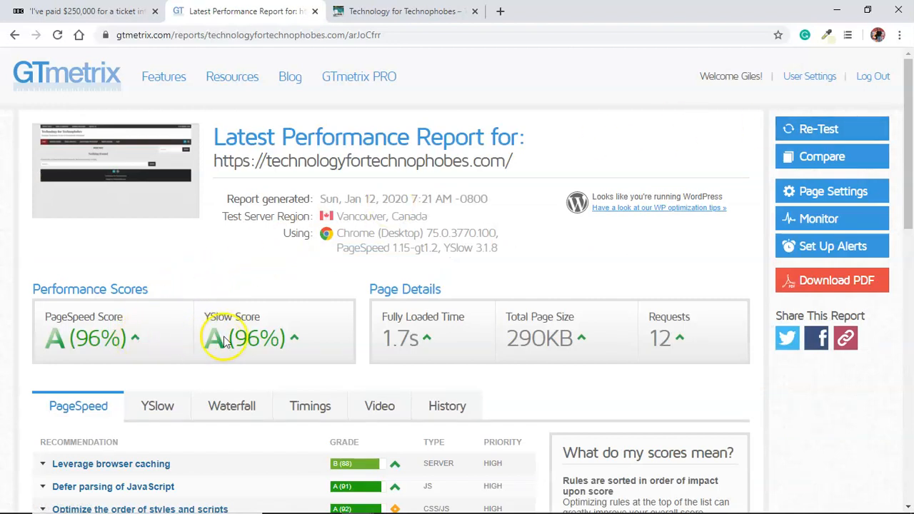
mouse_move(402, 308)
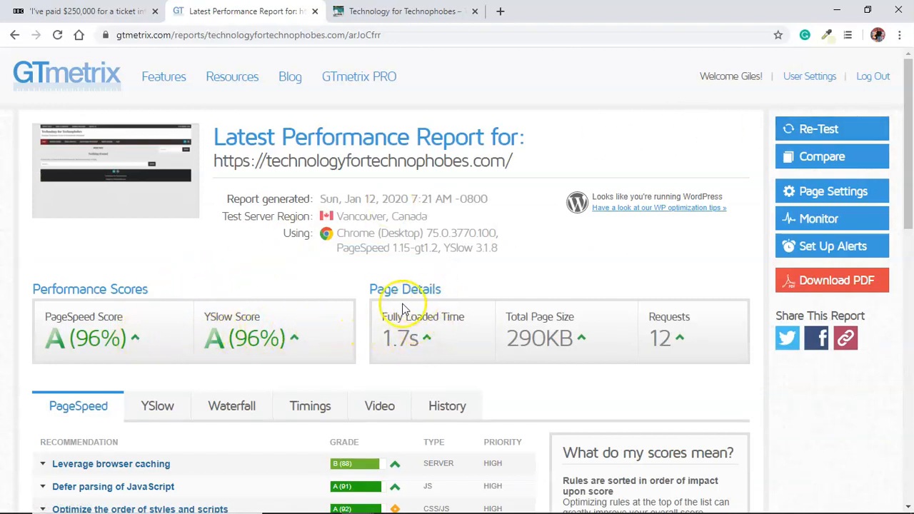
mouse_move(397, 339)
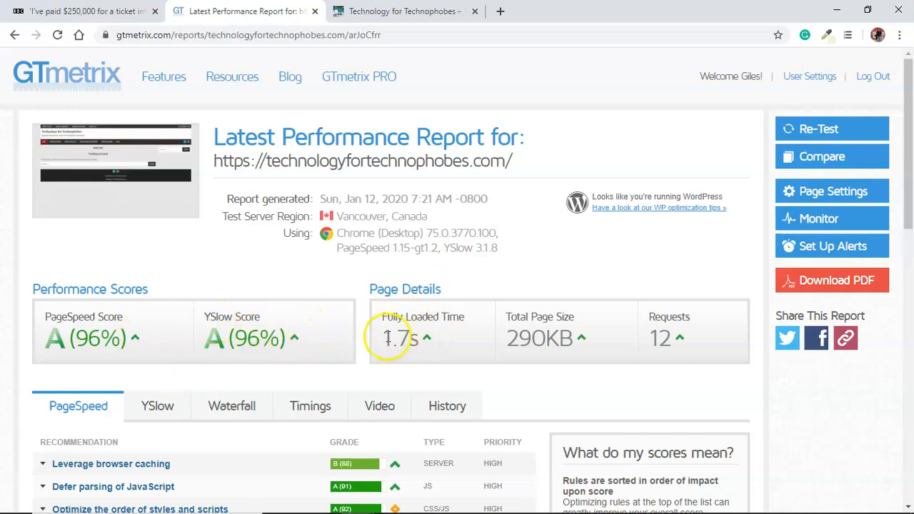
mouse_move(237, 71)
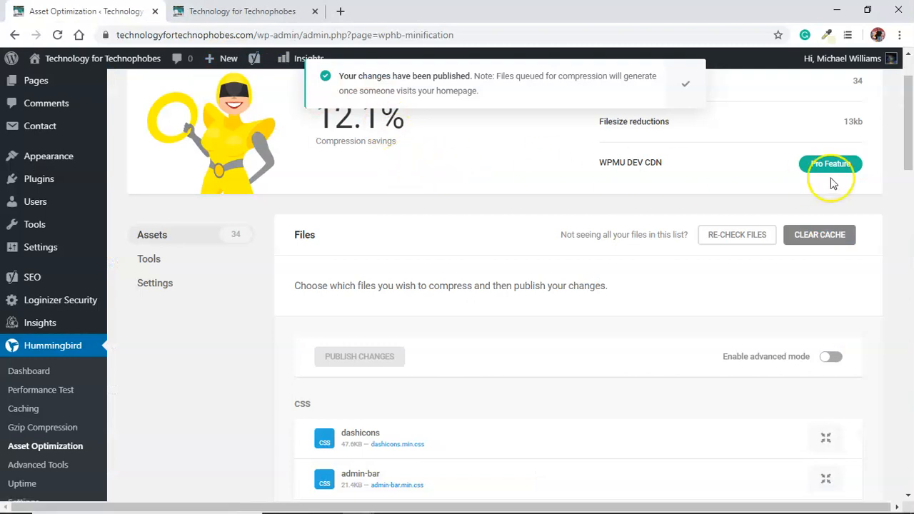
scroll(down, 3)
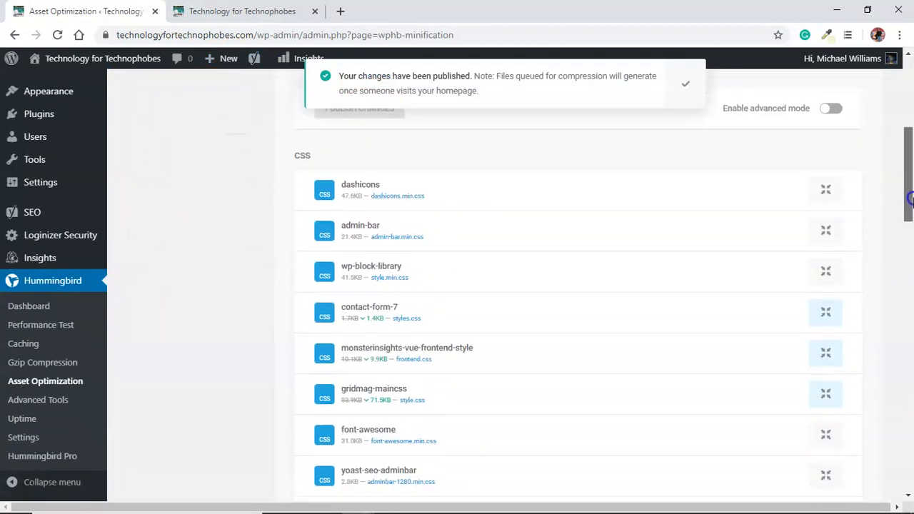
scroll(down, 3)
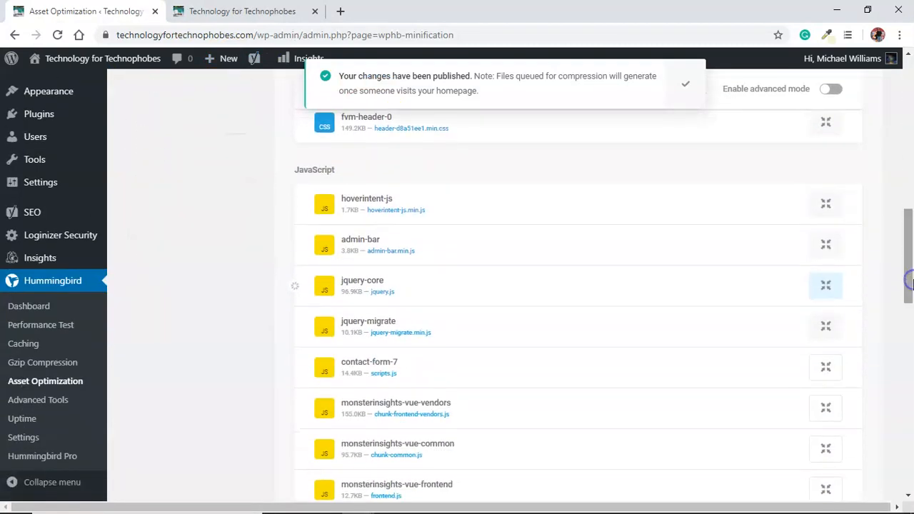
scroll(down, 3)
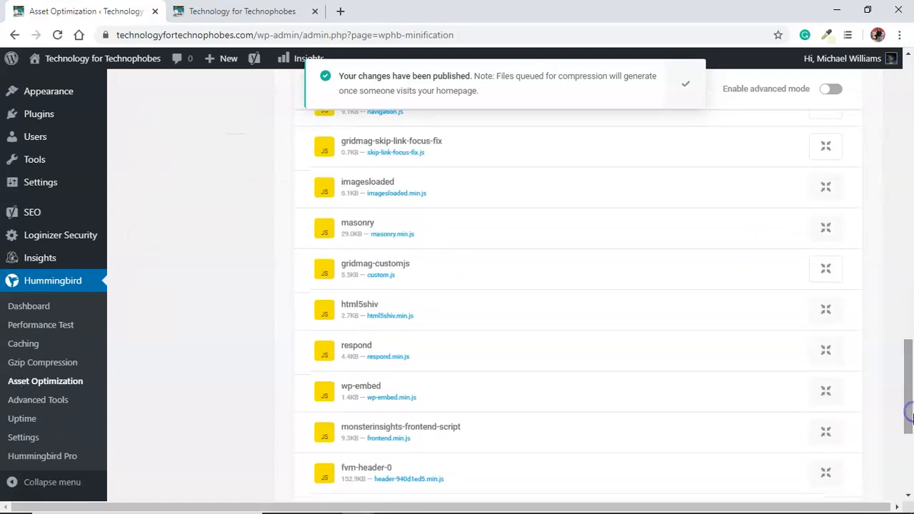
scroll(down, 3)
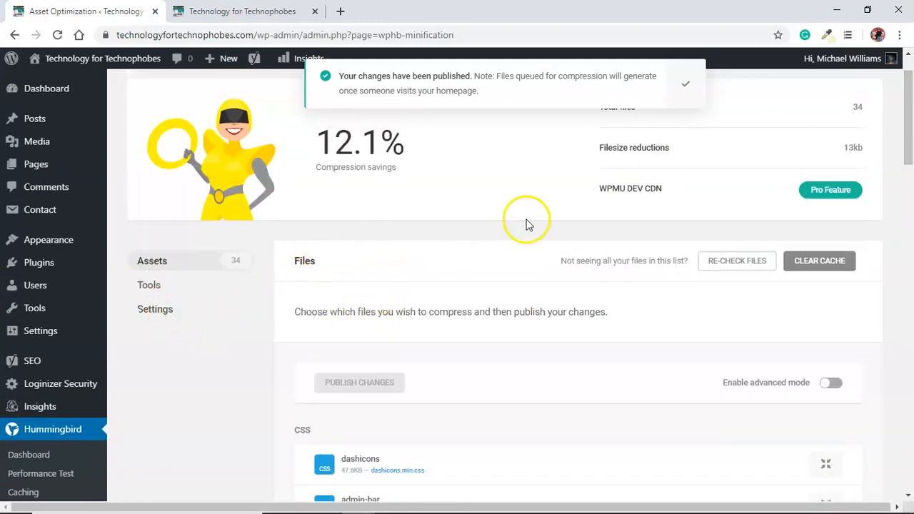
Show the Hummingbird dashboard's render-blocking resources audit with its How to fix steps
scroll(up, 3)
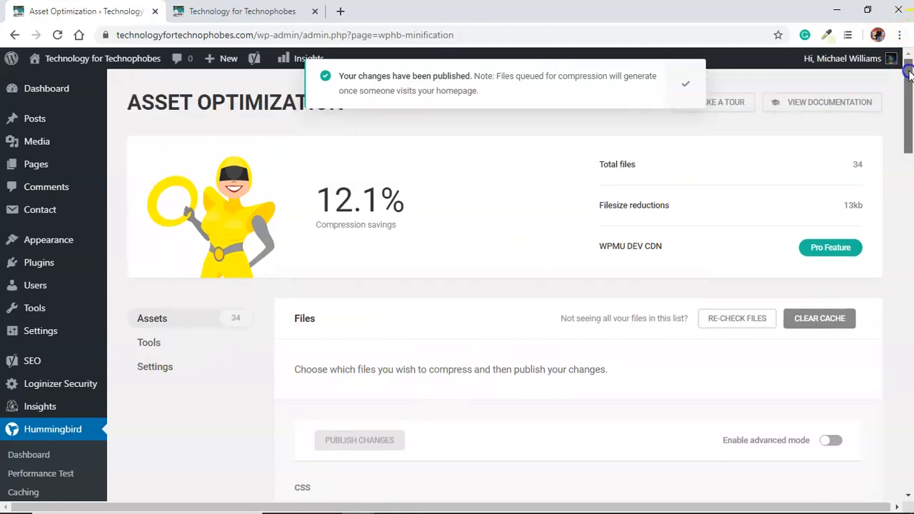
mouse_move(900, 93)
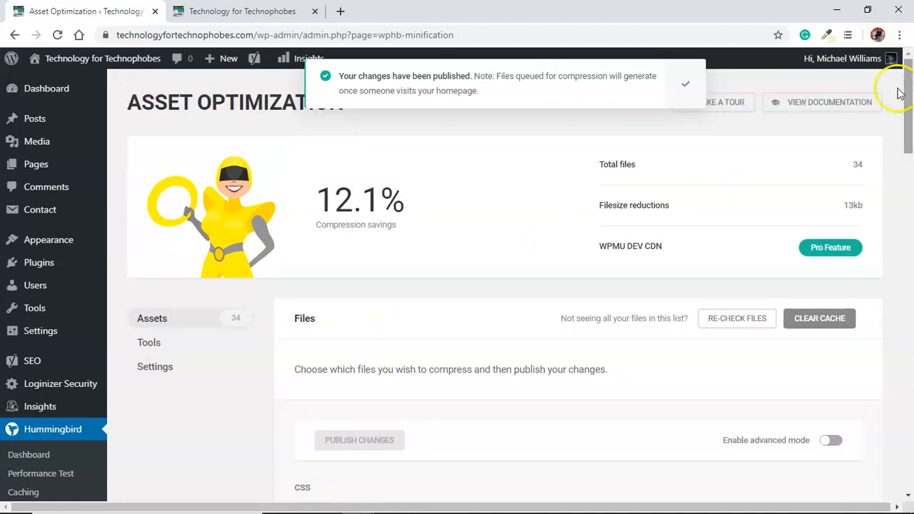
mouse_move(28, 454)
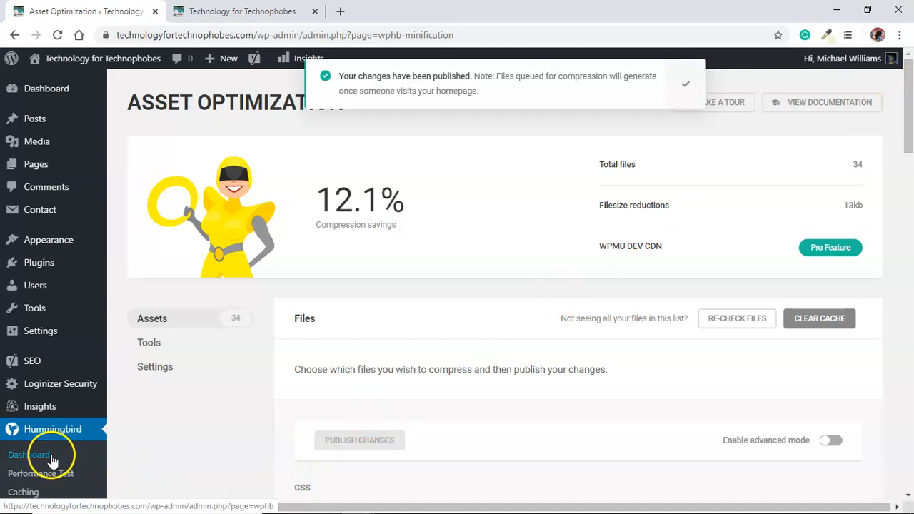
click(30, 454)
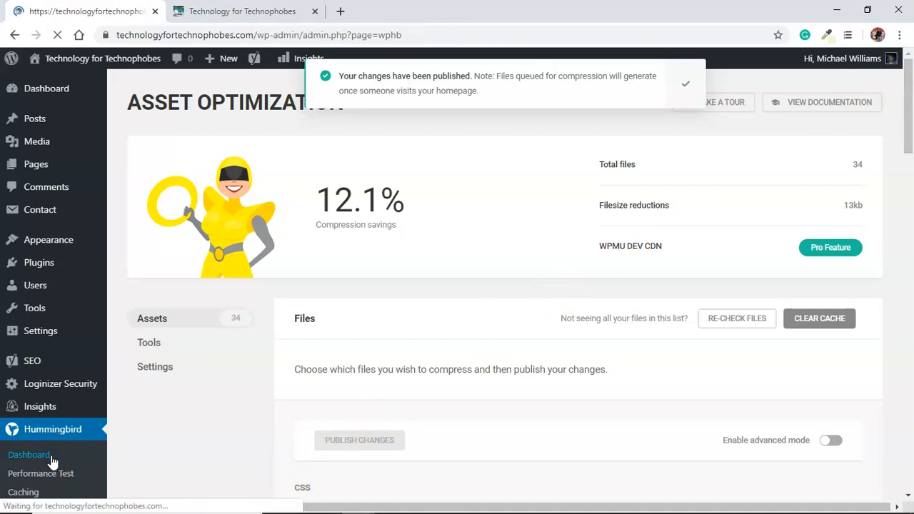
click(28, 454)
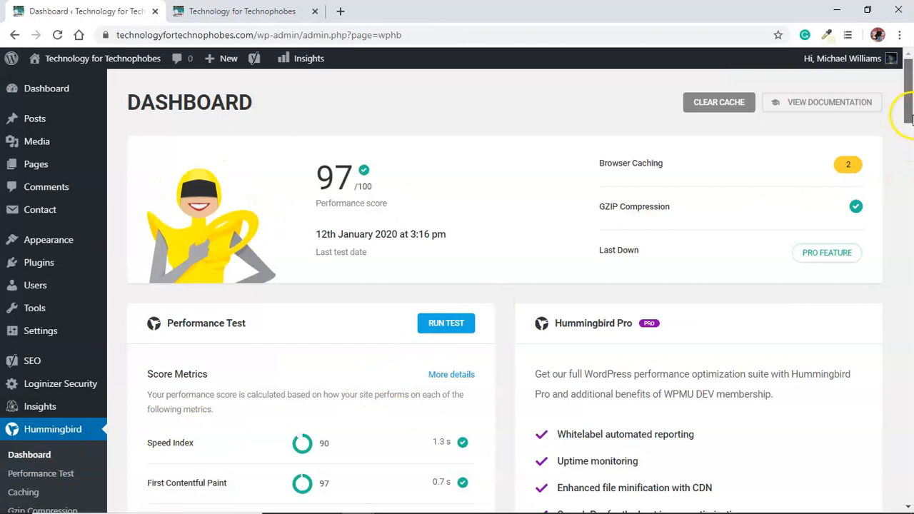
scroll(down, 3)
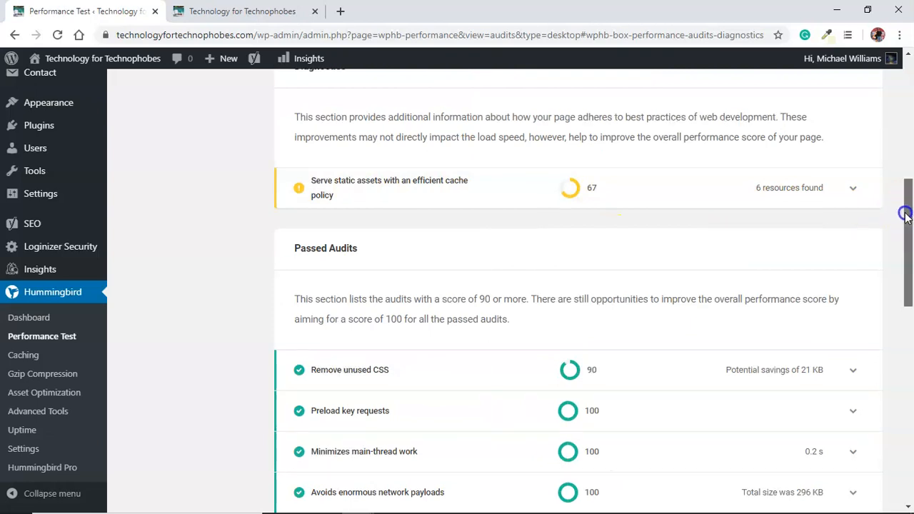
scroll(down, 3)
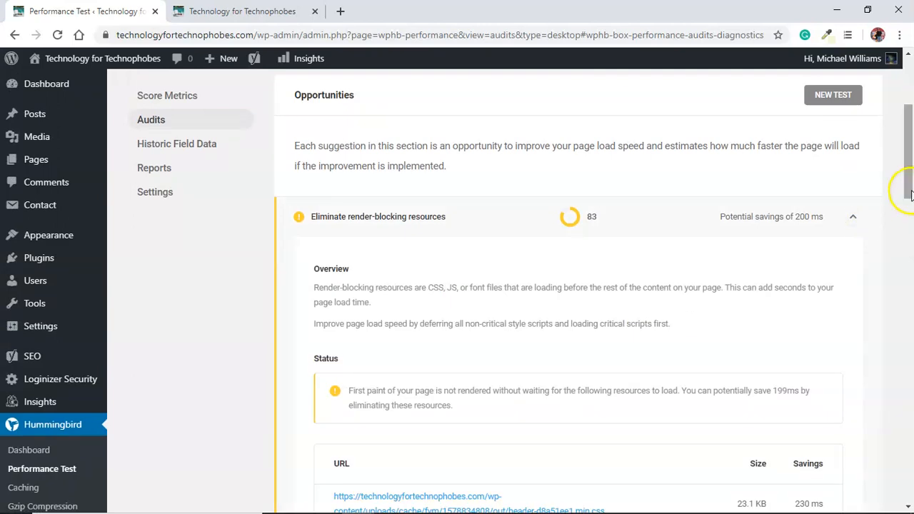
scroll(down, 3)
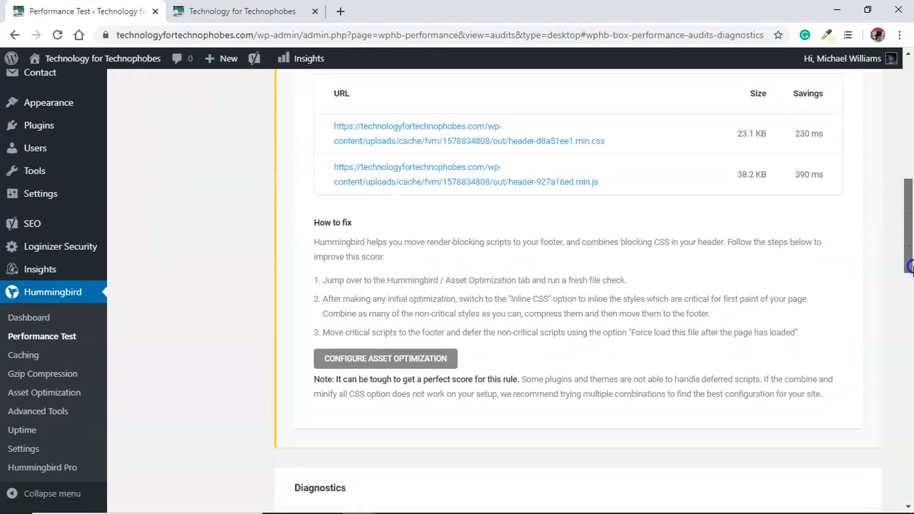
scroll(down, 3)
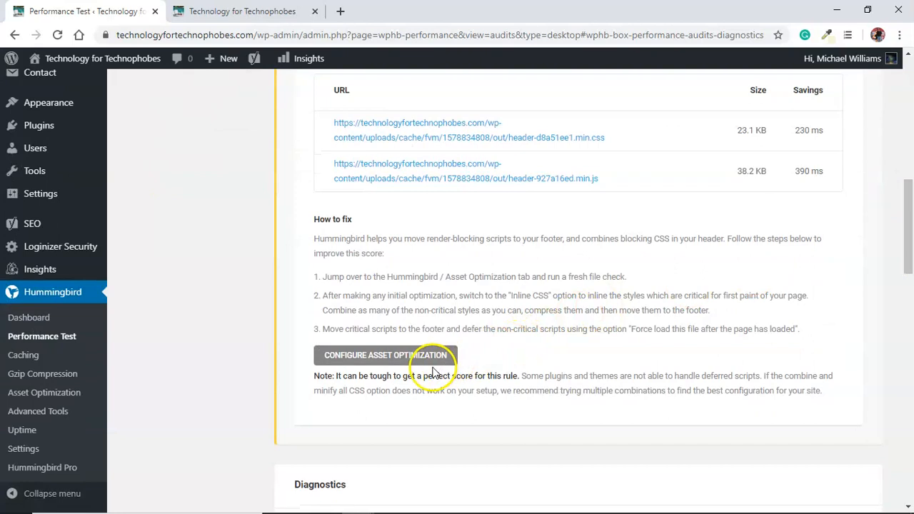
Go to Configure Asset Optimization and look down the CSS and JavaScript file list
click(385, 354)
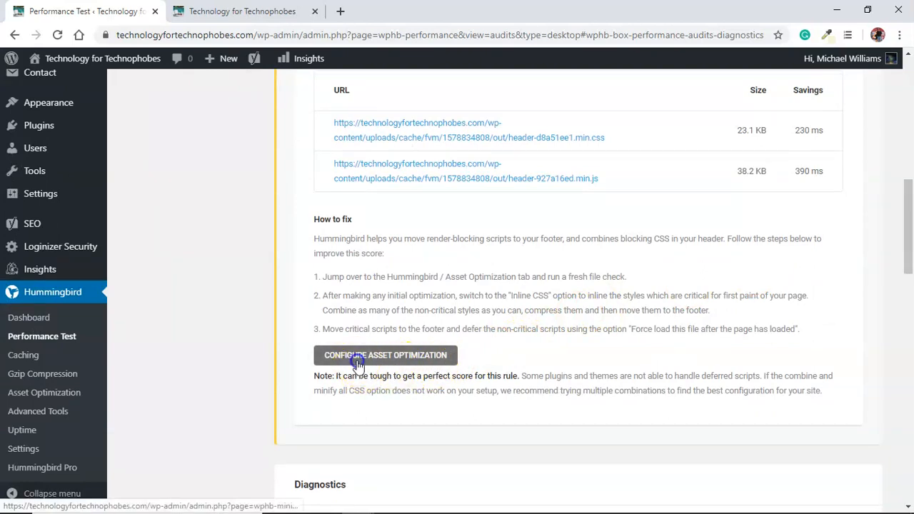
click(385, 354)
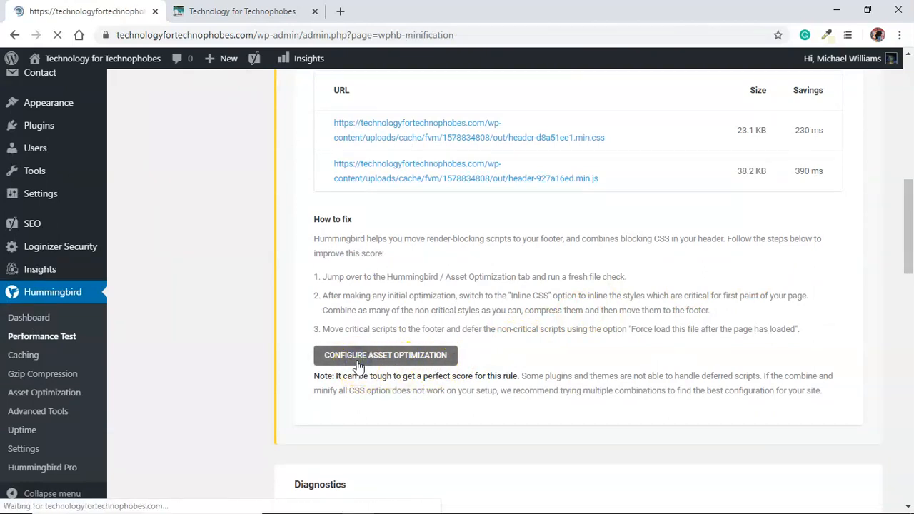
click(386, 354)
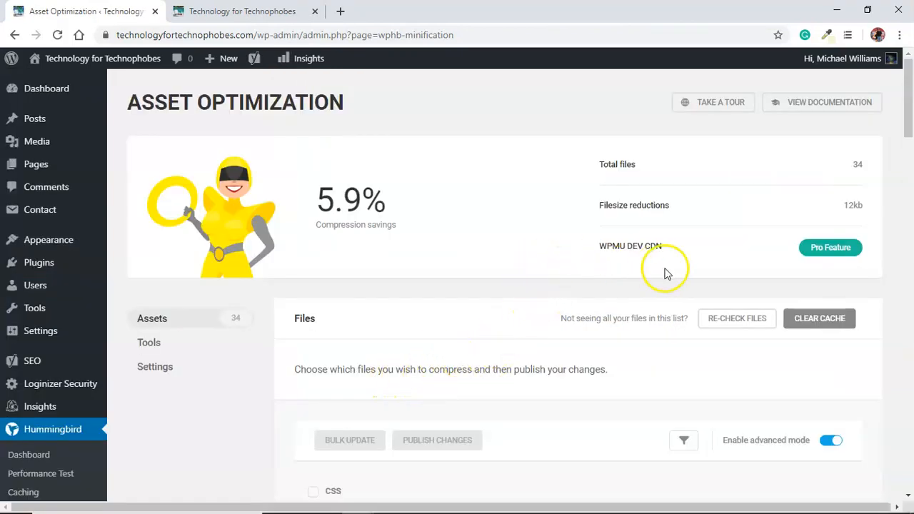
scroll(down, 3)
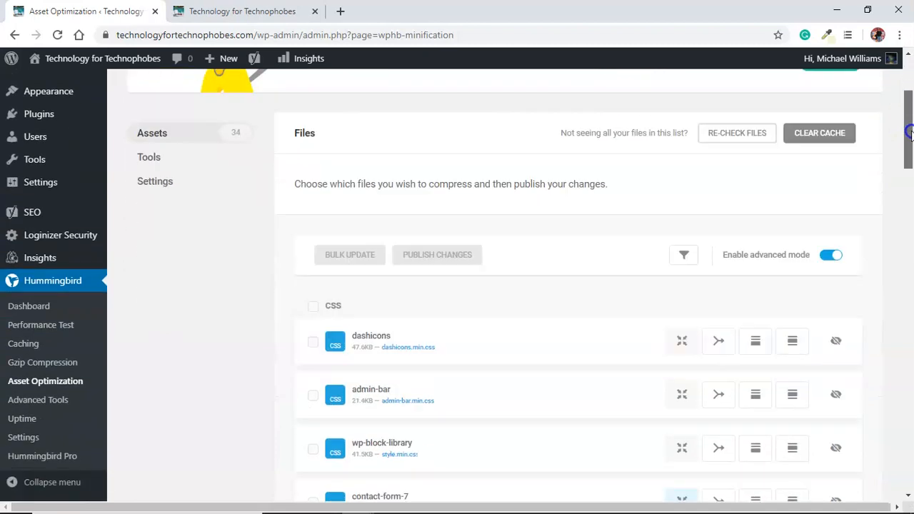
scroll(down, 3)
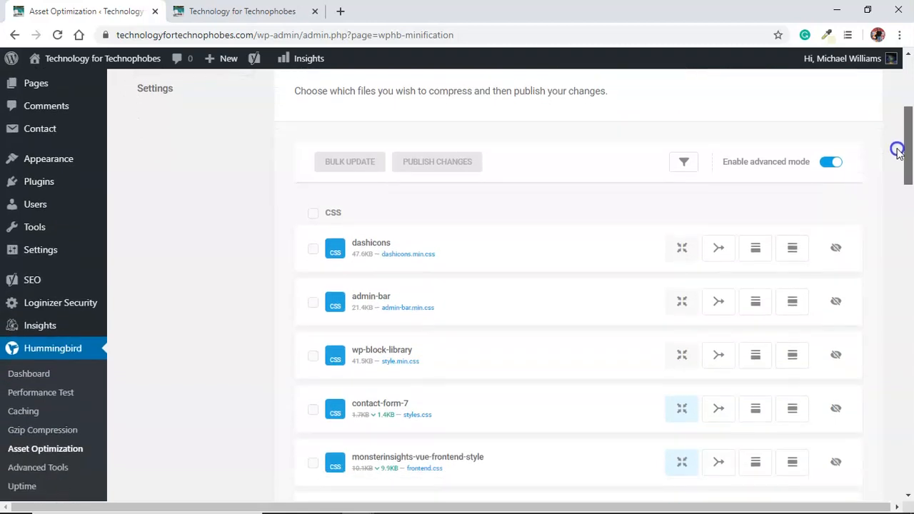
scroll(down, 3)
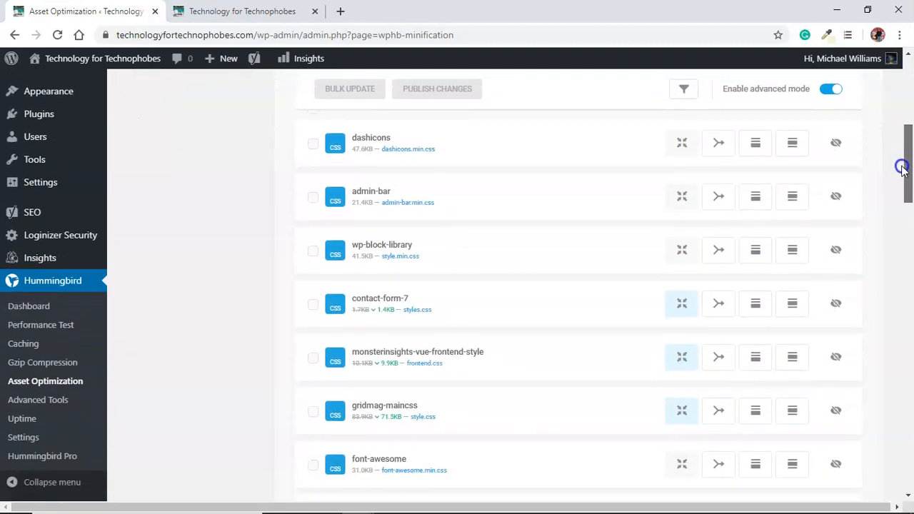
scroll(down, 3)
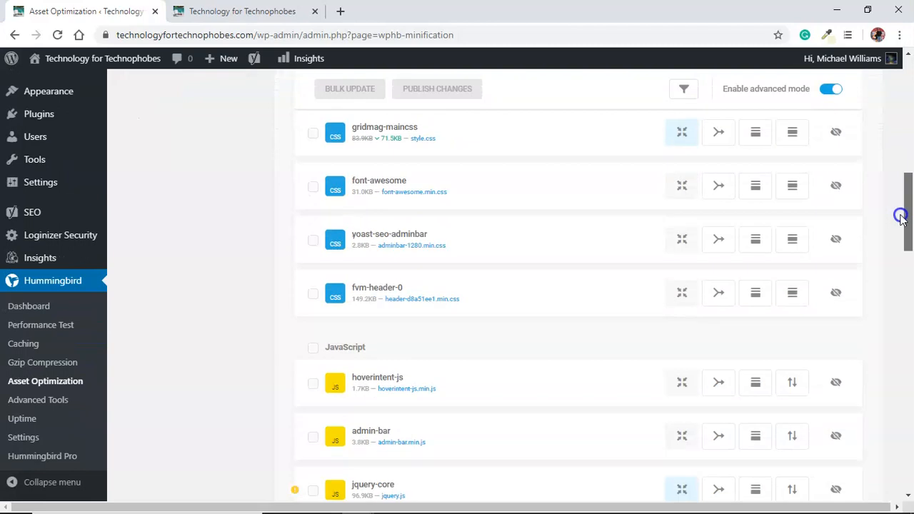
scroll(down, 3)
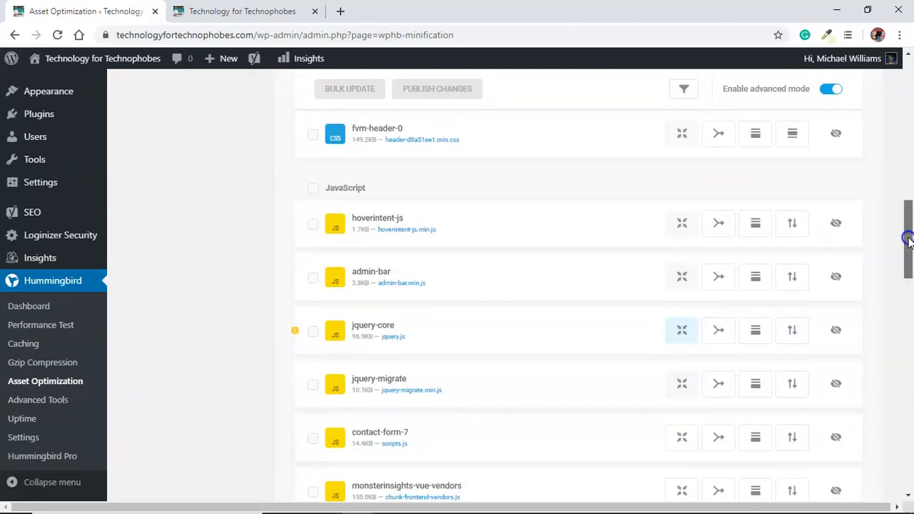
Review the remaining files, with the page reporting 5.9% compression savings and 12 KB reductions
scroll(down, 3)
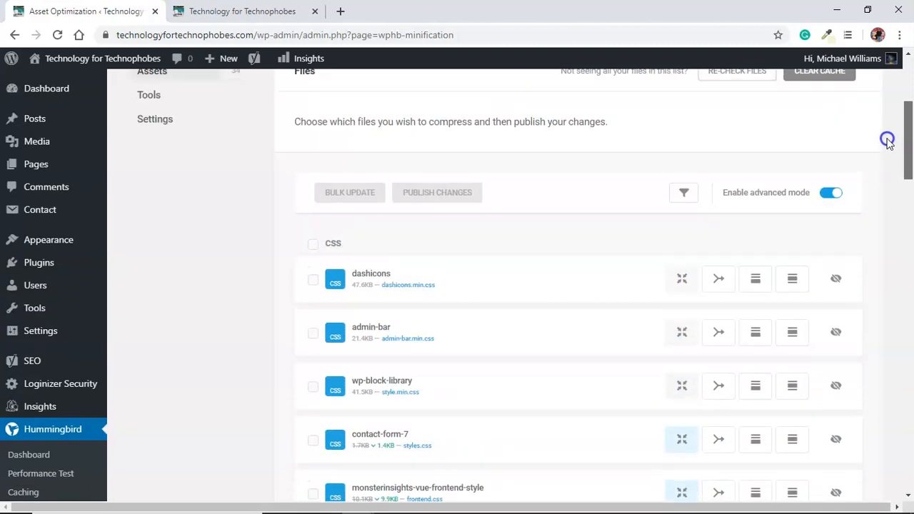
scroll(up, 3)
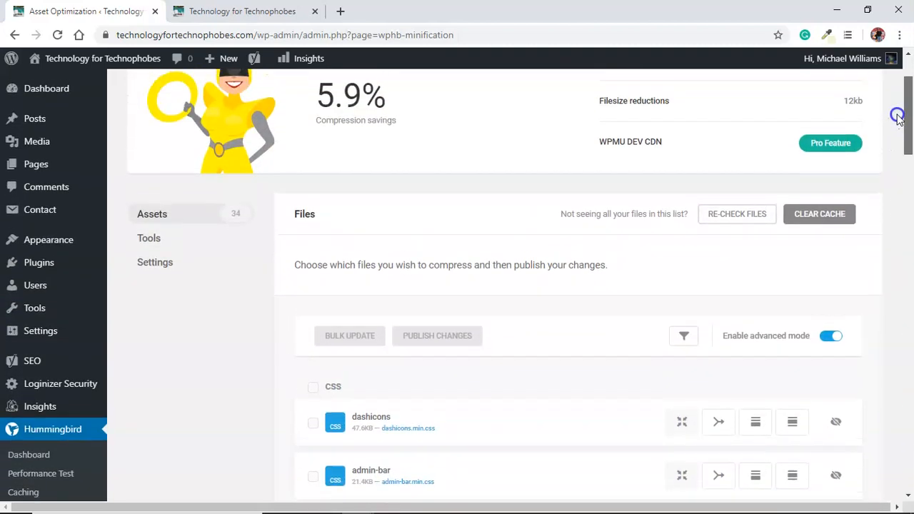
scroll(down, 3)
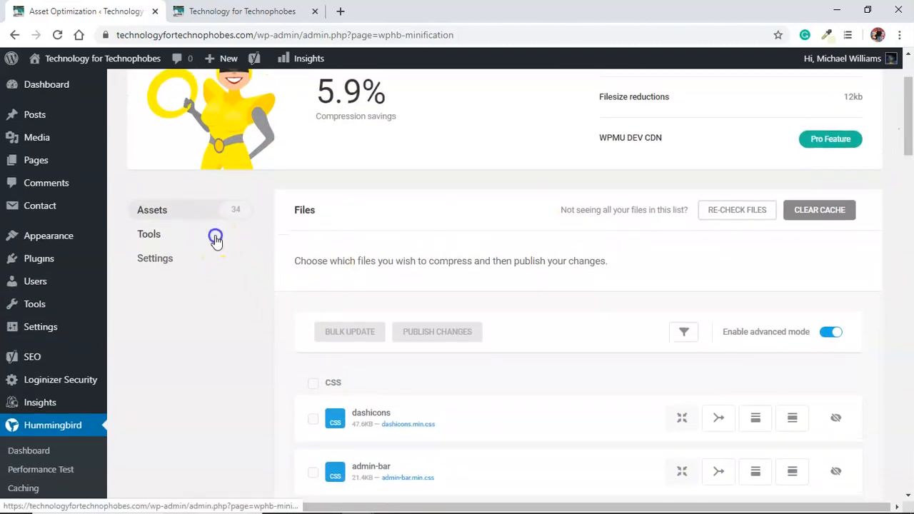
Show the Asset Optimization Tools section with the CSS above the fold box
click(148, 234)
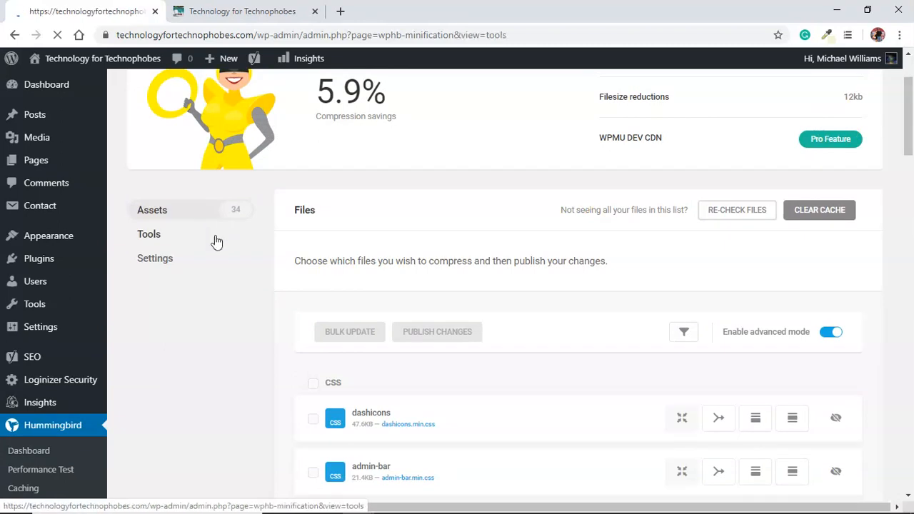
click(149, 234)
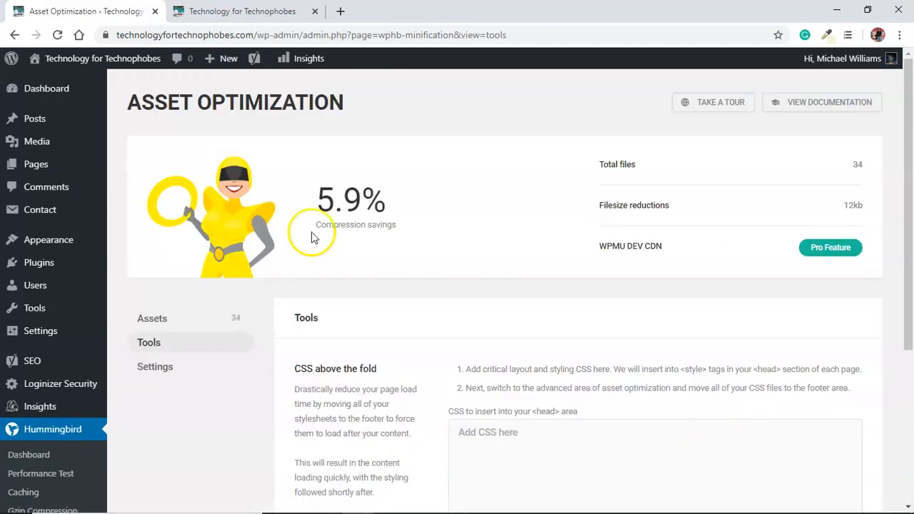
scroll(down, 3)
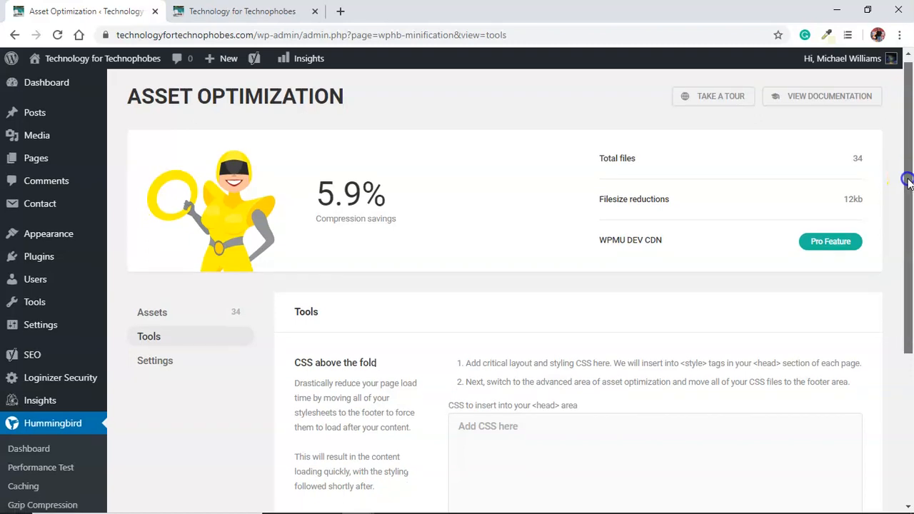
scroll(down, 3)
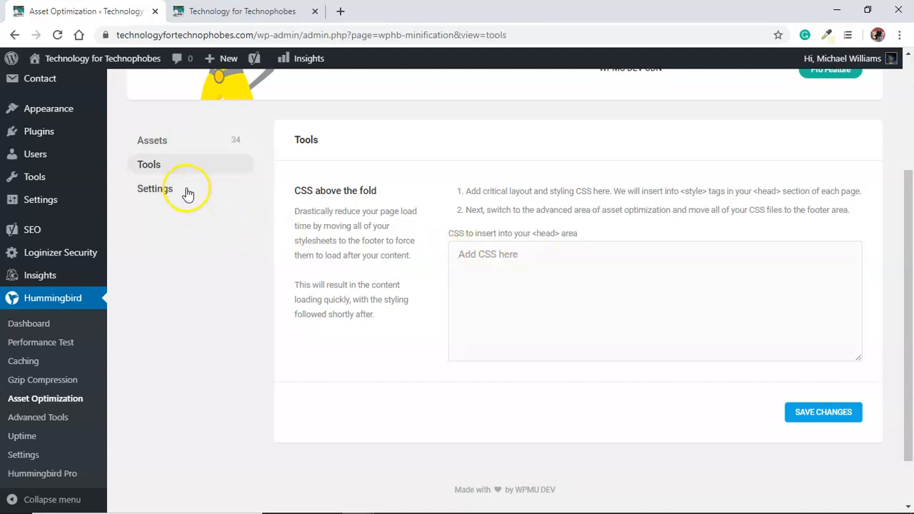
Enable the debug log in Asset Optimization Settings so the settings update
click(154, 188)
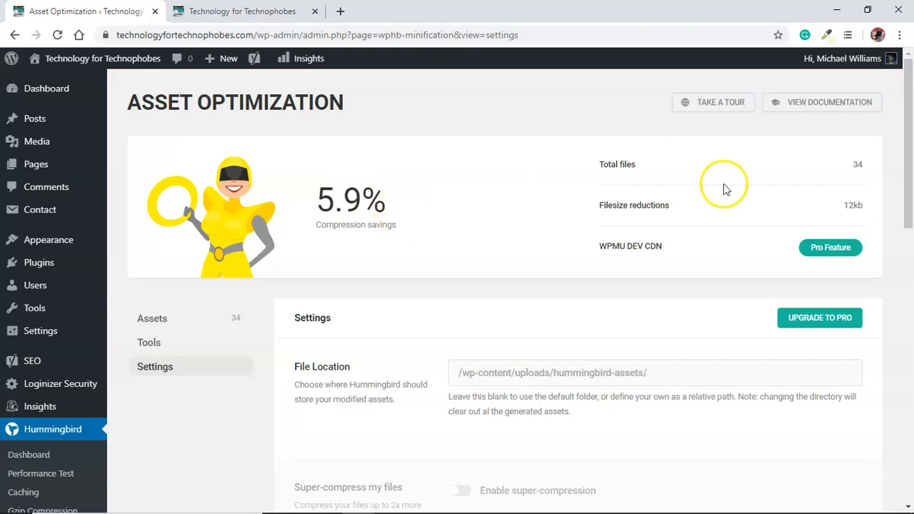
mouse_move(906, 236)
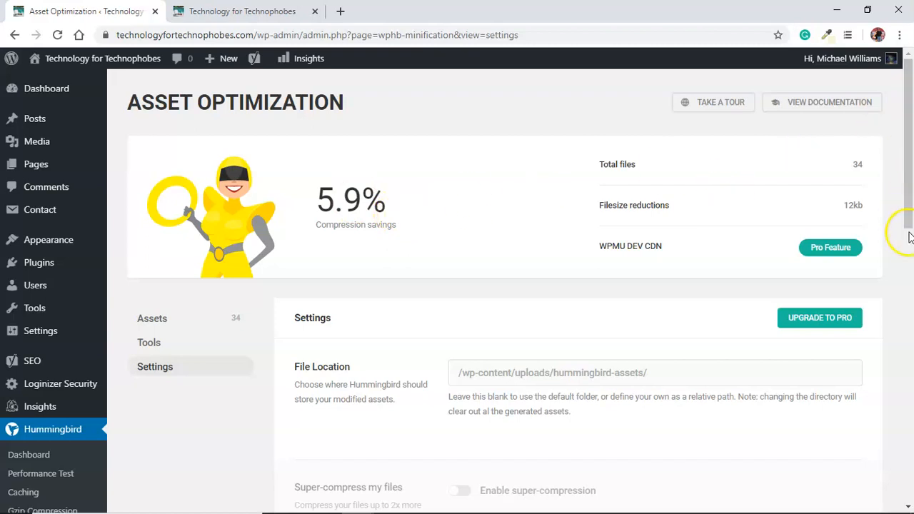
scroll(down, 3)
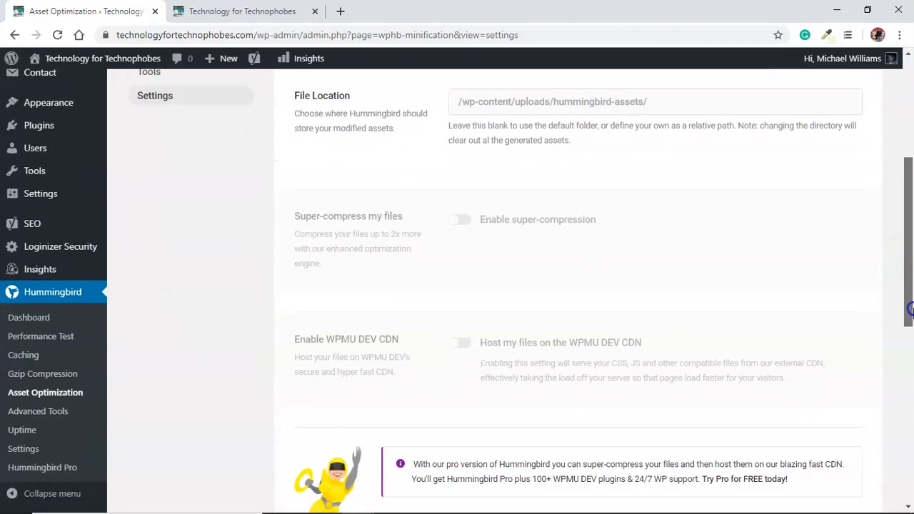
scroll(down, 3)
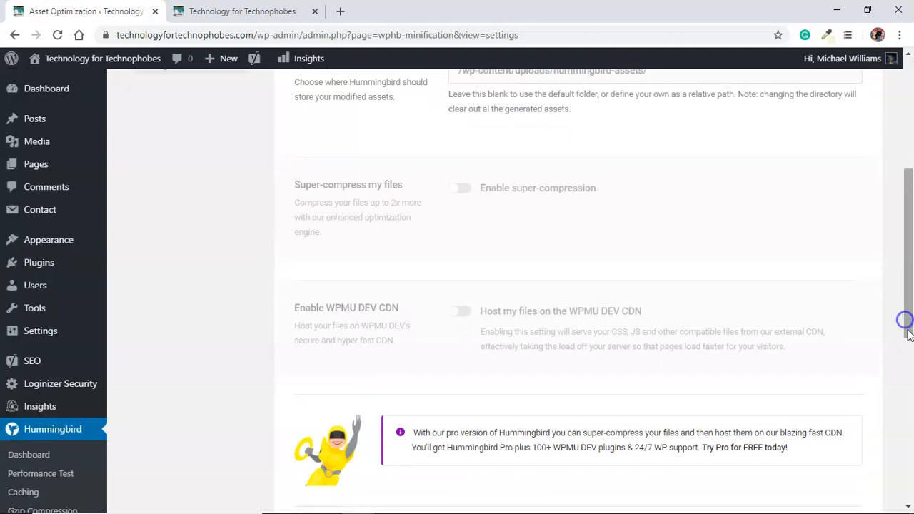
scroll(down, 3)
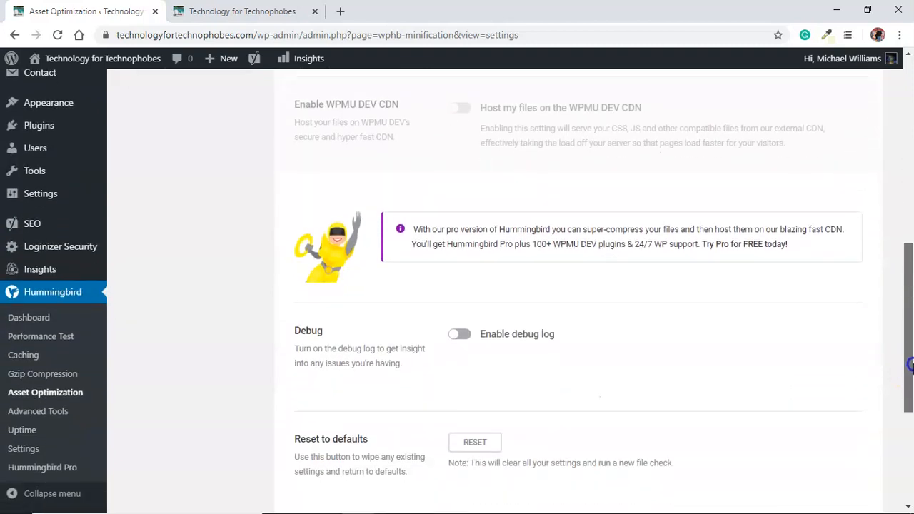
scroll(down, 3)
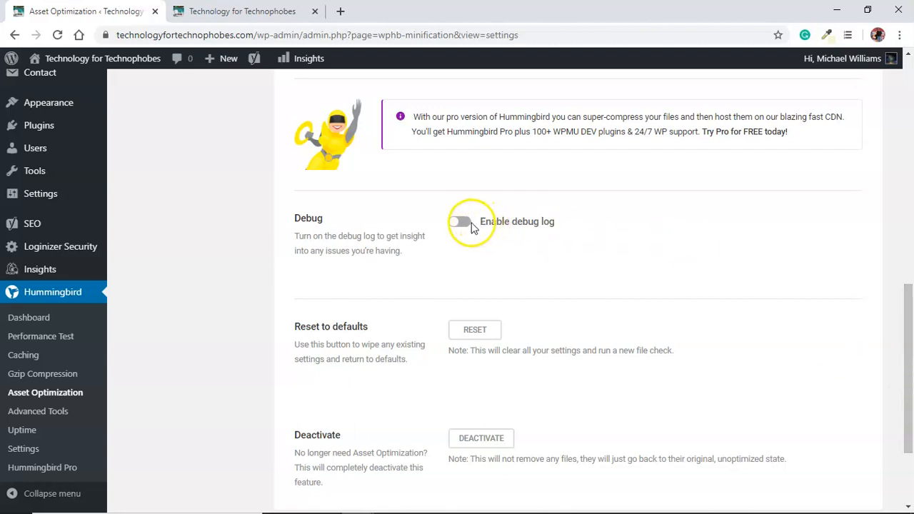
mouse_move(459, 221)
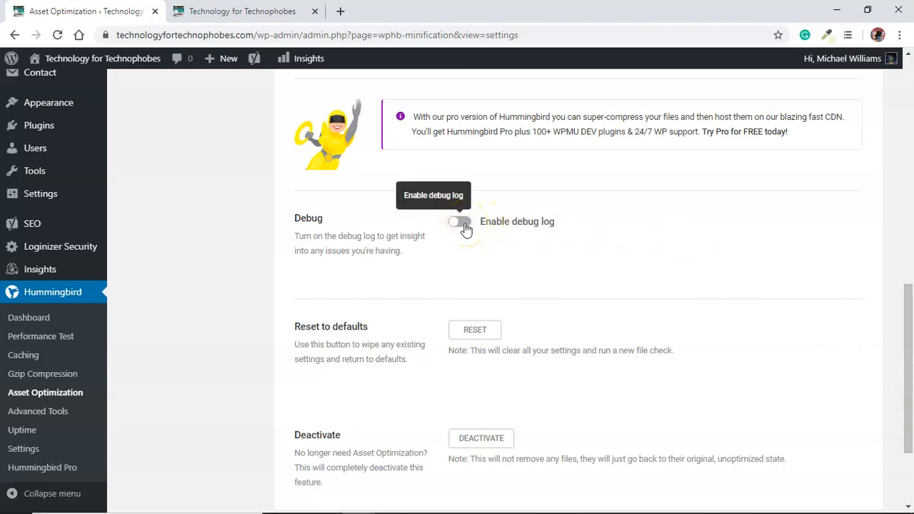
click(457, 221)
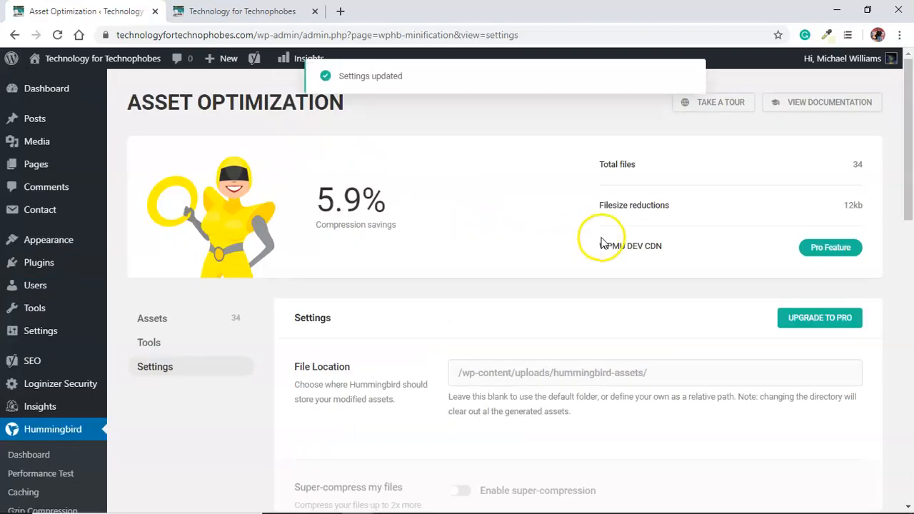
mouse_move(899, 194)
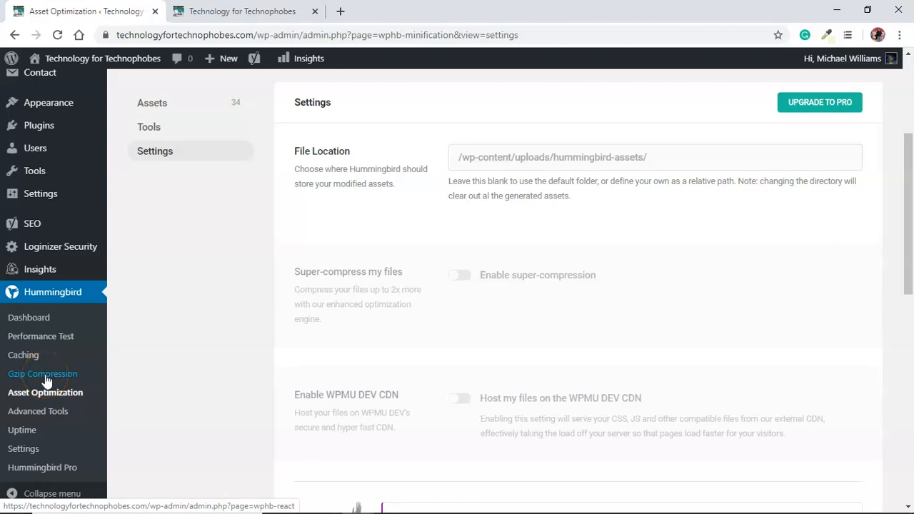
mouse_move(60, 245)
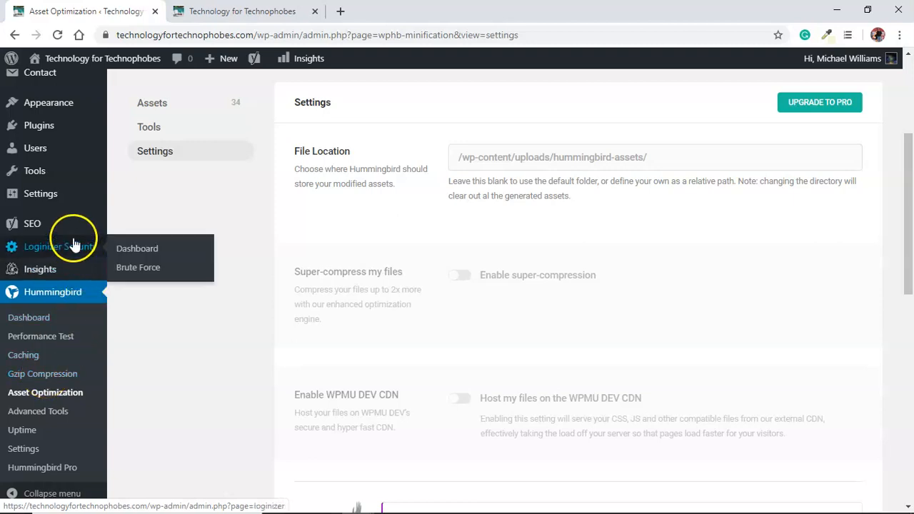
mouse_move(79, 343)
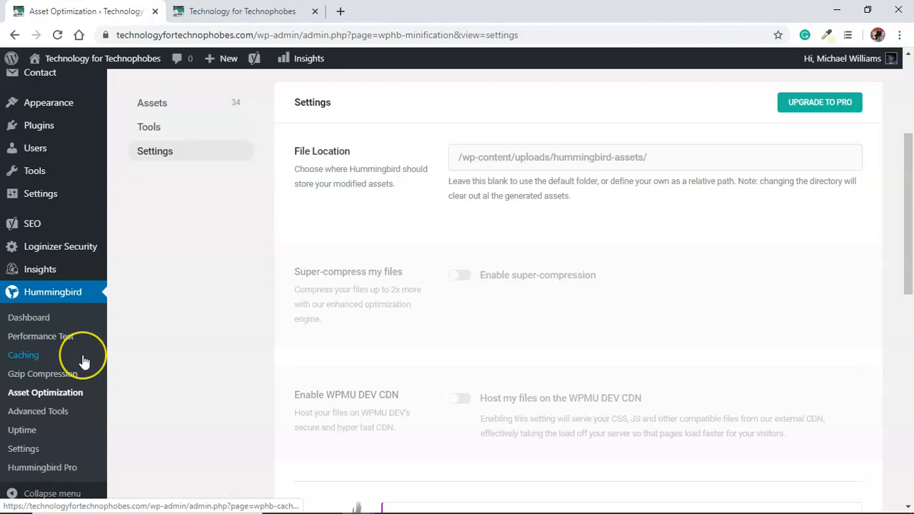
mouse_move(83, 355)
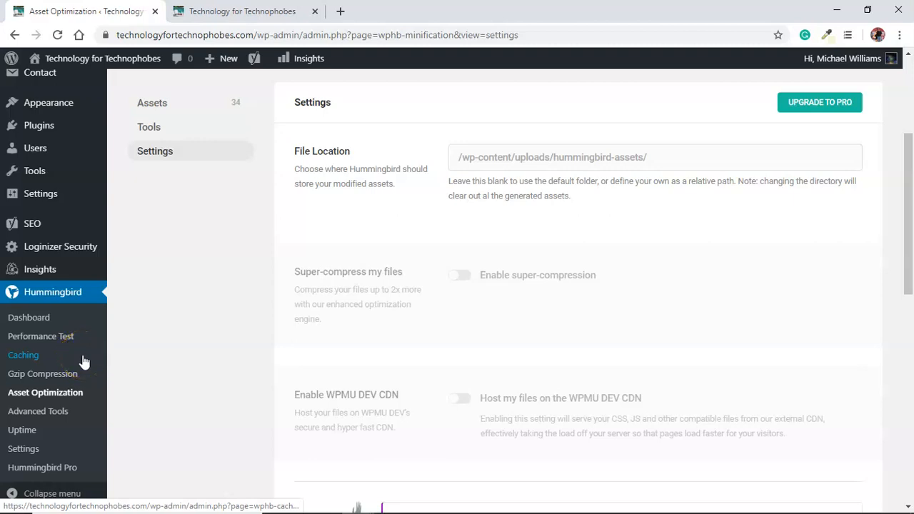
mouse_move(84, 362)
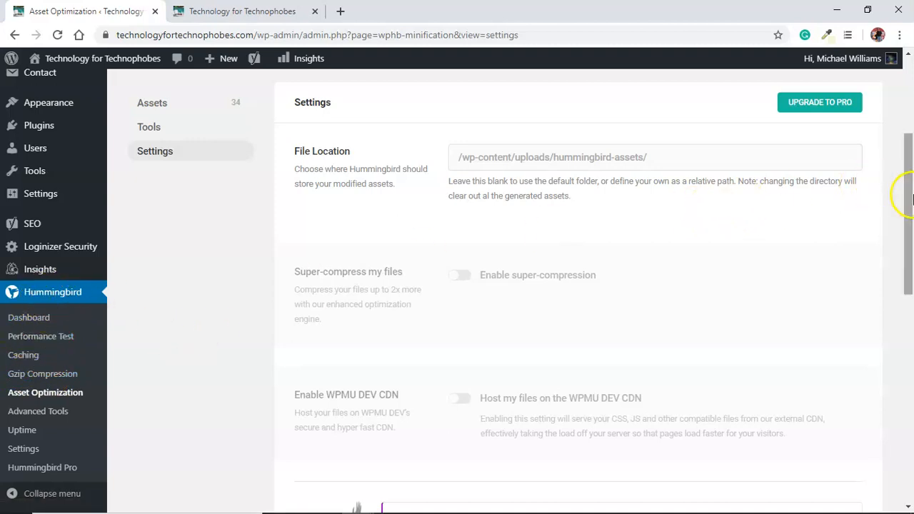
scroll(down, 3)
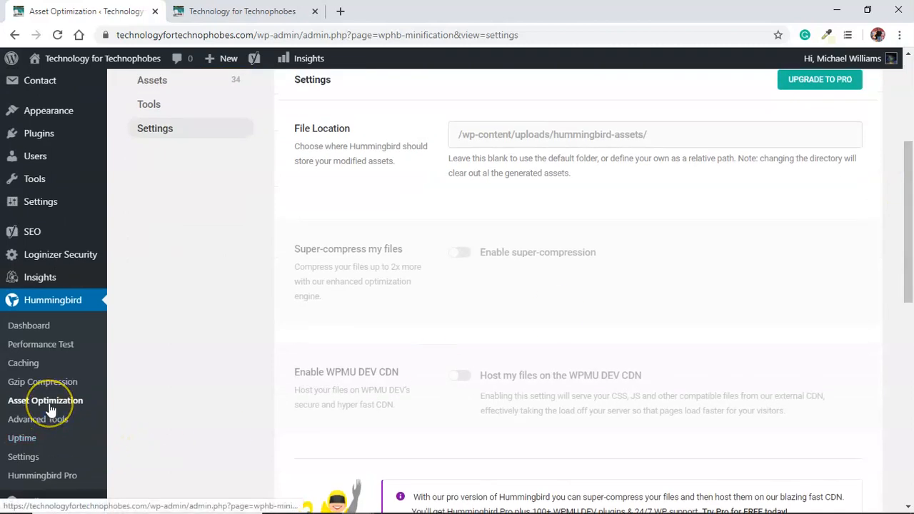
Return to the Asset Optimization file list, review it, then head to WordPress Plugins
click(46, 399)
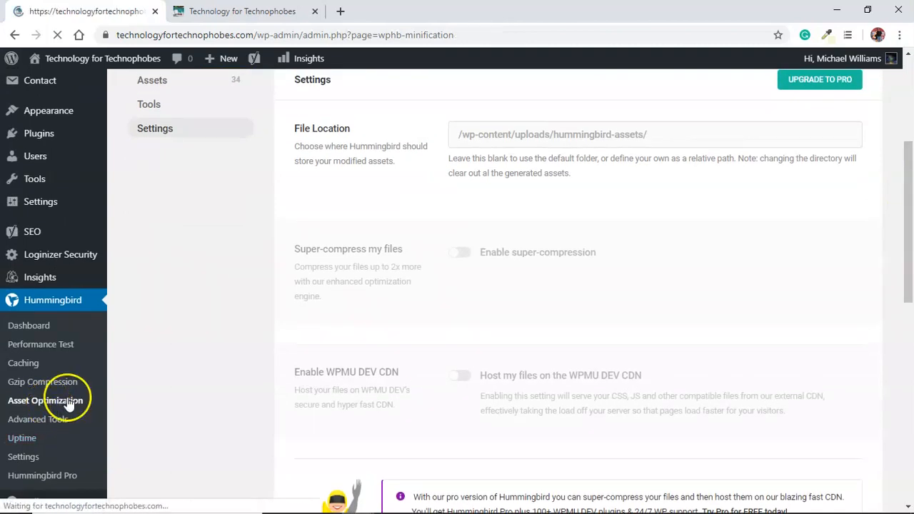
click(46, 400)
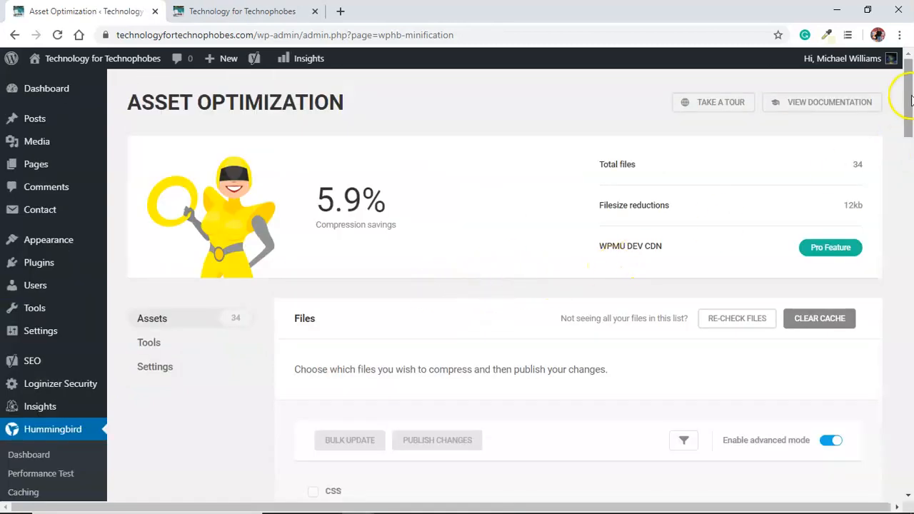
scroll(down, 3)
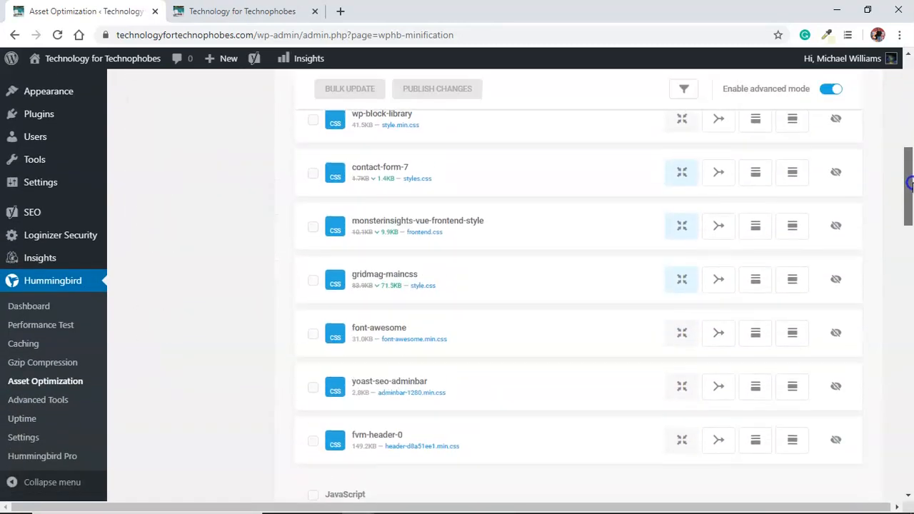
scroll(down, 3)
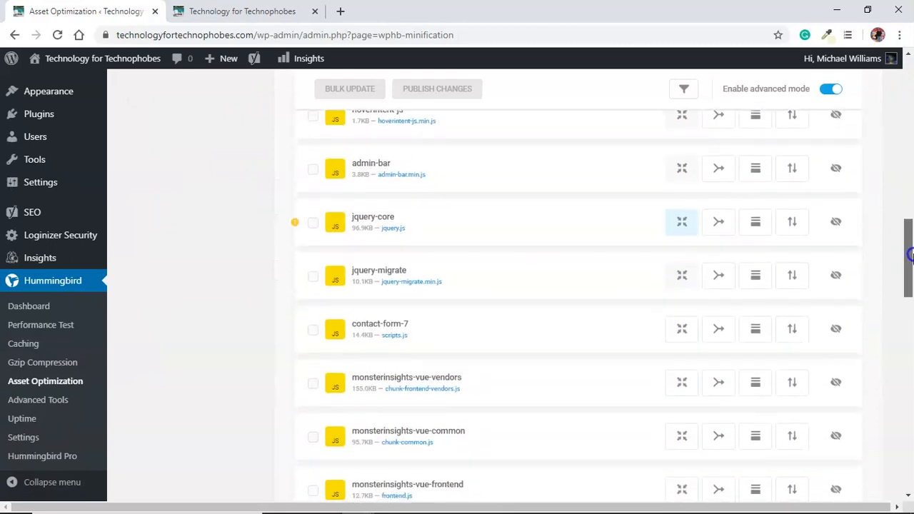
scroll(down, 3)
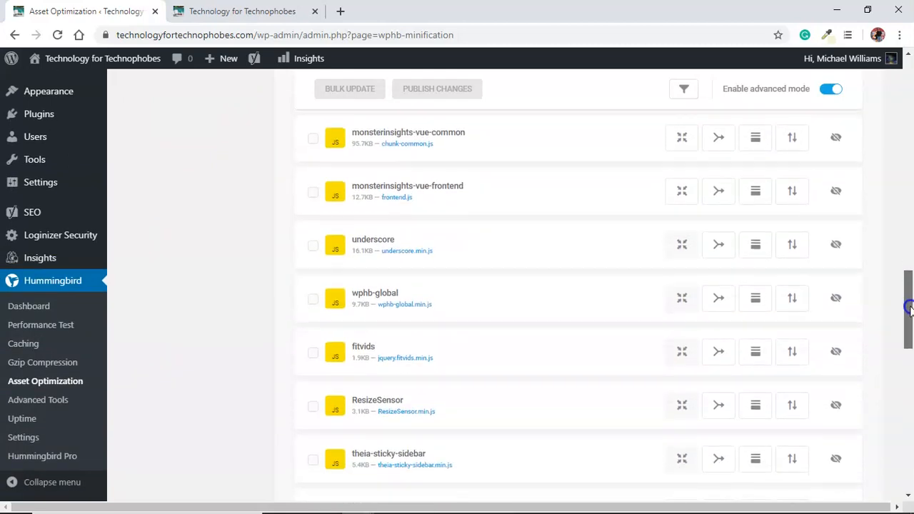
scroll(down, 3)
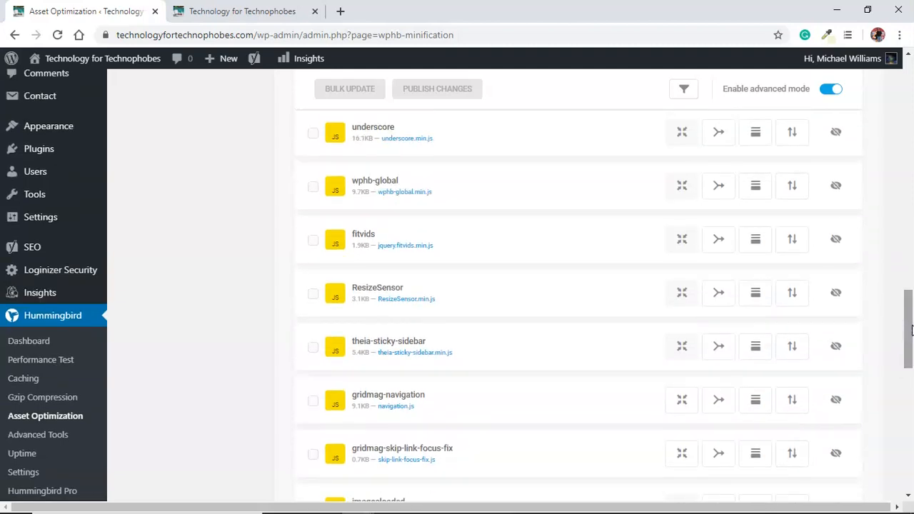
mouse_move(637, 298)
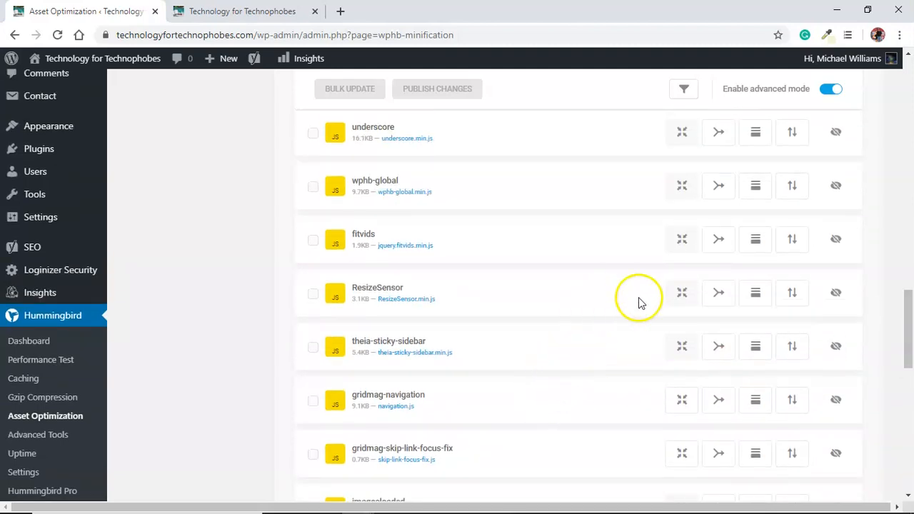
mouse_move(187, 246)
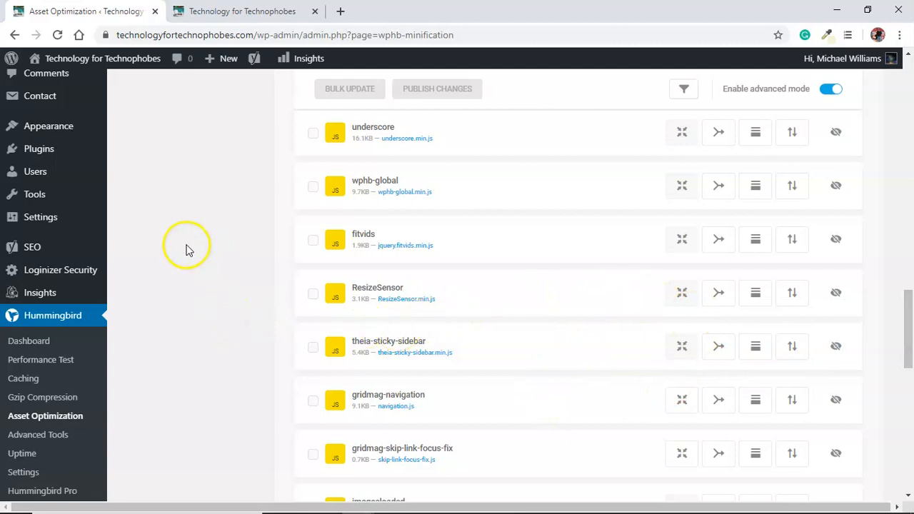
click(39, 148)
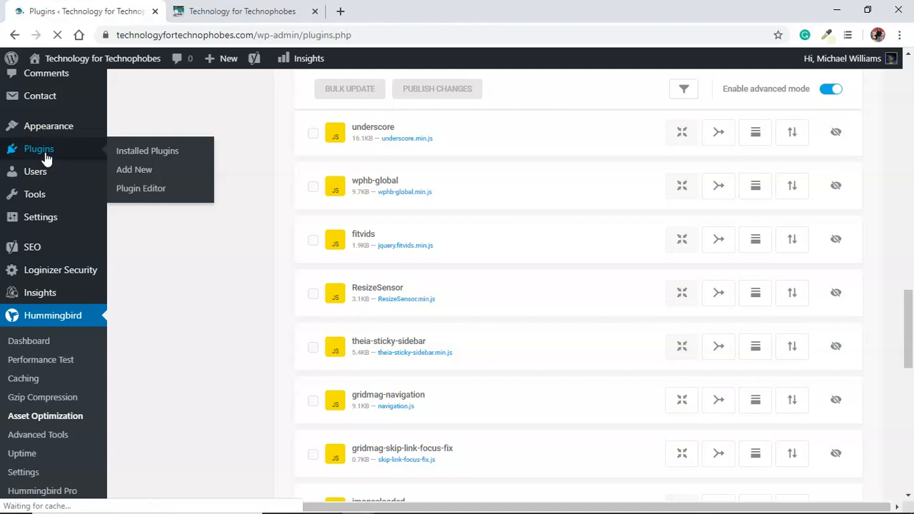
Search the Add Plugins directory for 'backup', listing UpdraftPlus among the results
click(147, 152)
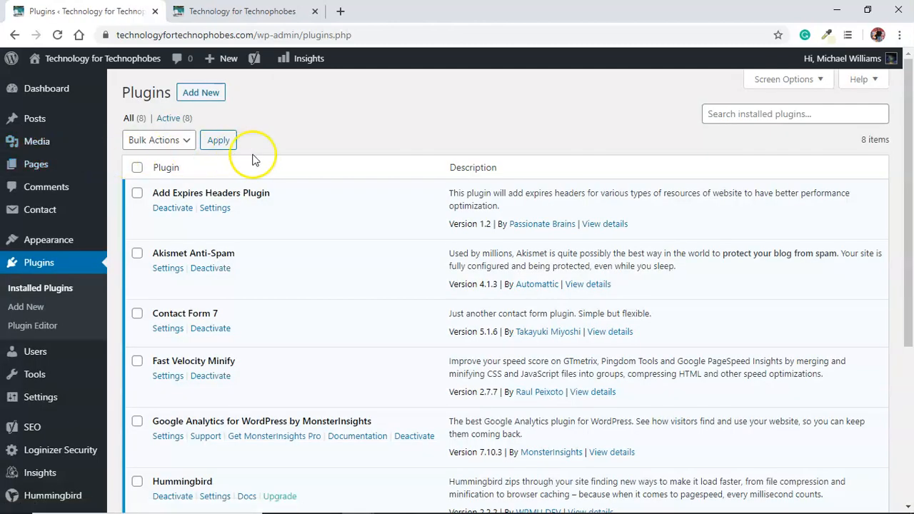
click(199, 92)
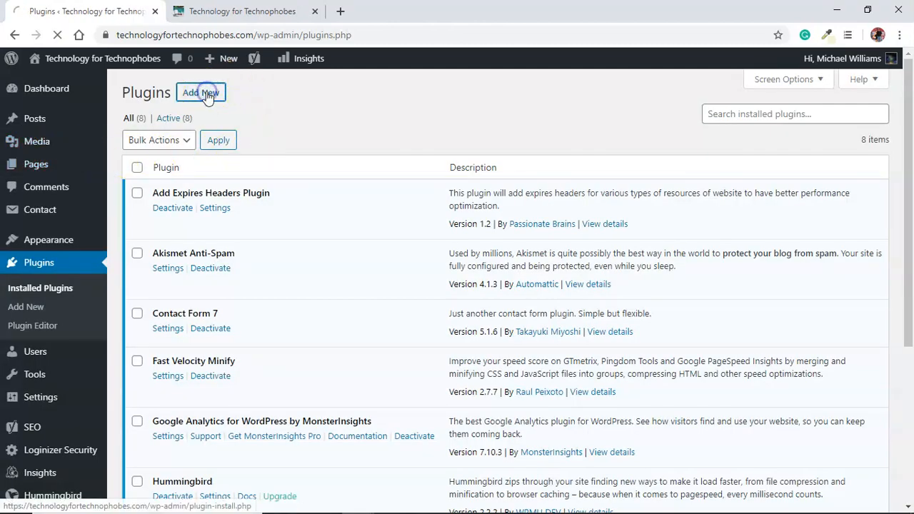
click(200, 93)
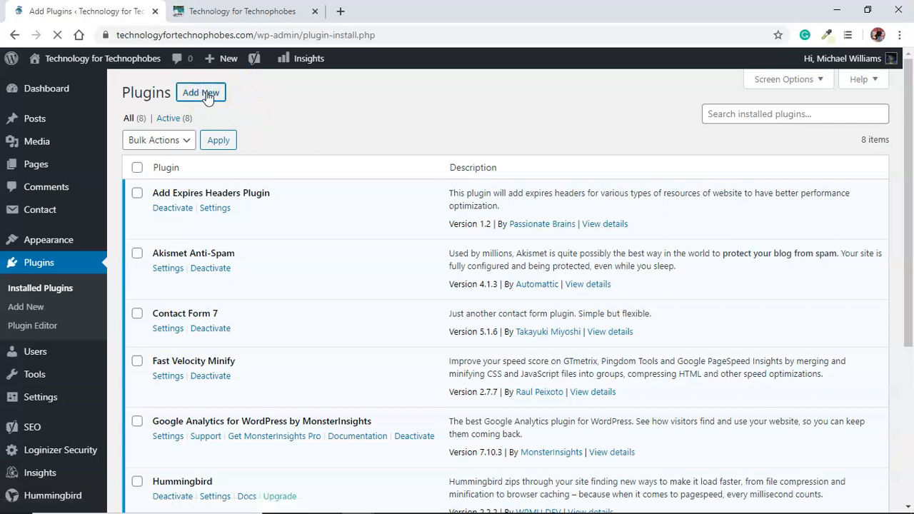
click(200, 91)
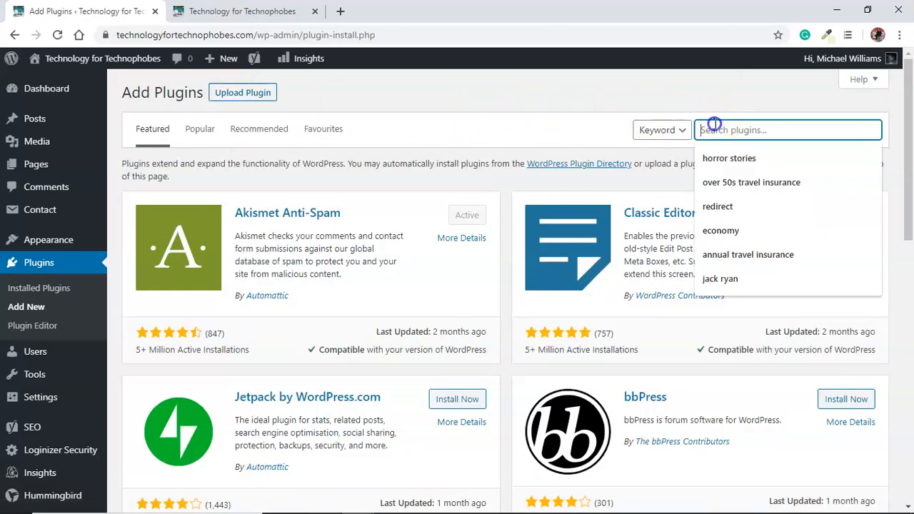
text(backu)
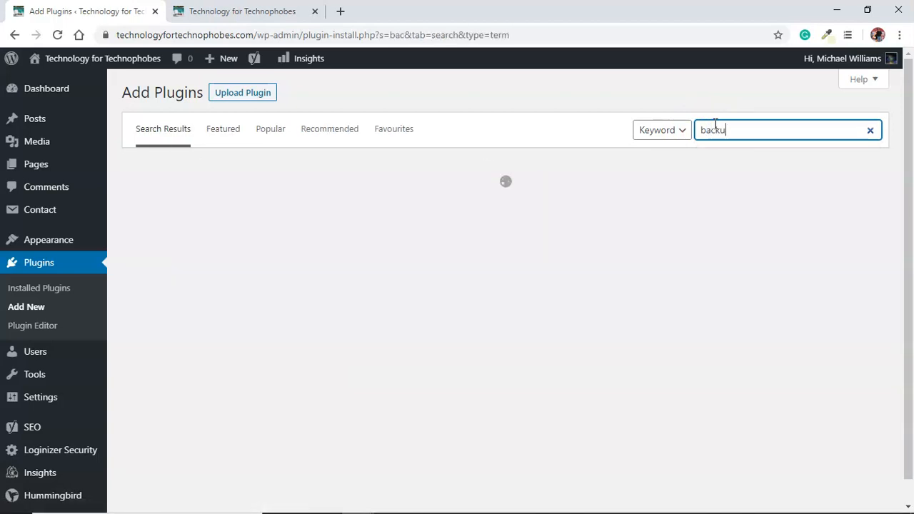
text(p)
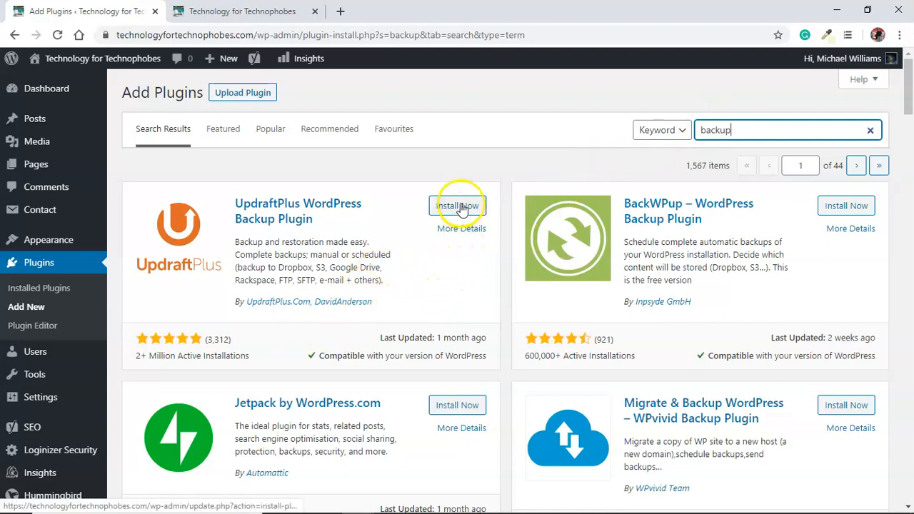
Install and activate the UpdraftPlus WordPress Backup Plugin
click(457, 206)
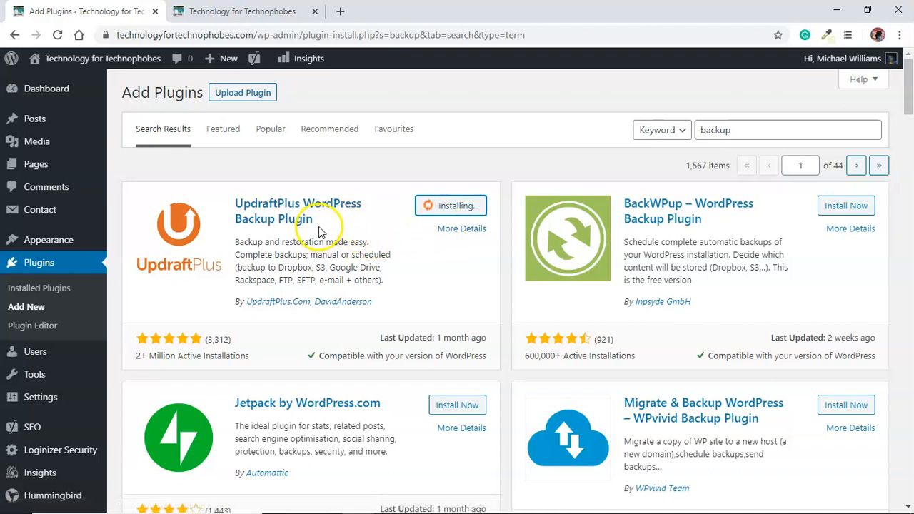
mouse_move(431, 234)
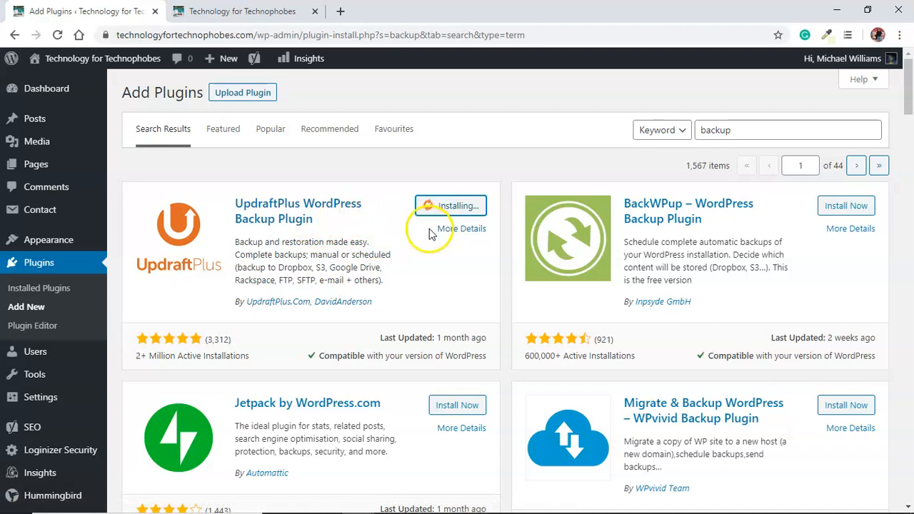
mouse_move(360, 227)
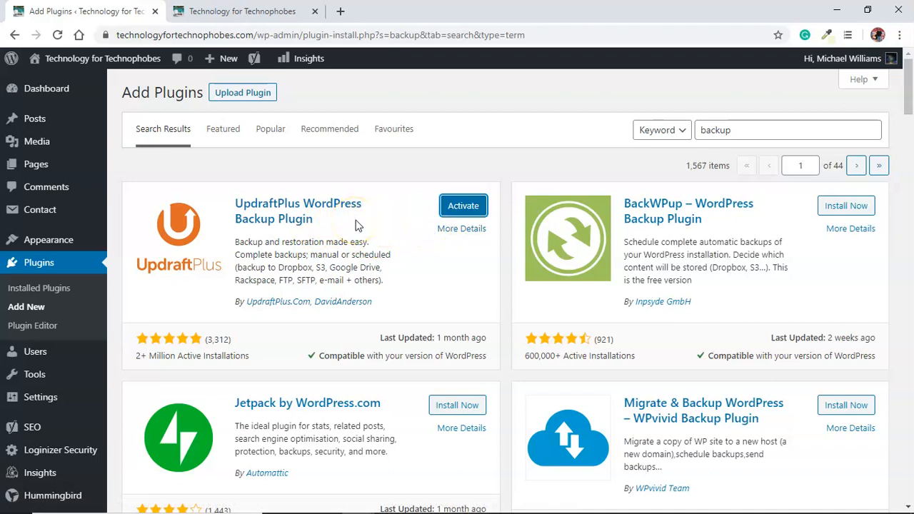
click(463, 205)
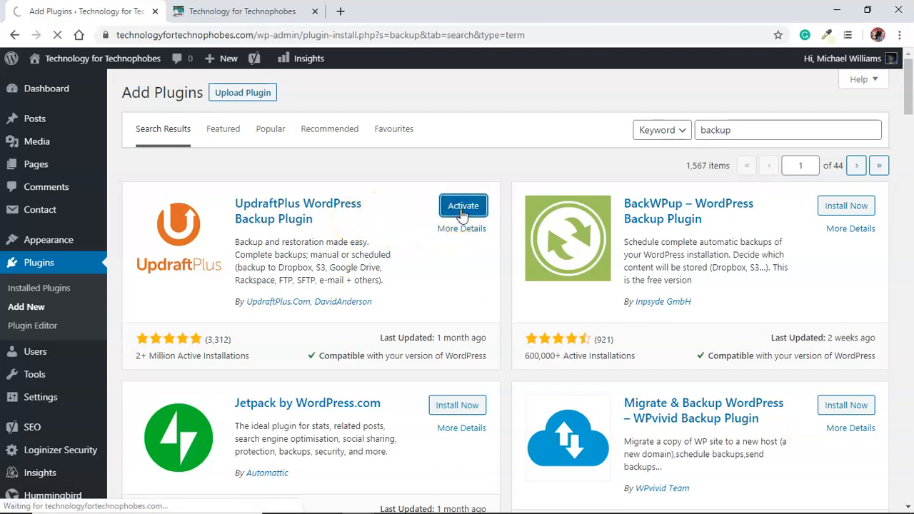
click(462, 206)
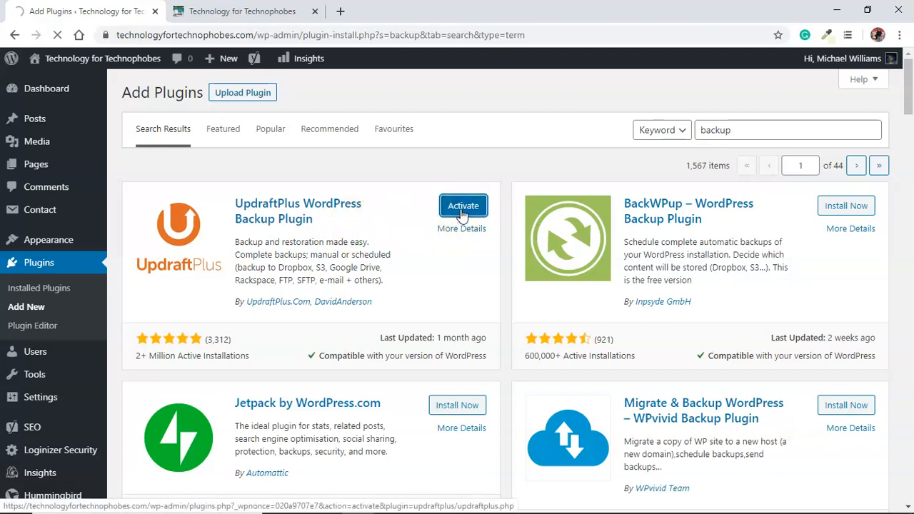
click(463, 206)
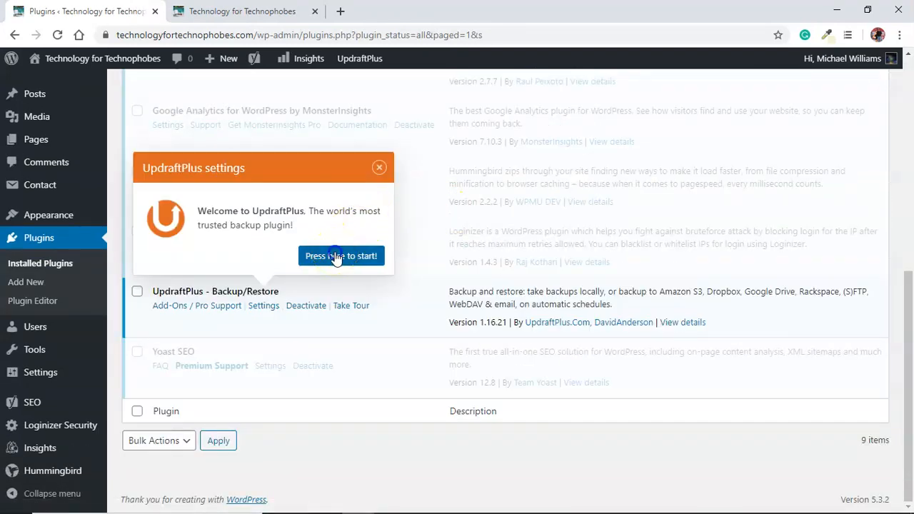
Start the UpdraftPlus welcome tour and advance through the schedule and remote storage steps
click(340, 256)
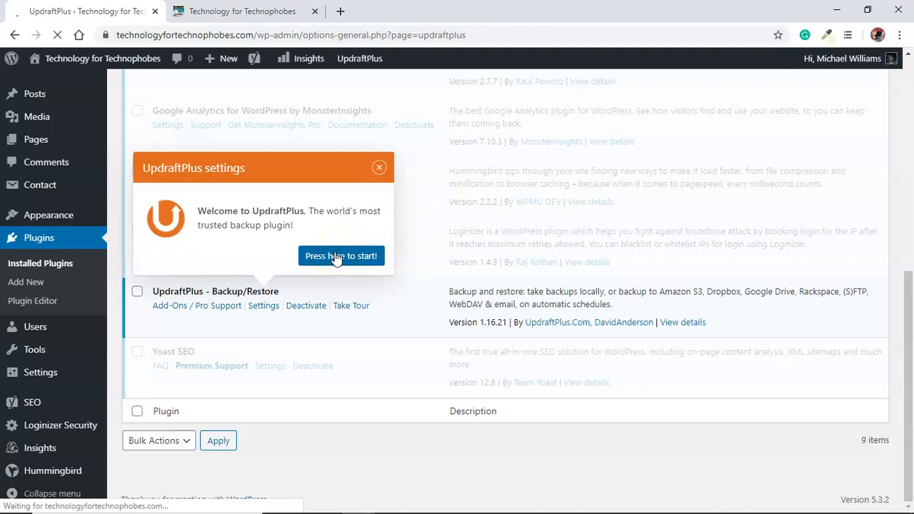
click(341, 256)
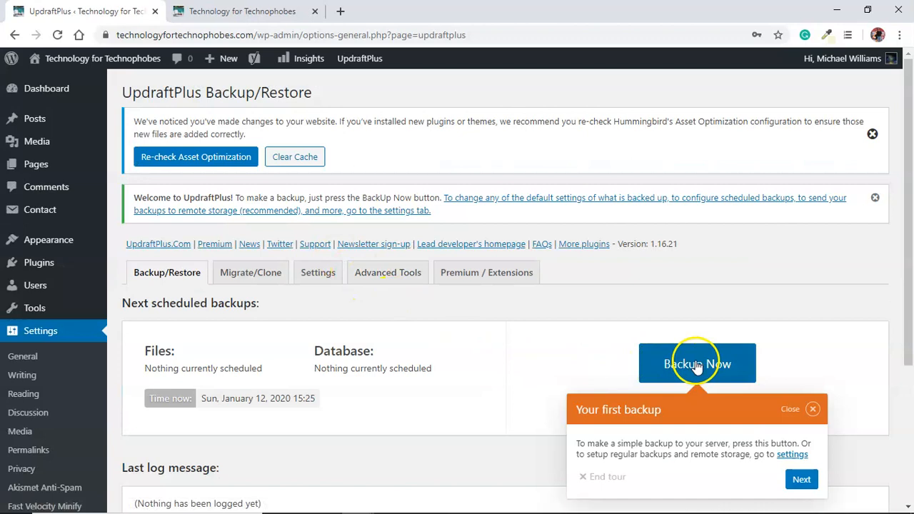
click(801, 479)
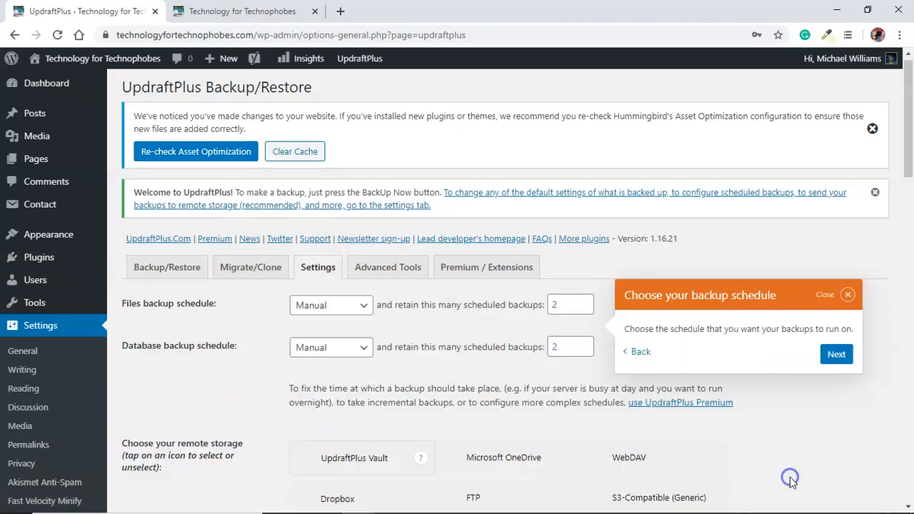
scroll(down, 3)
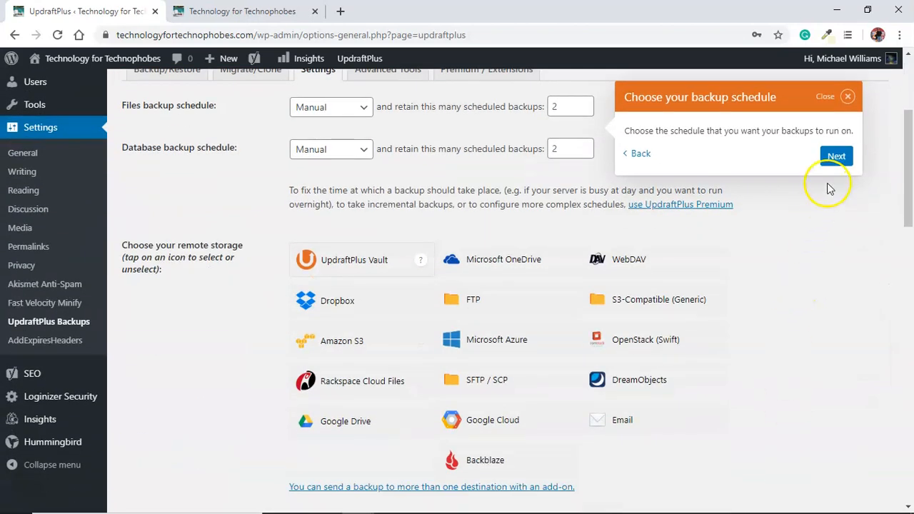
click(837, 156)
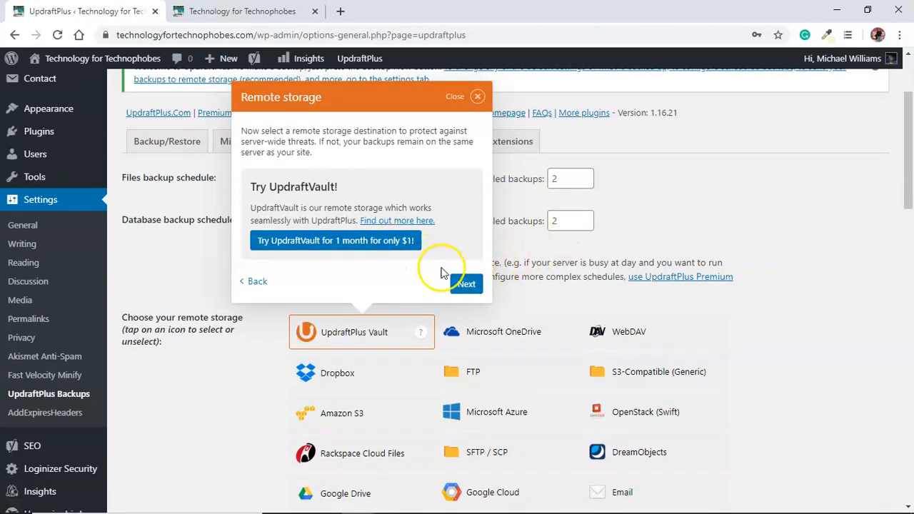
Finish the remaining tour steps and return to the Backup/Restore overview
click(466, 283)
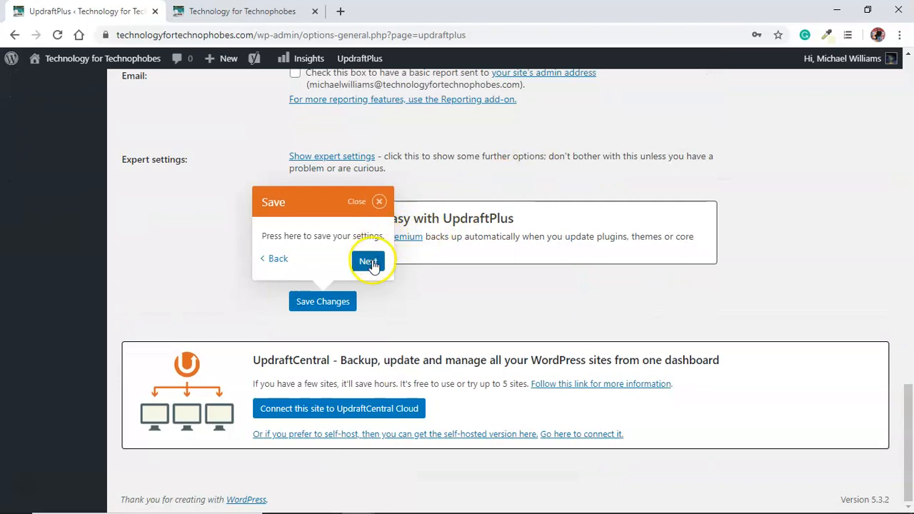
click(368, 260)
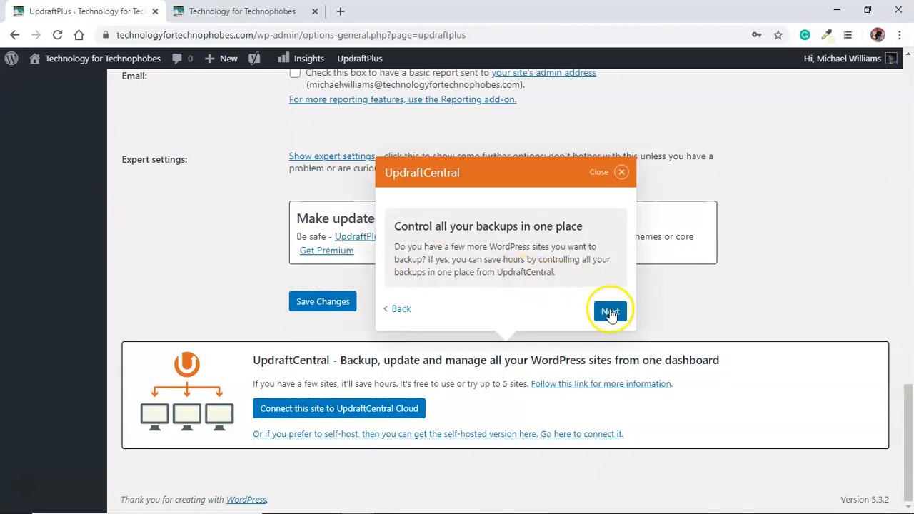
click(608, 311)
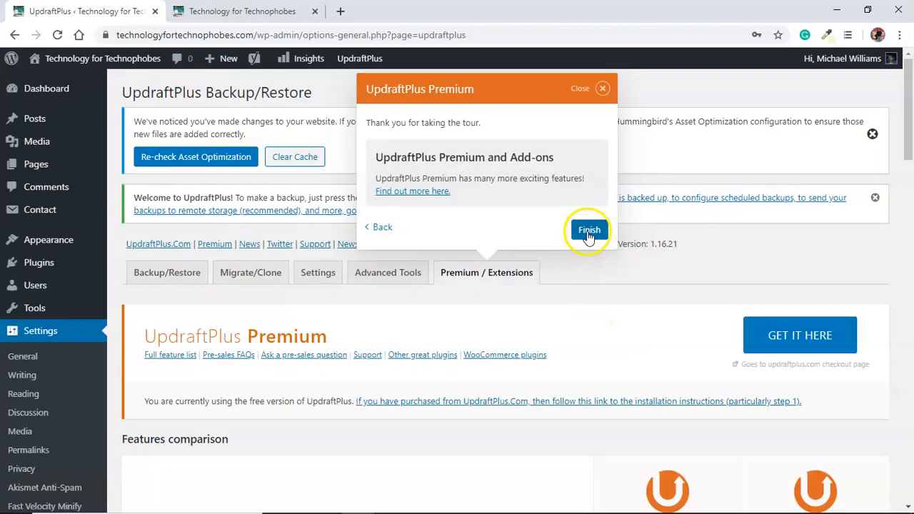
click(588, 229)
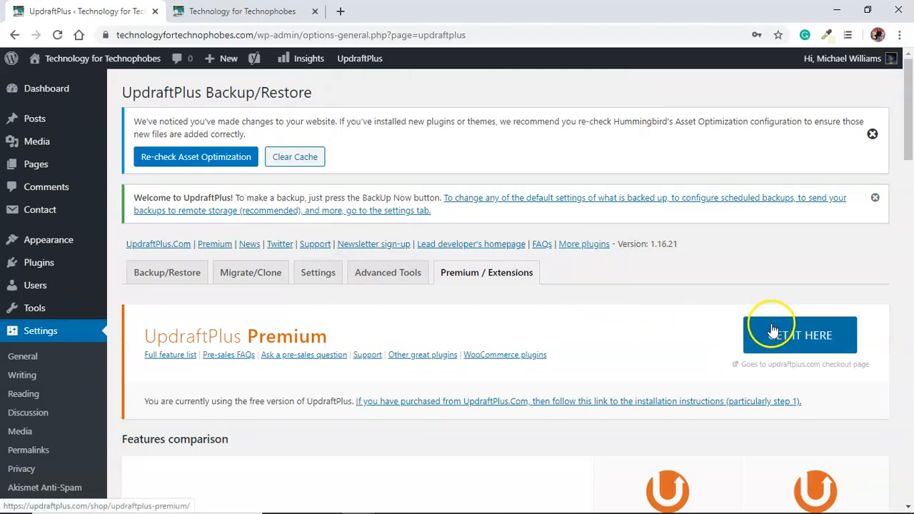
mouse_move(257, 291)
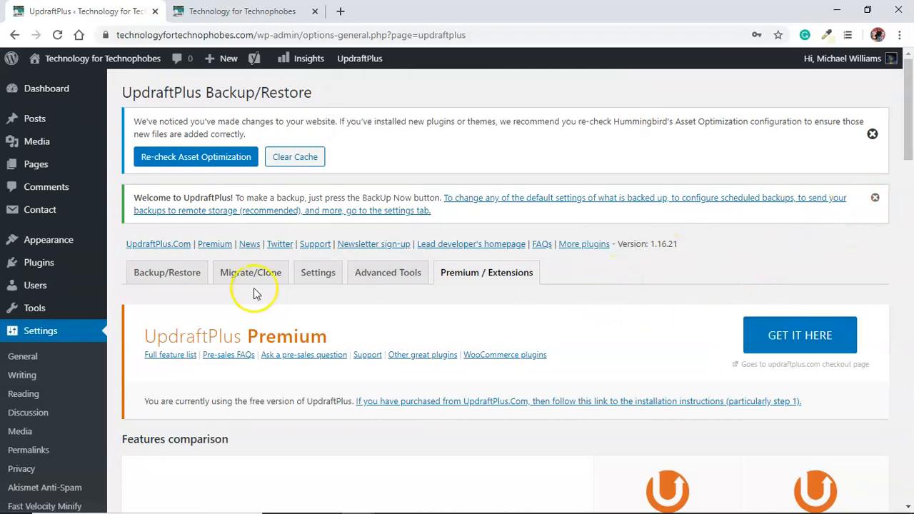
click(167, 271)
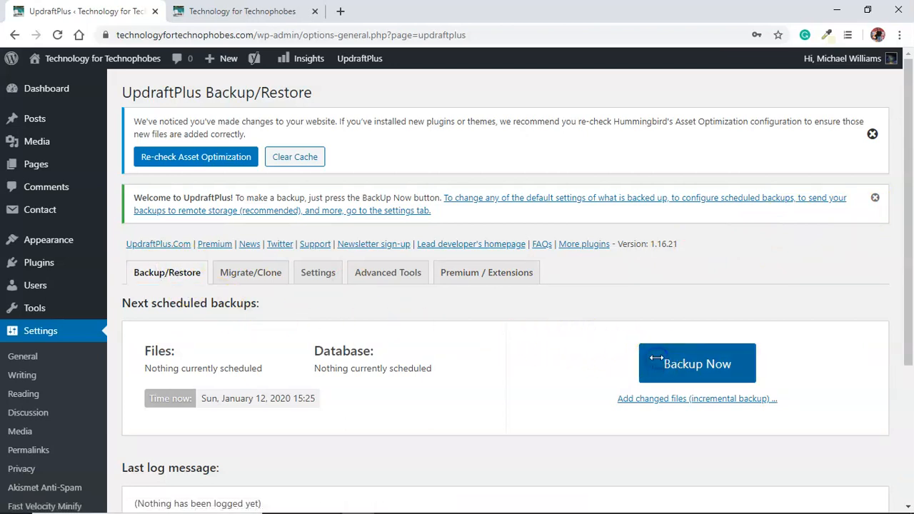
Run a manual Backup Now of database and files until the log reports success
click(696, 364)
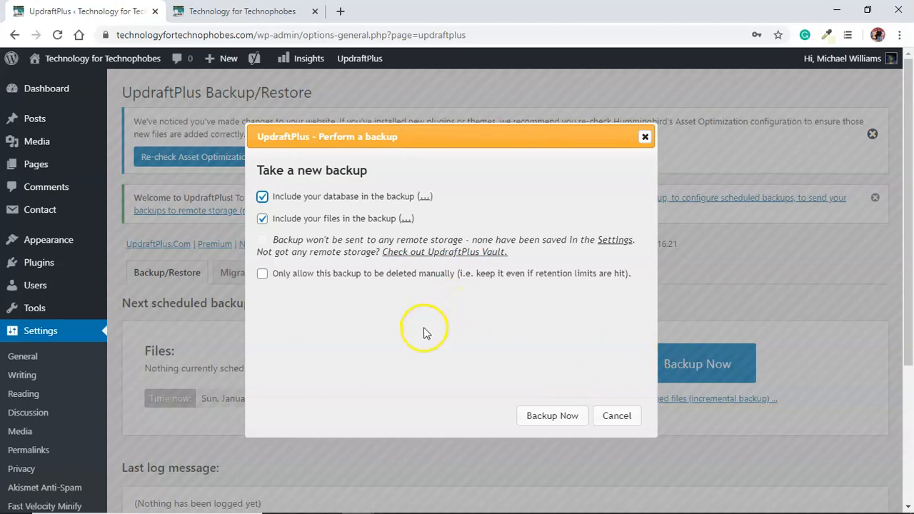
click(551, 416)
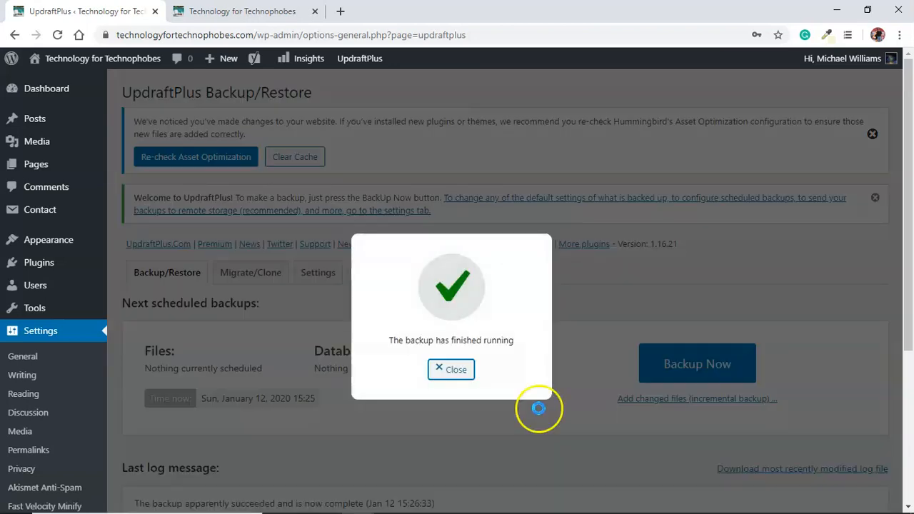
click(451, 368)
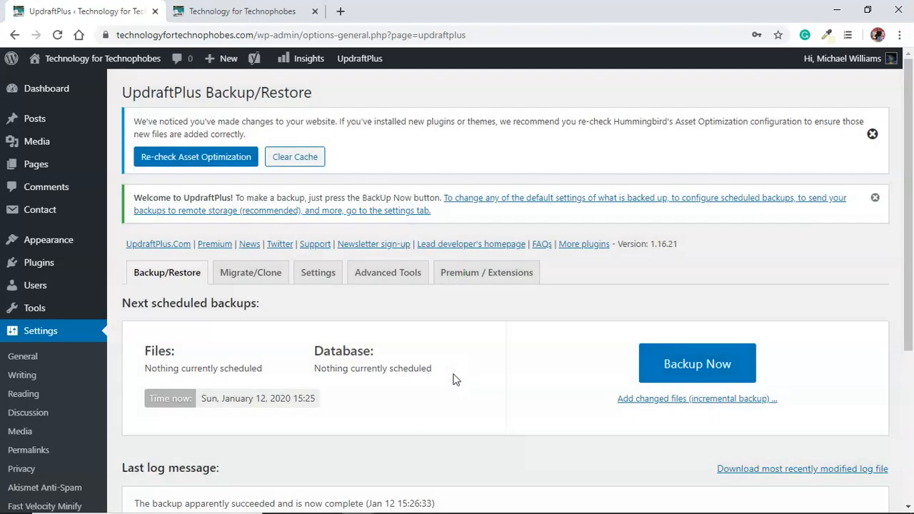
mouse_move(451, 377)
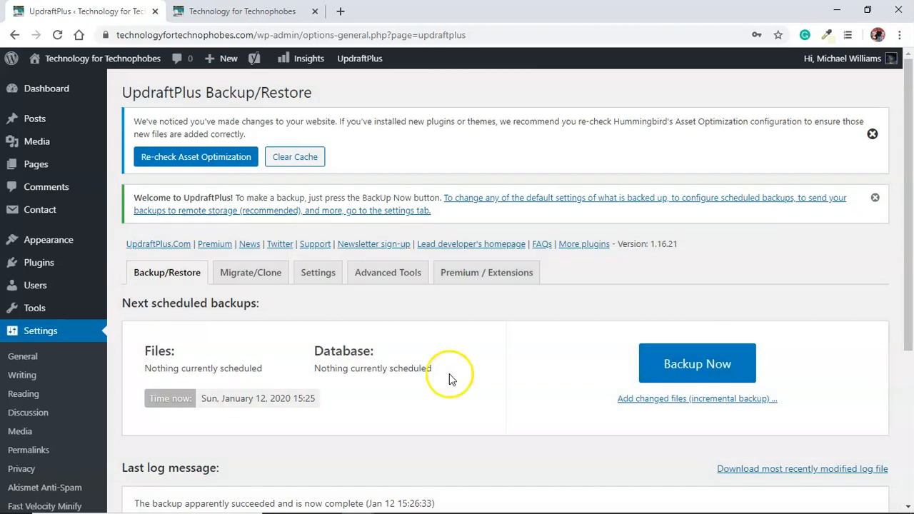
mouse_move(511, 392)
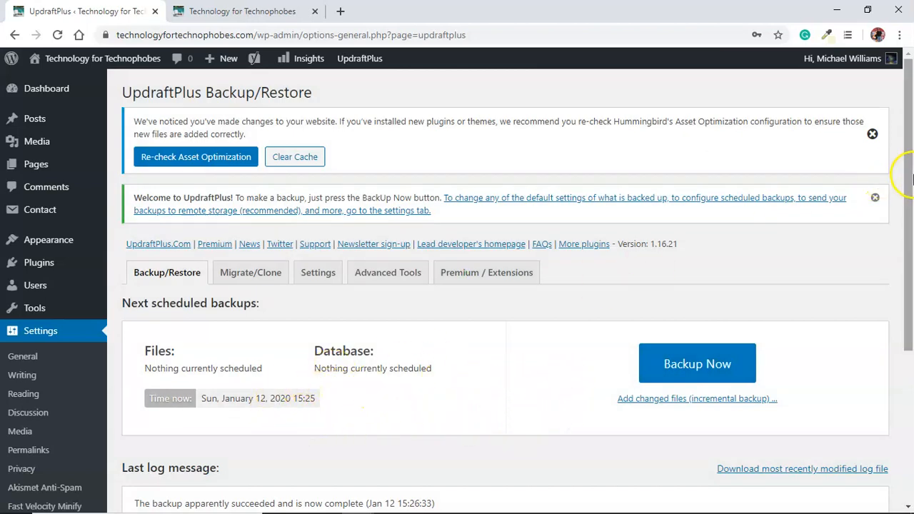
Review the Jan 12, 2020 15:26 backup under Existing Backups, checking the front end between views
scroll(down, 3)
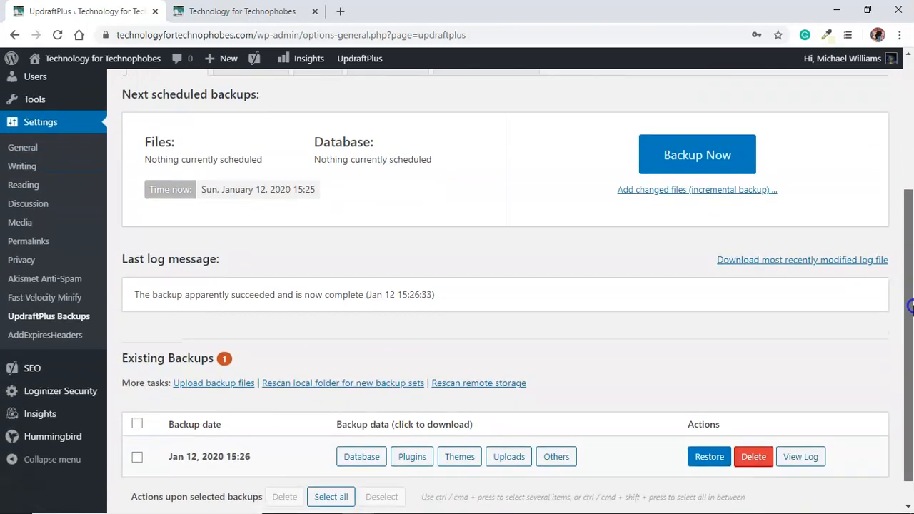
scroll(down, 3)
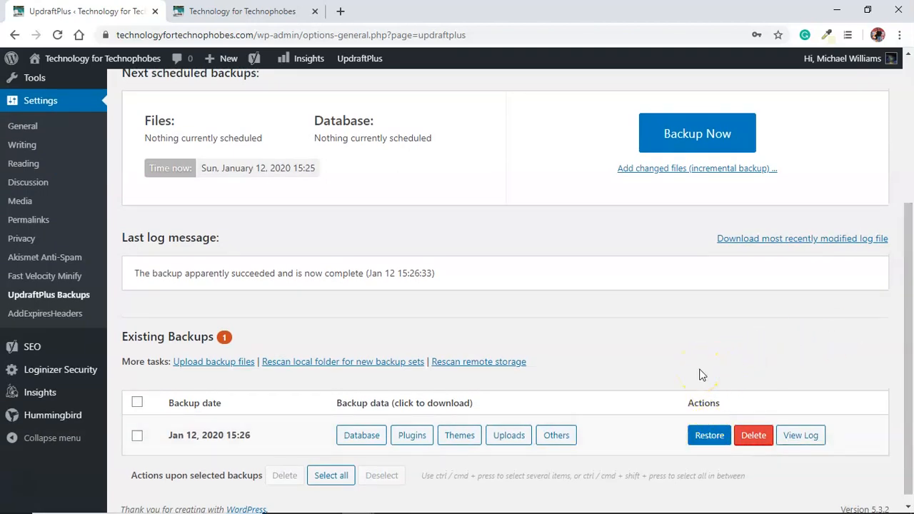
click(243, 11)
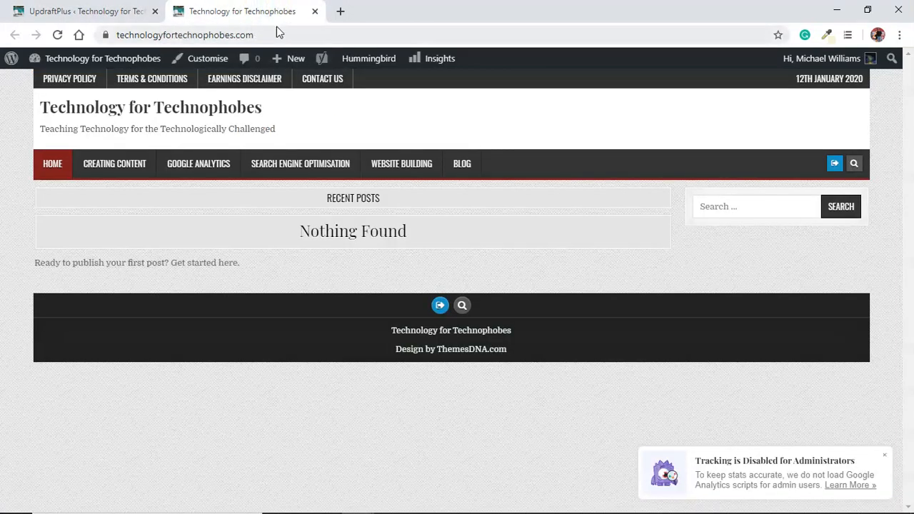
click(83, 12)
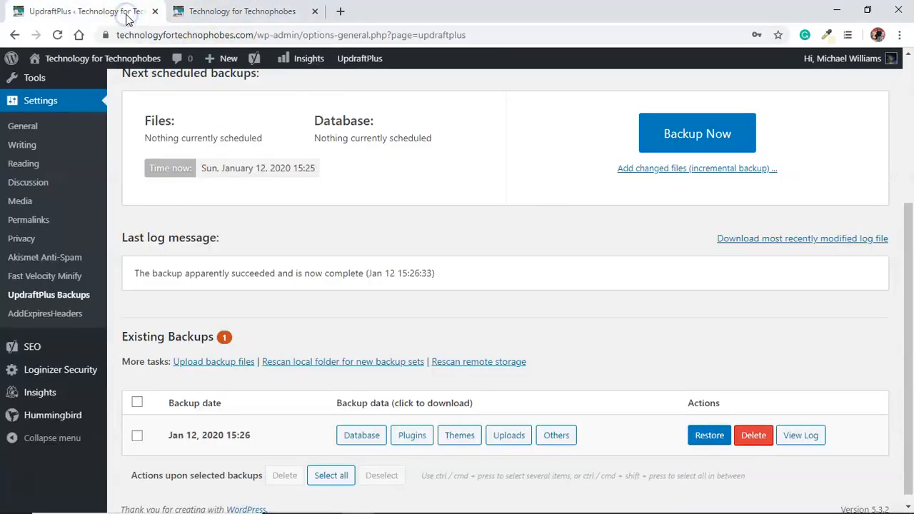
mouse_move(663, 392)
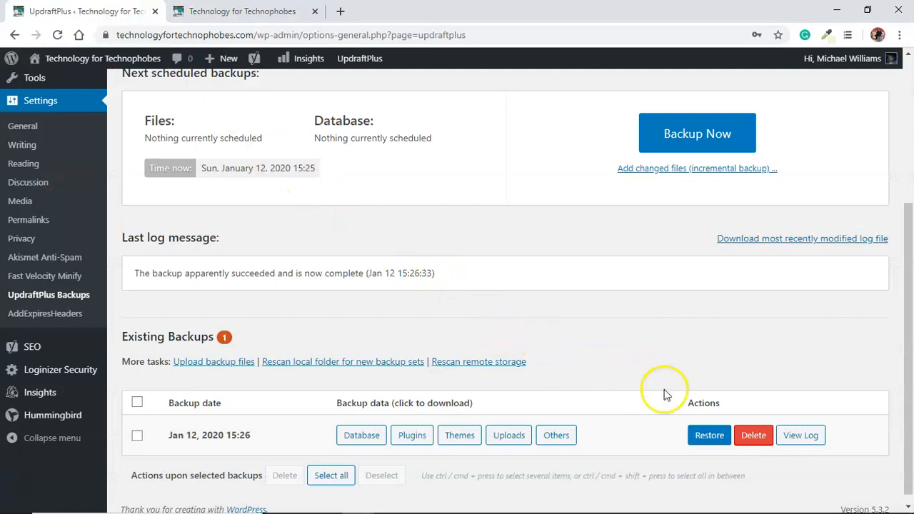
mouse_move(605, 350)
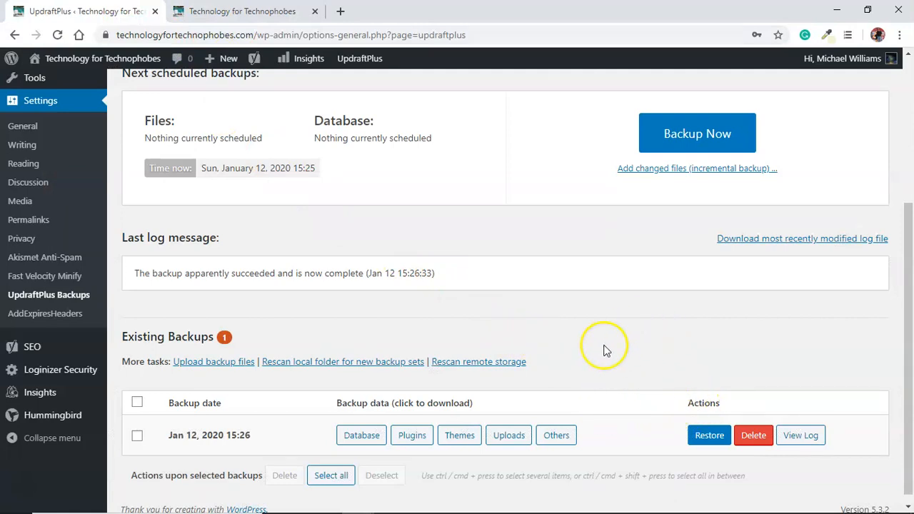
mouse_move(471, 314)
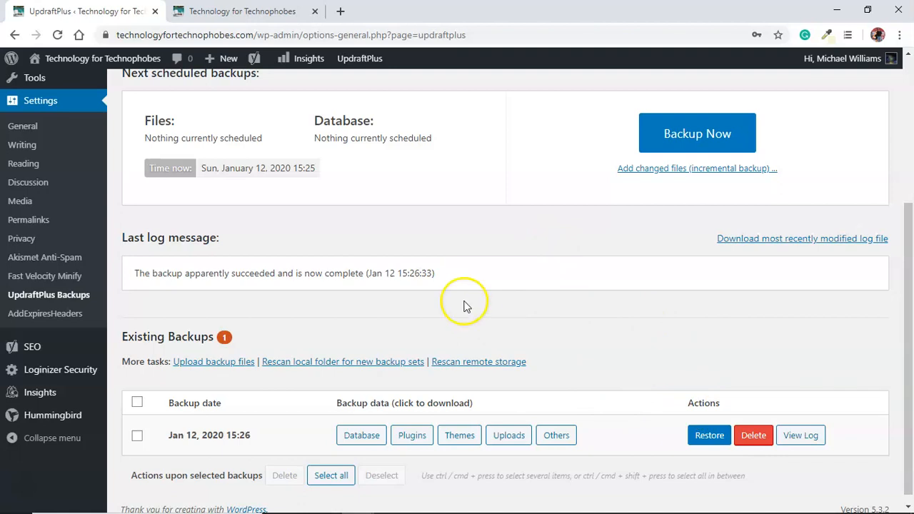
click(241, 12)
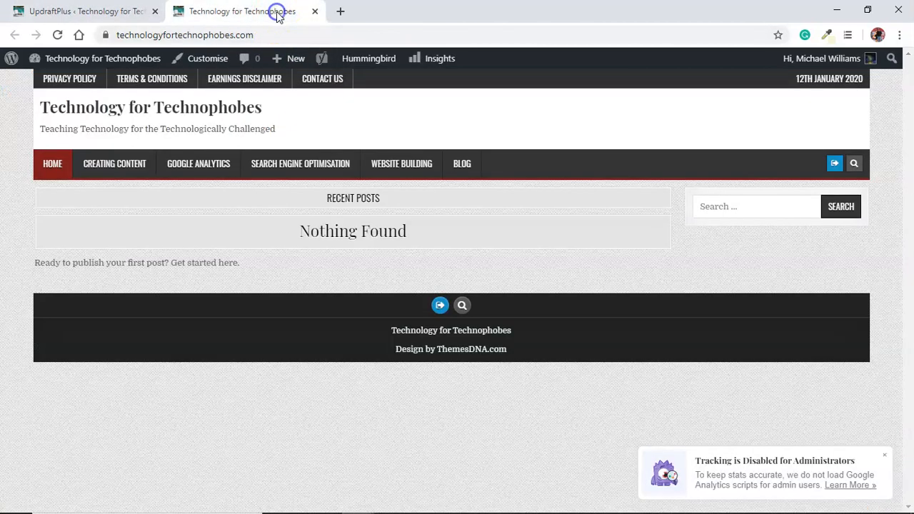
click(78, 12)
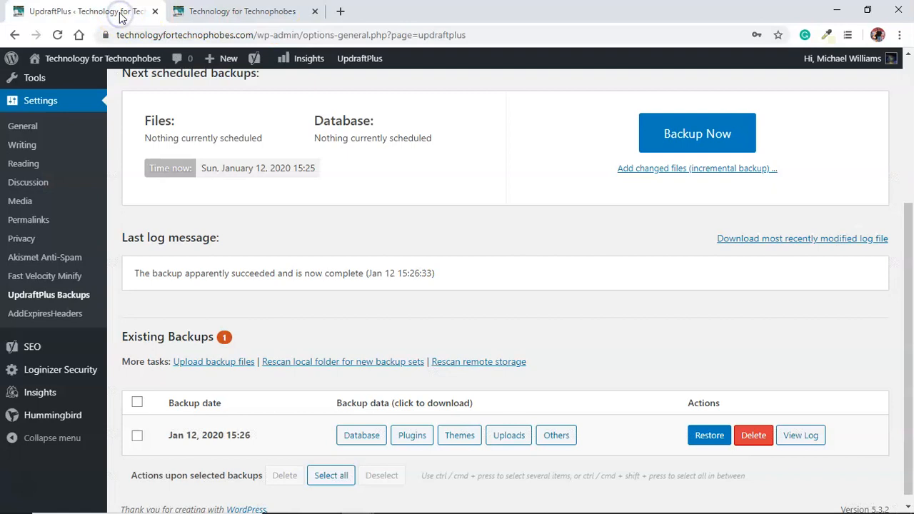
mouse_move(28, 488)
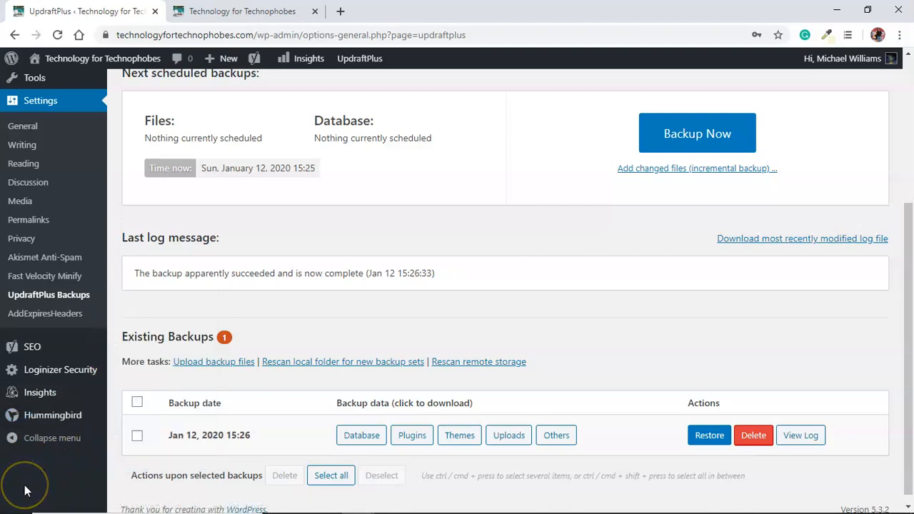
mouse_move(25, 486)
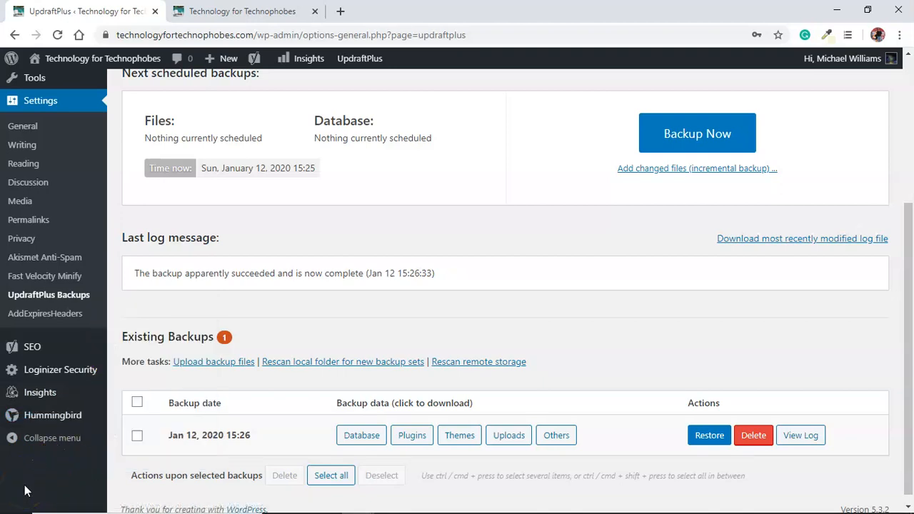